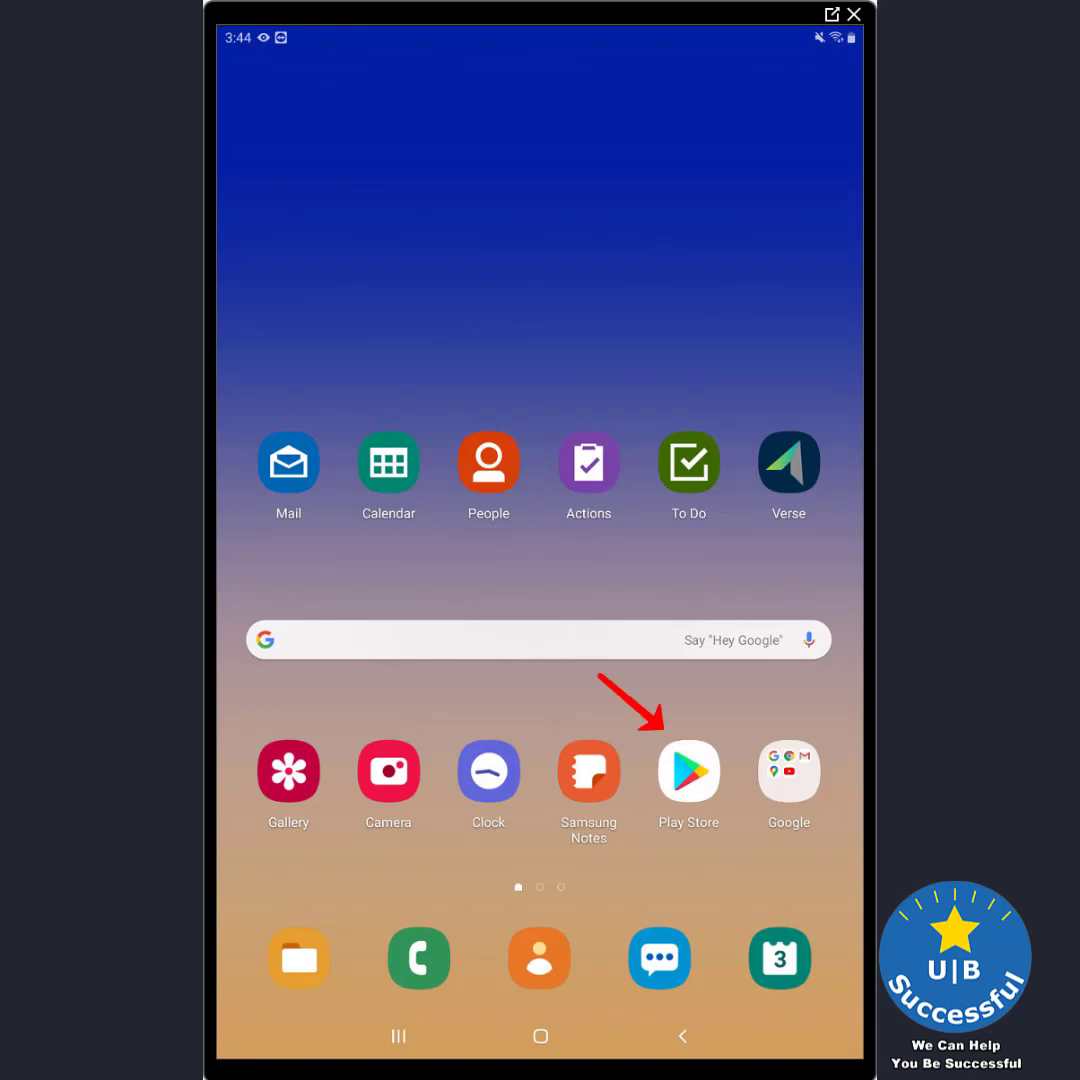
# Search Play Store for 'hcl nomad' and install the HCL Nomad app from HCL Software
pyautogui.click(688, 772)
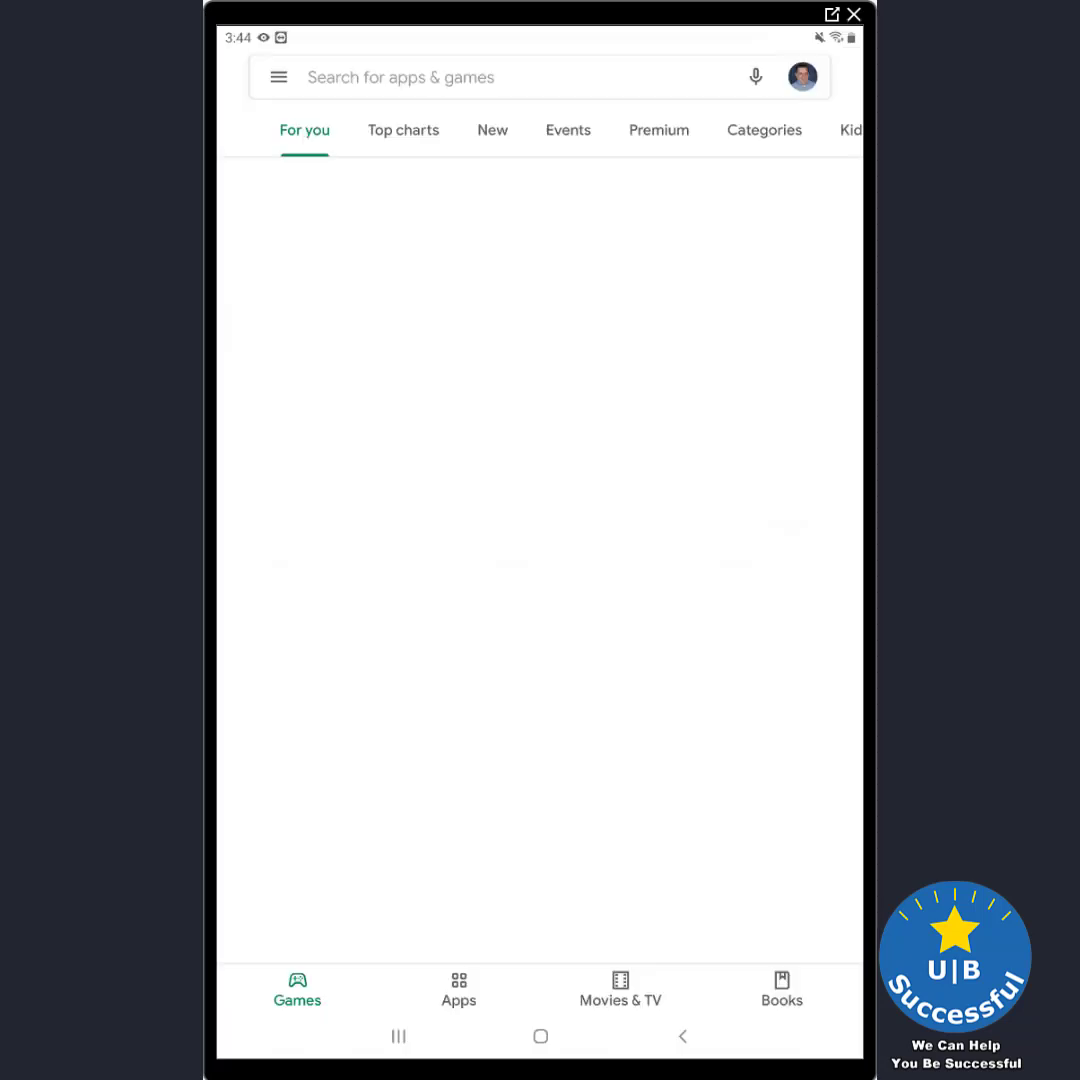
pyautogui.write('hcl')
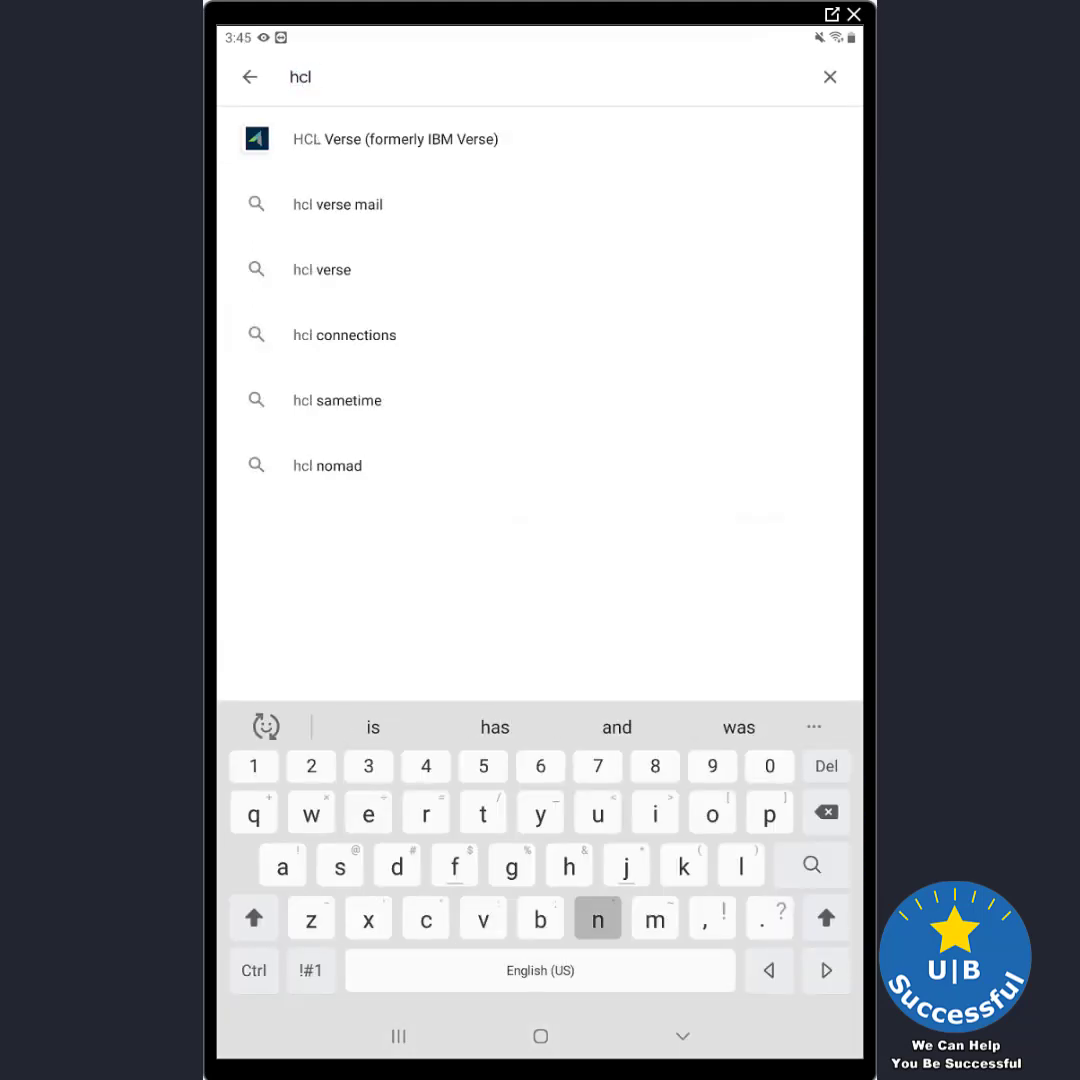
pyautogui.write('om')
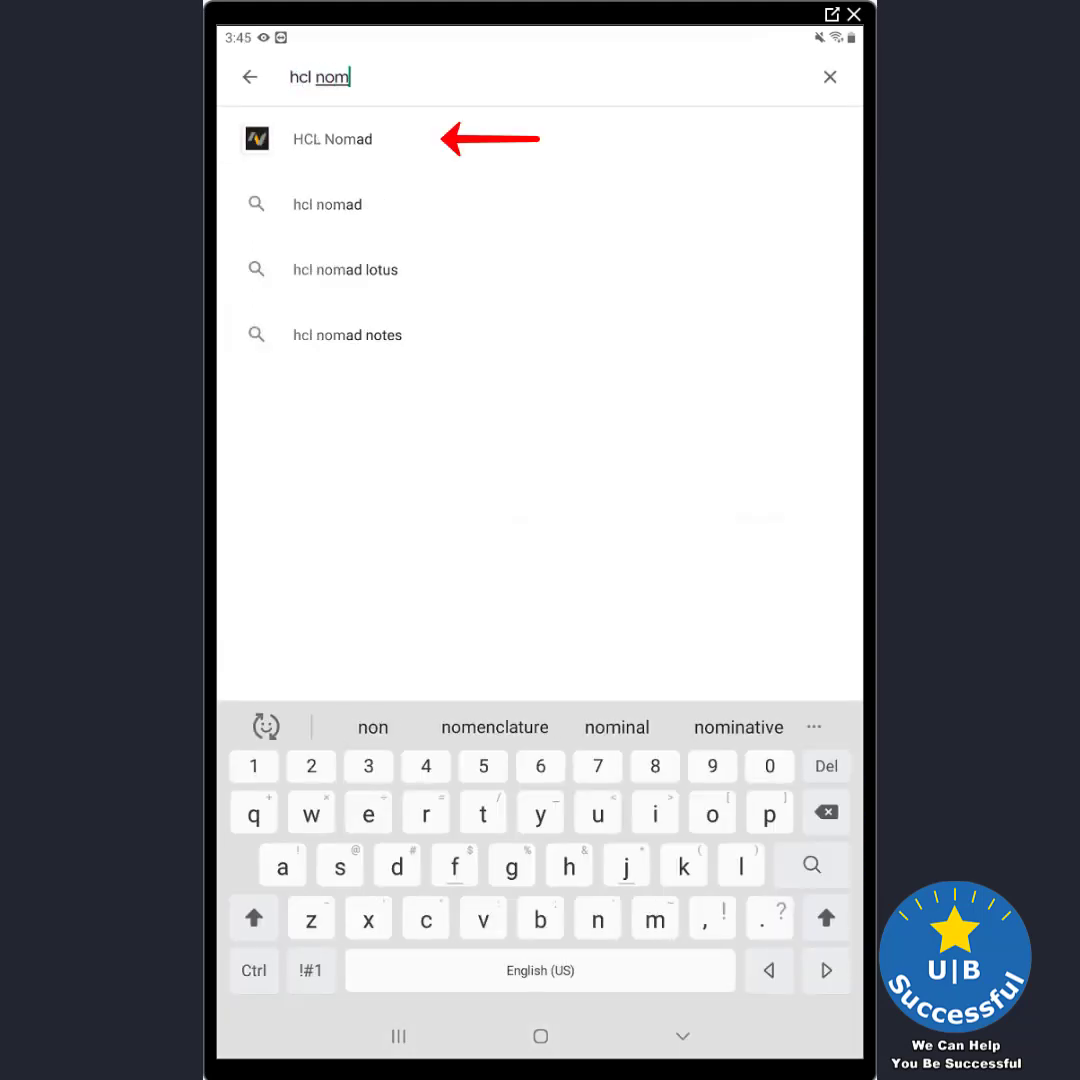
pyautogui.write('ad')
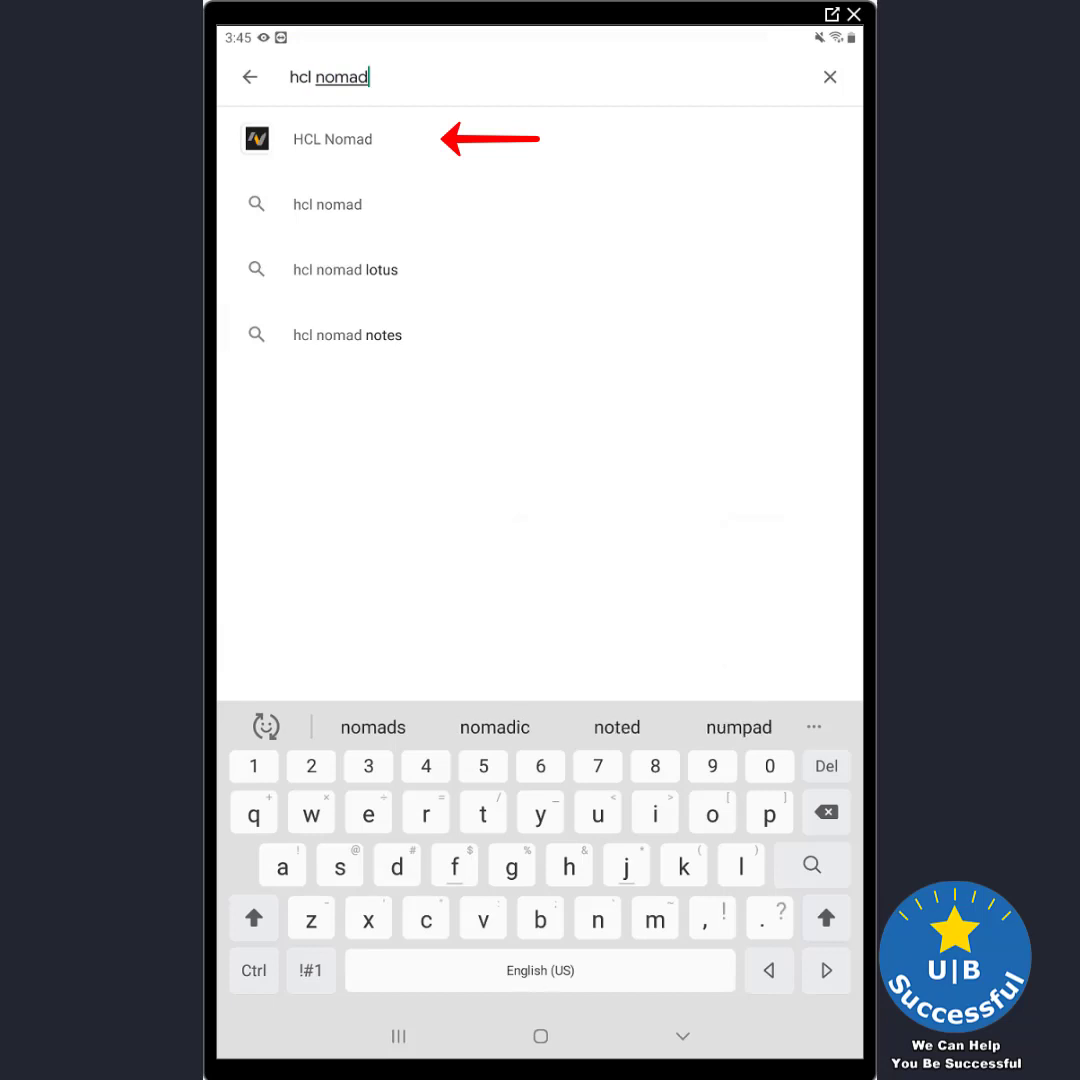
pyautogui.click(332, 140)
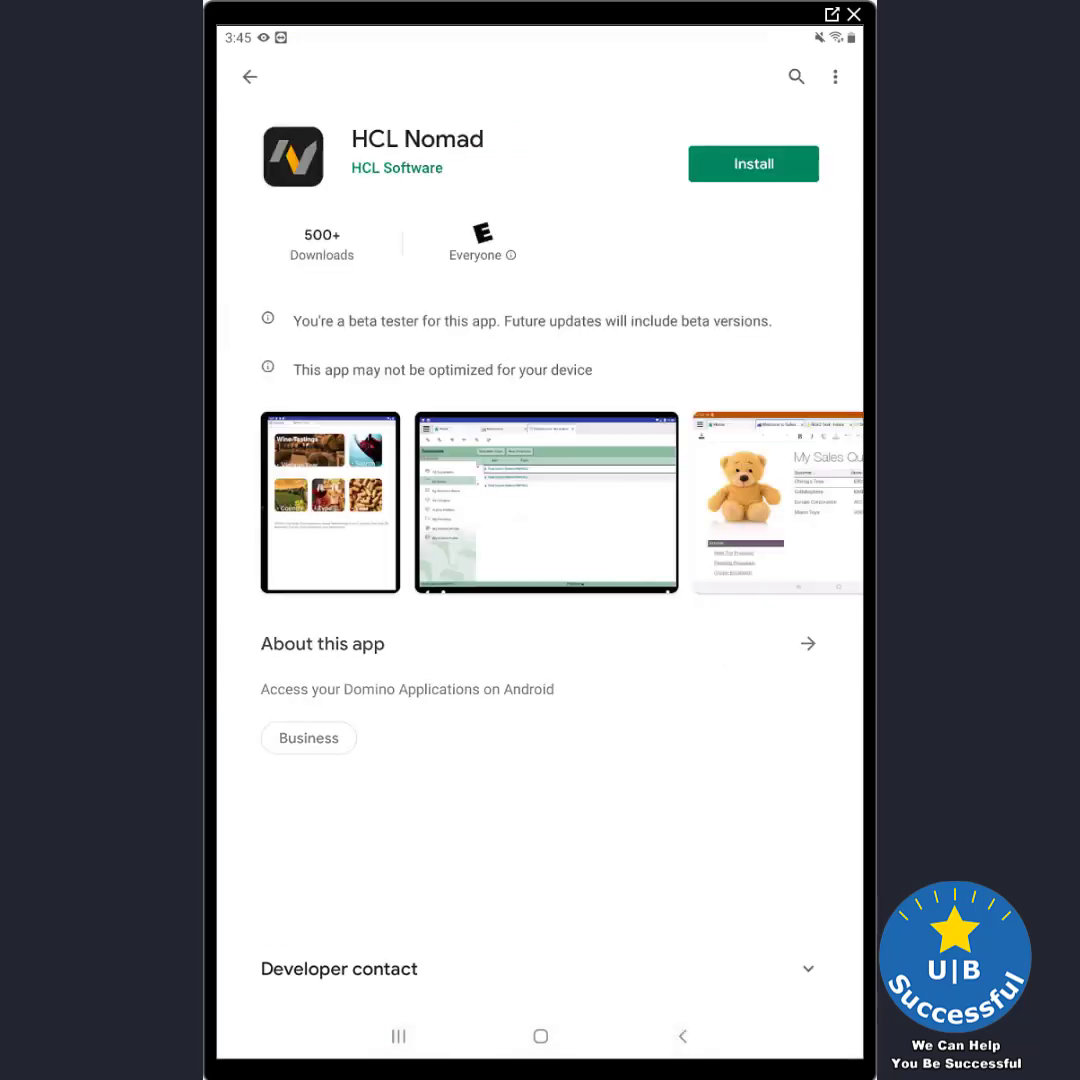
pyautogui.scroll(-3)
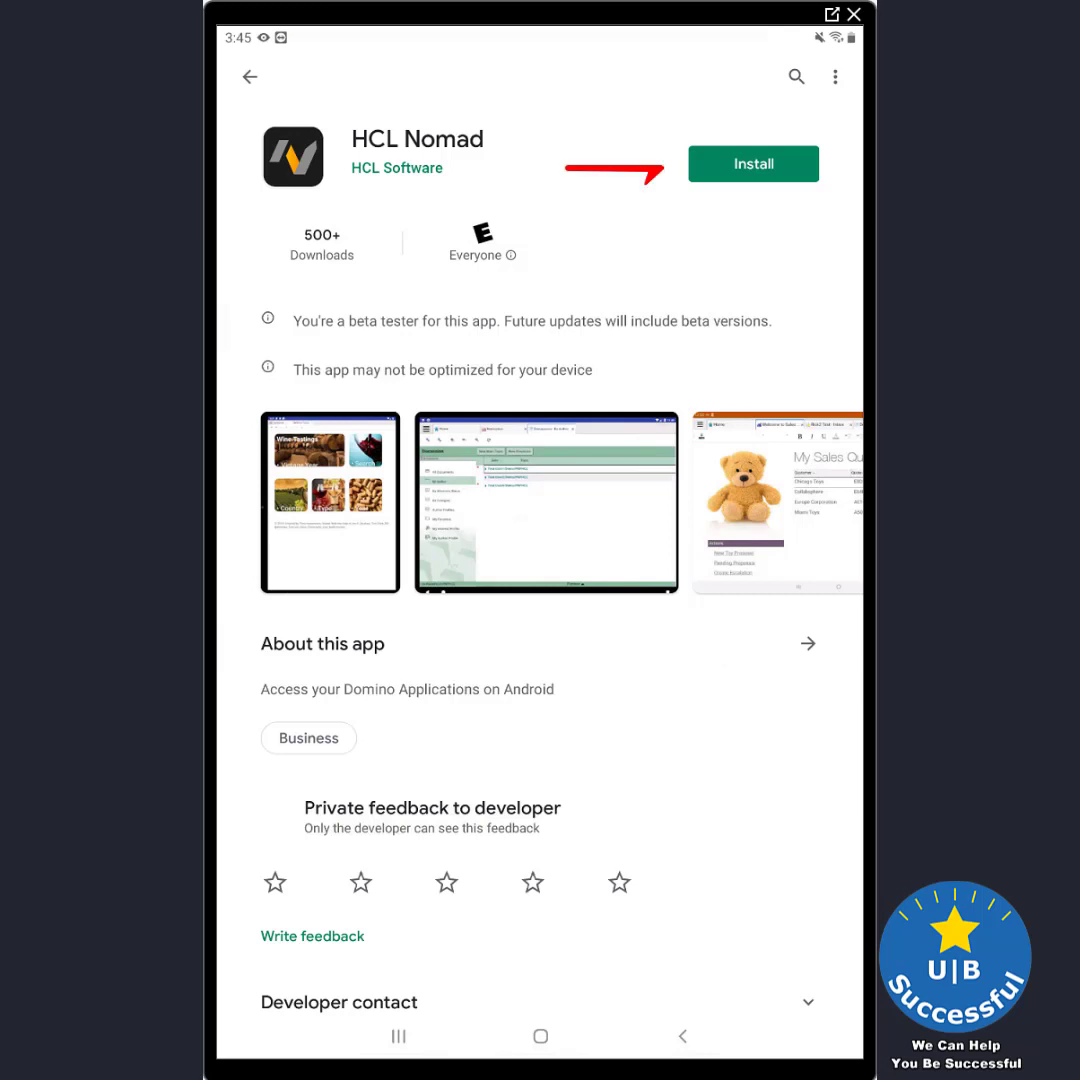
pyautogui.click(752, 164)
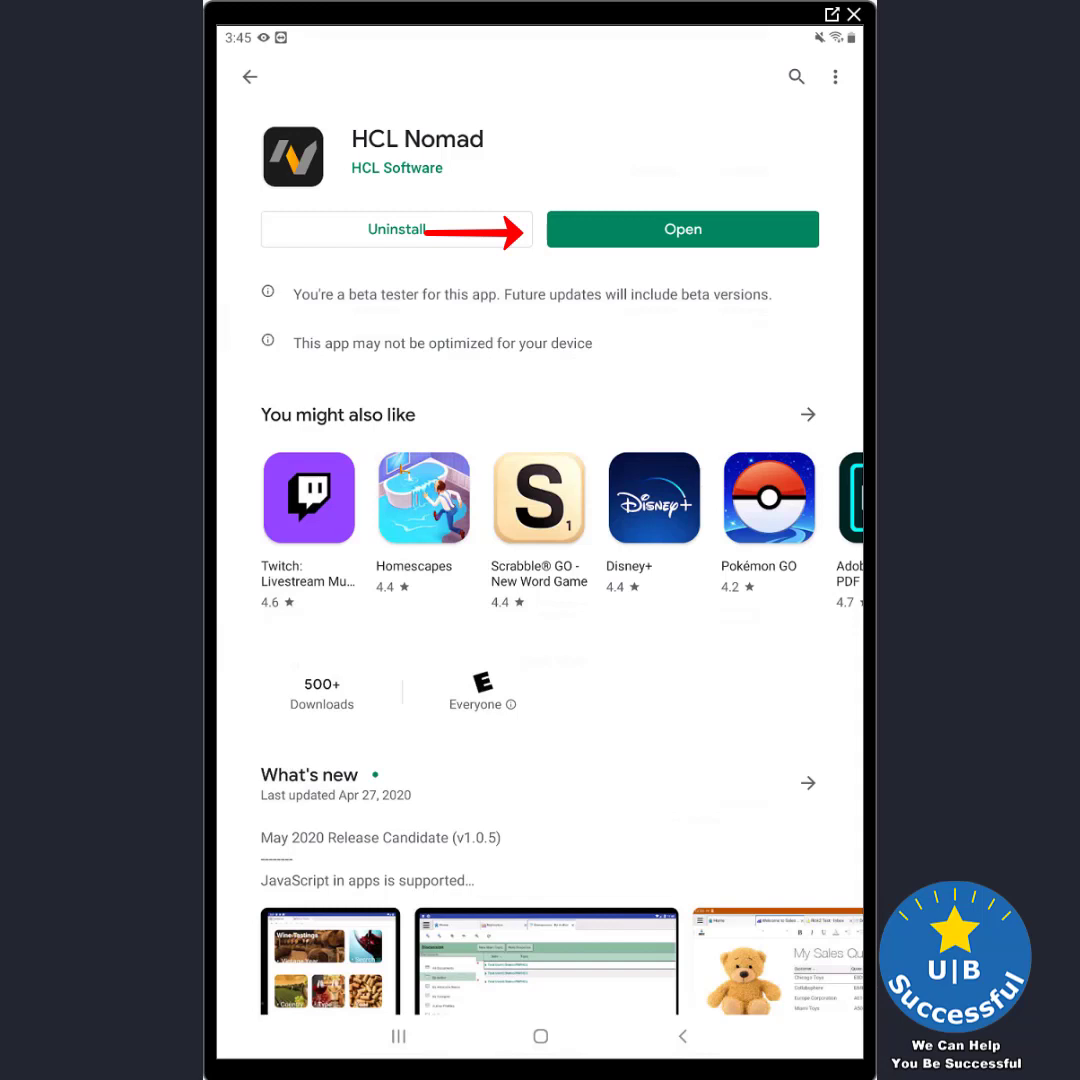
# Launch HCL Nomad and accept its license terms
pyautogui.click(684, 228)
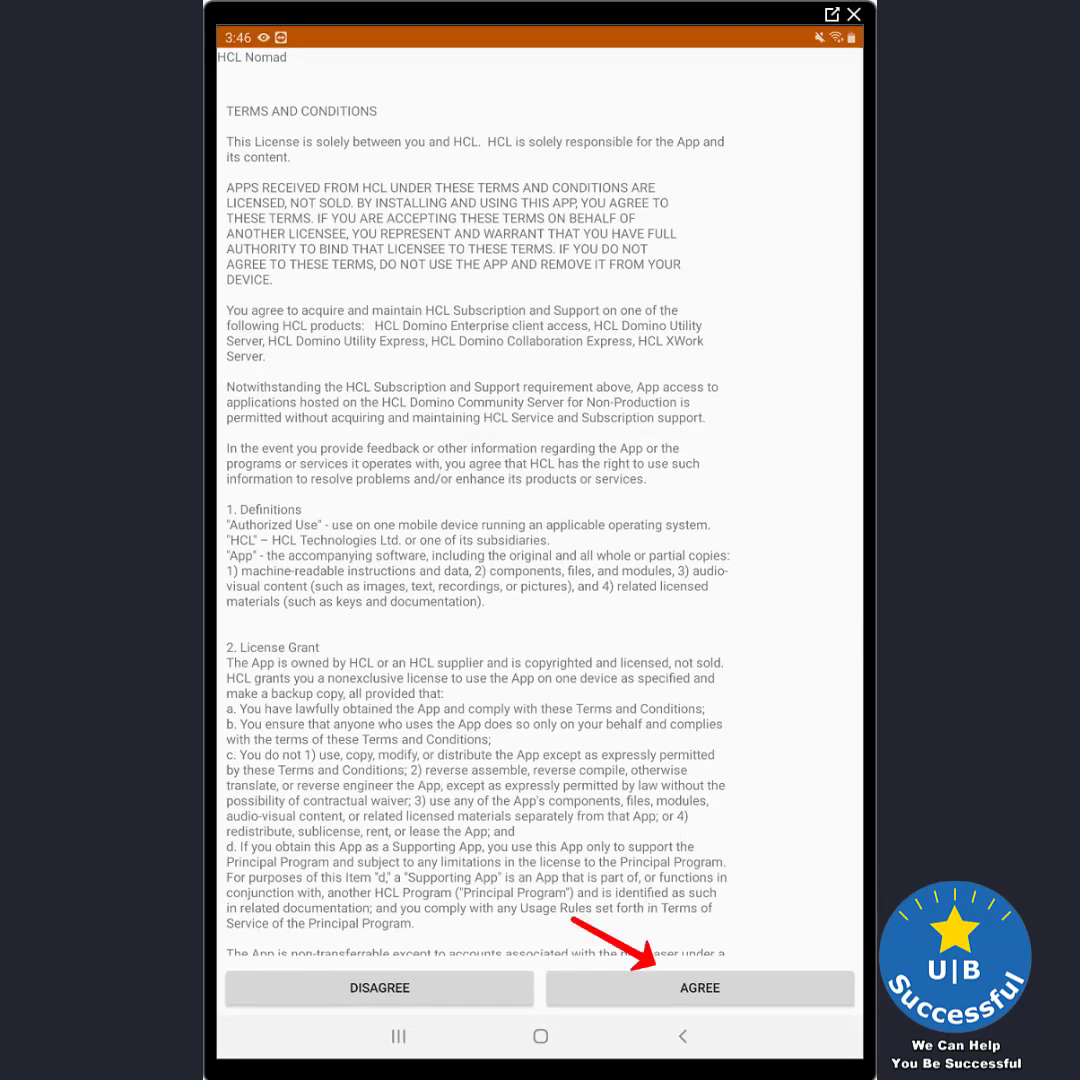
pyautogui.scroll(-3)
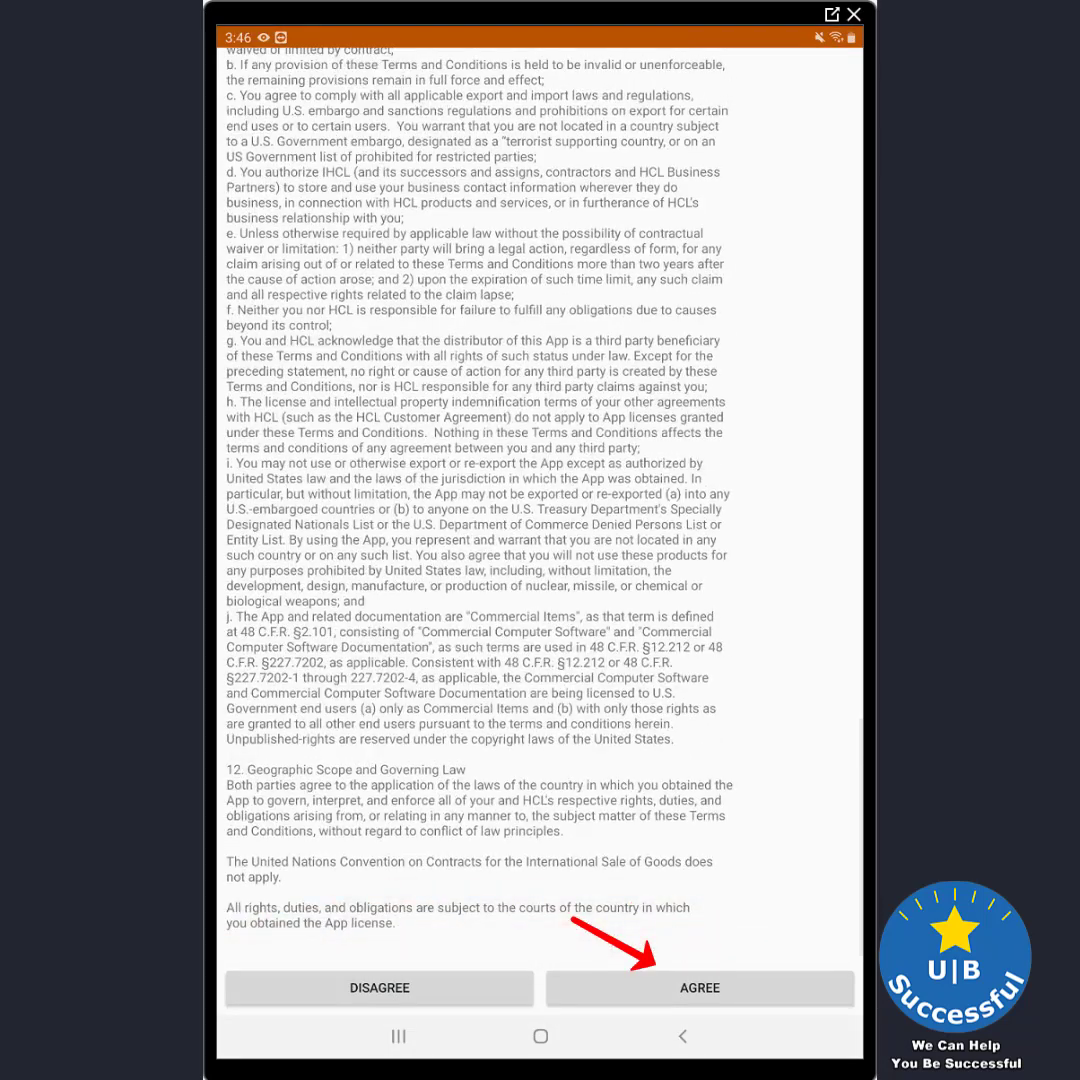
pyautogui.click(700, 988)
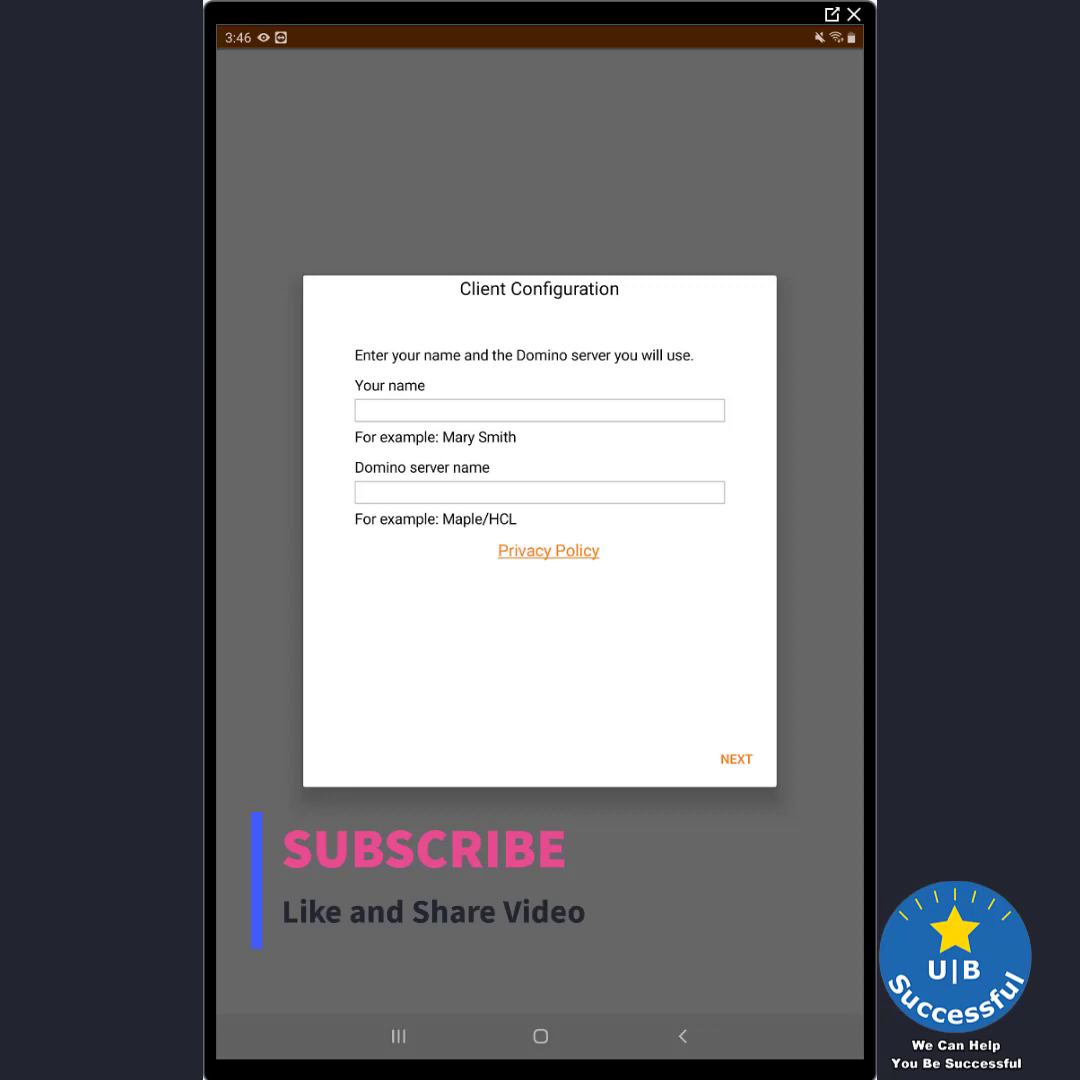
# Enter the user name and Domino server homesrv/svr/ubs, correcting the name's first letter
pyautogui.click(540, 410)
pyautogui.write('hom')
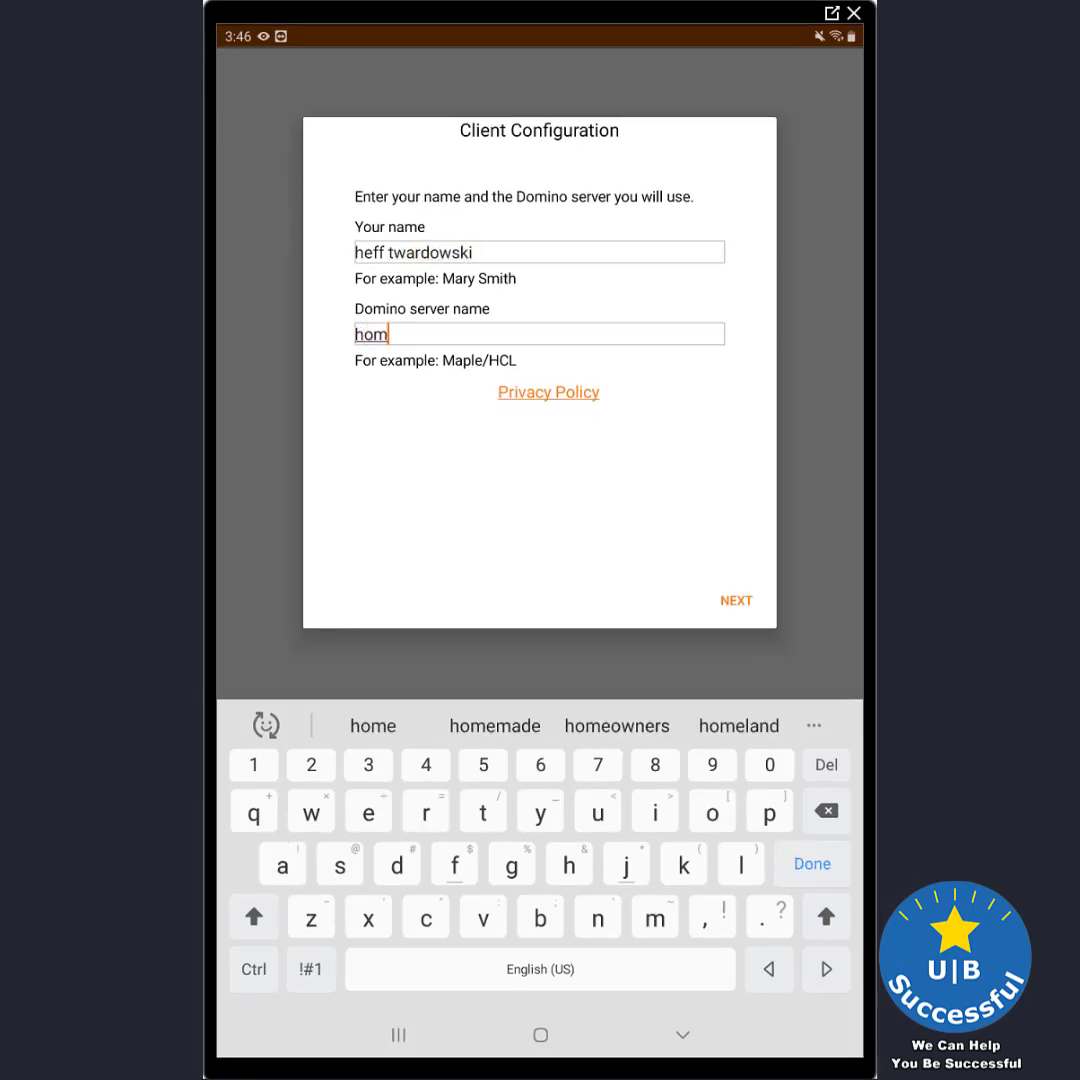
pyautogui.write('esrv')
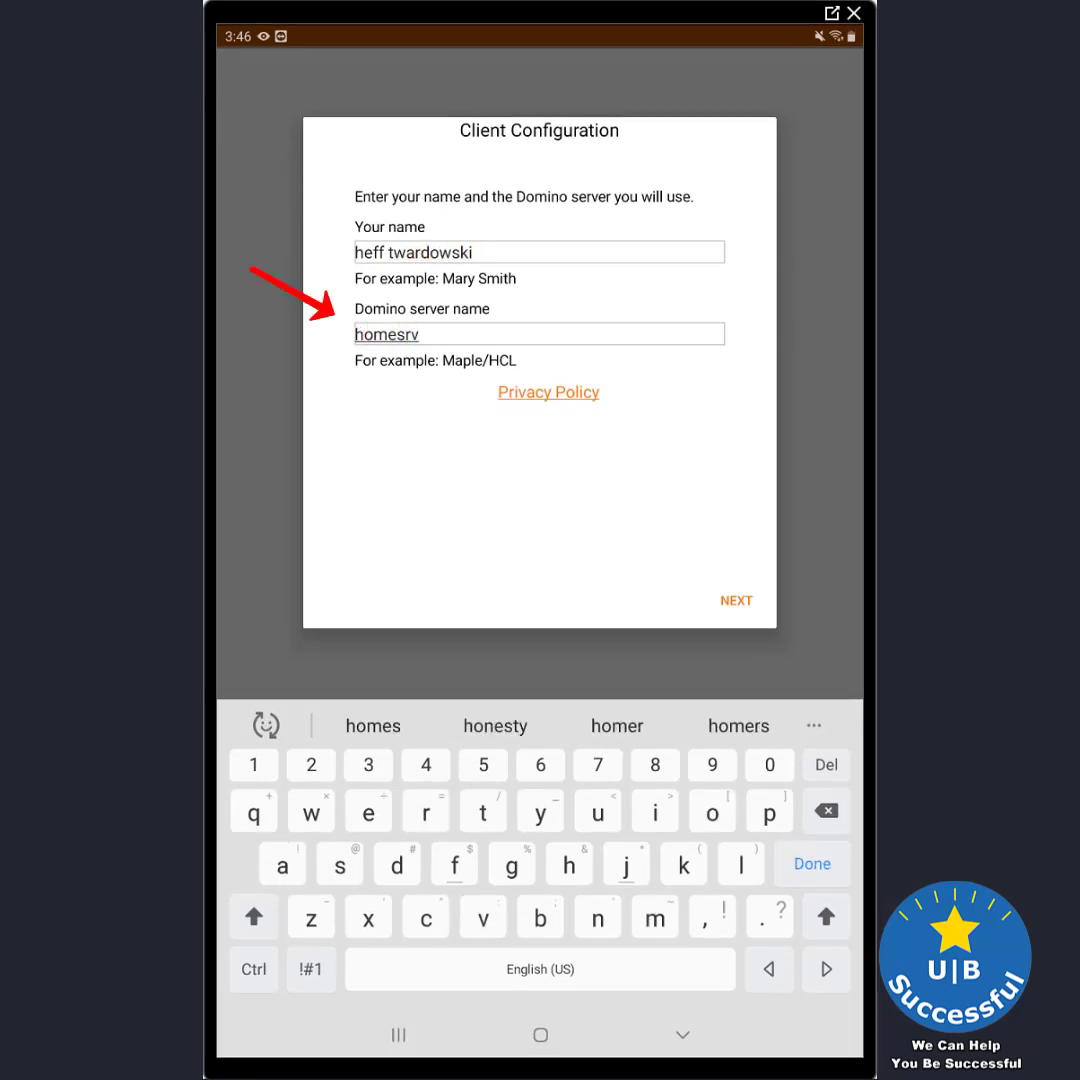
pyautogui.write('/')
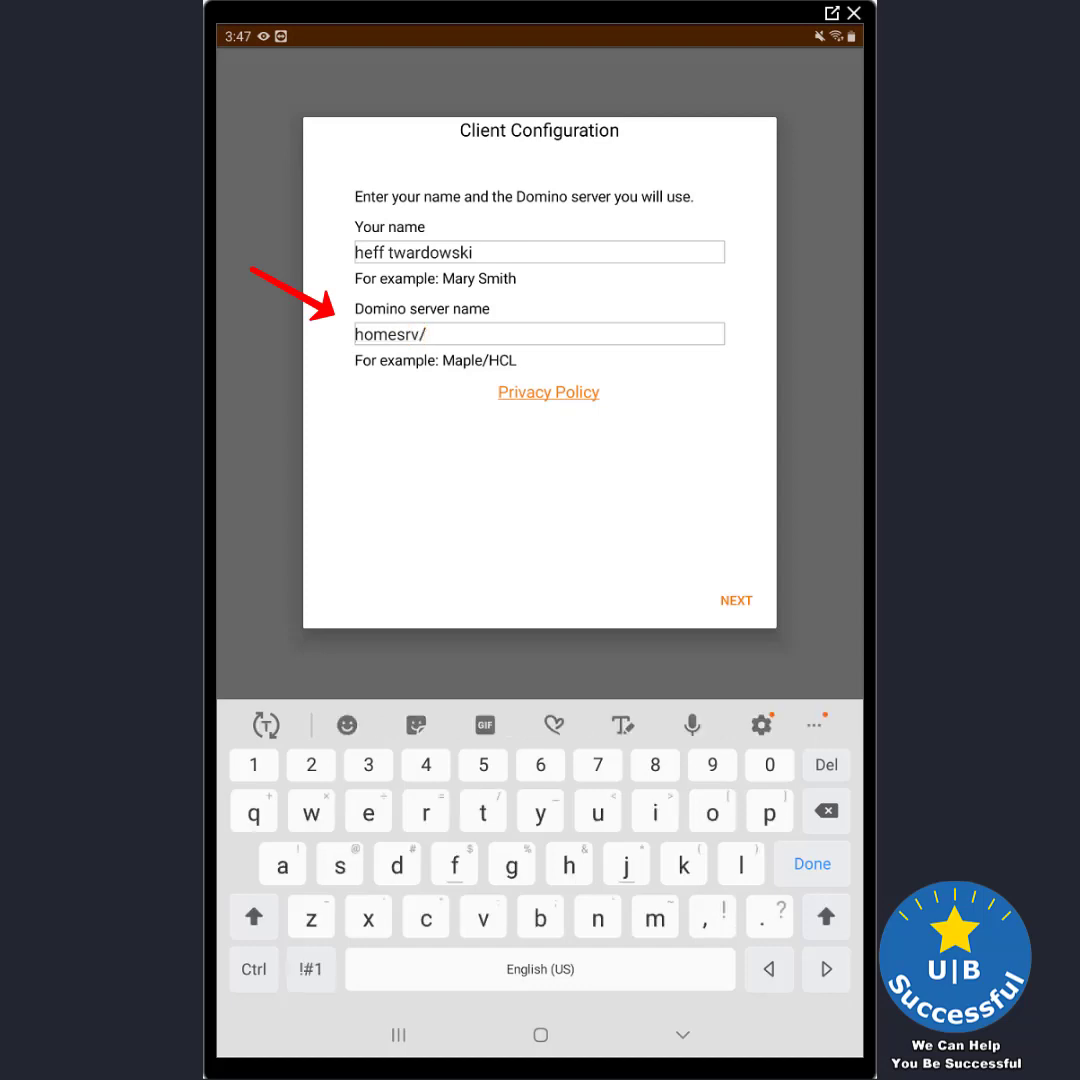
pyautogui.write('svr')
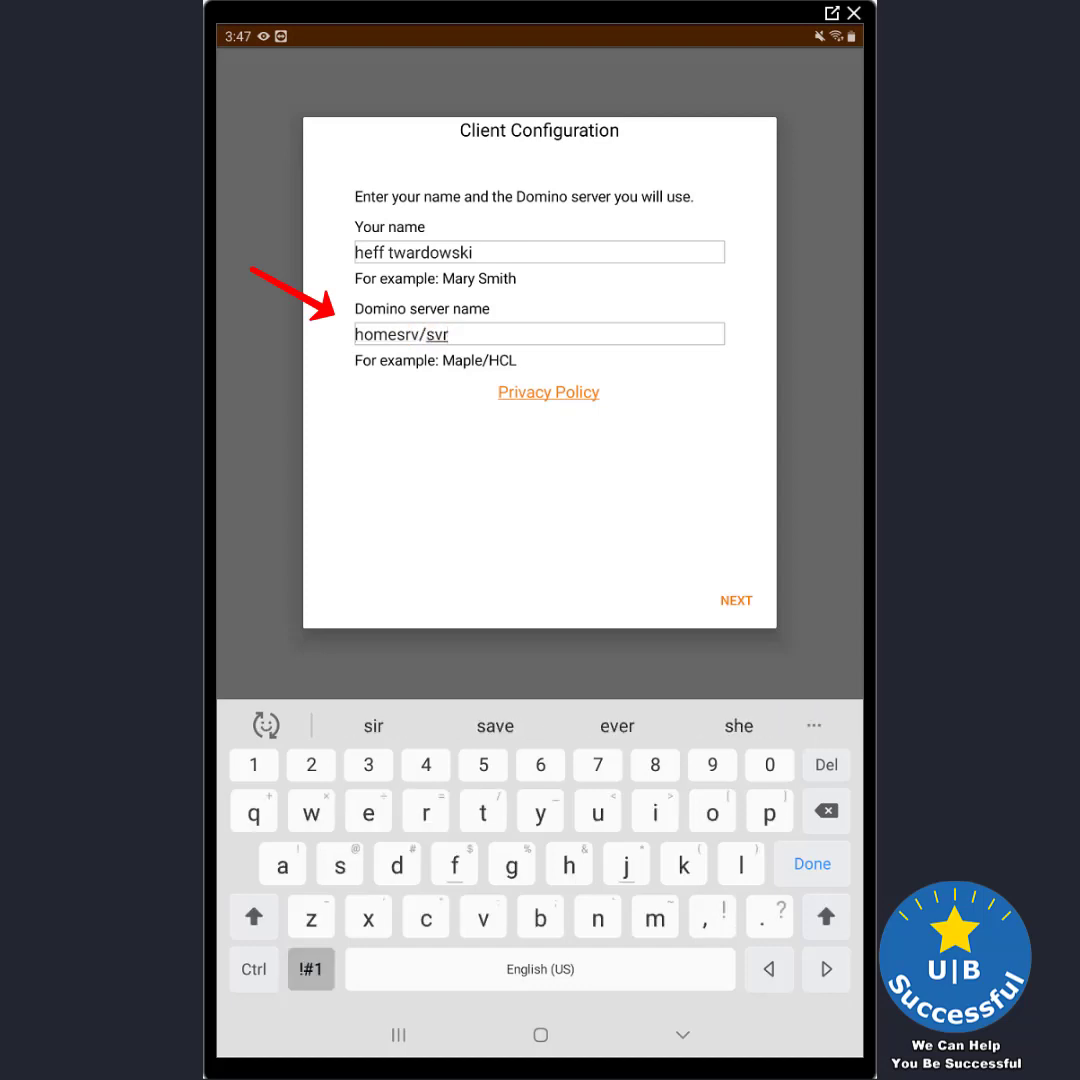
pyautogui.write('ubs')
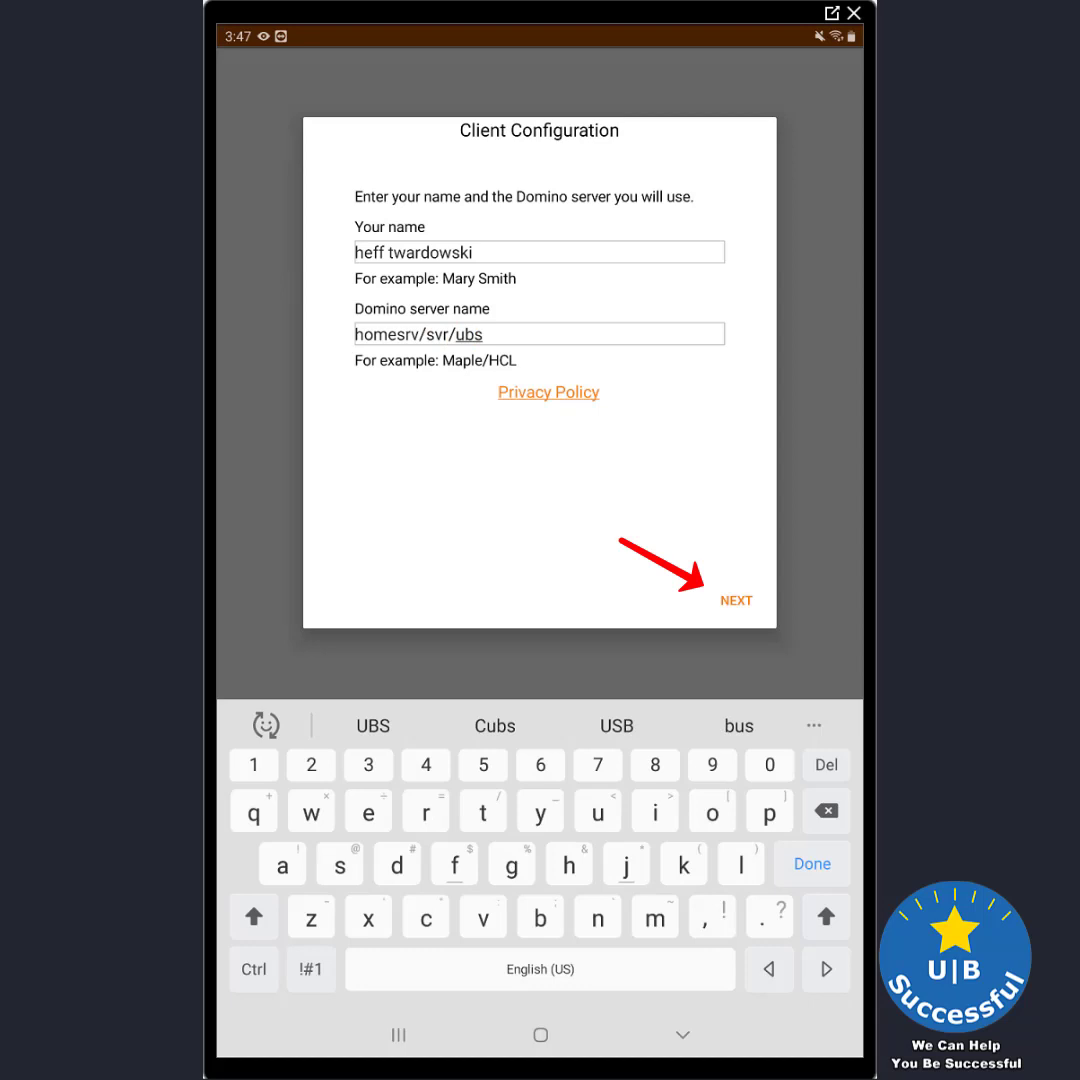
pyautogui.click(738, 600)
pyautogui.write('j')
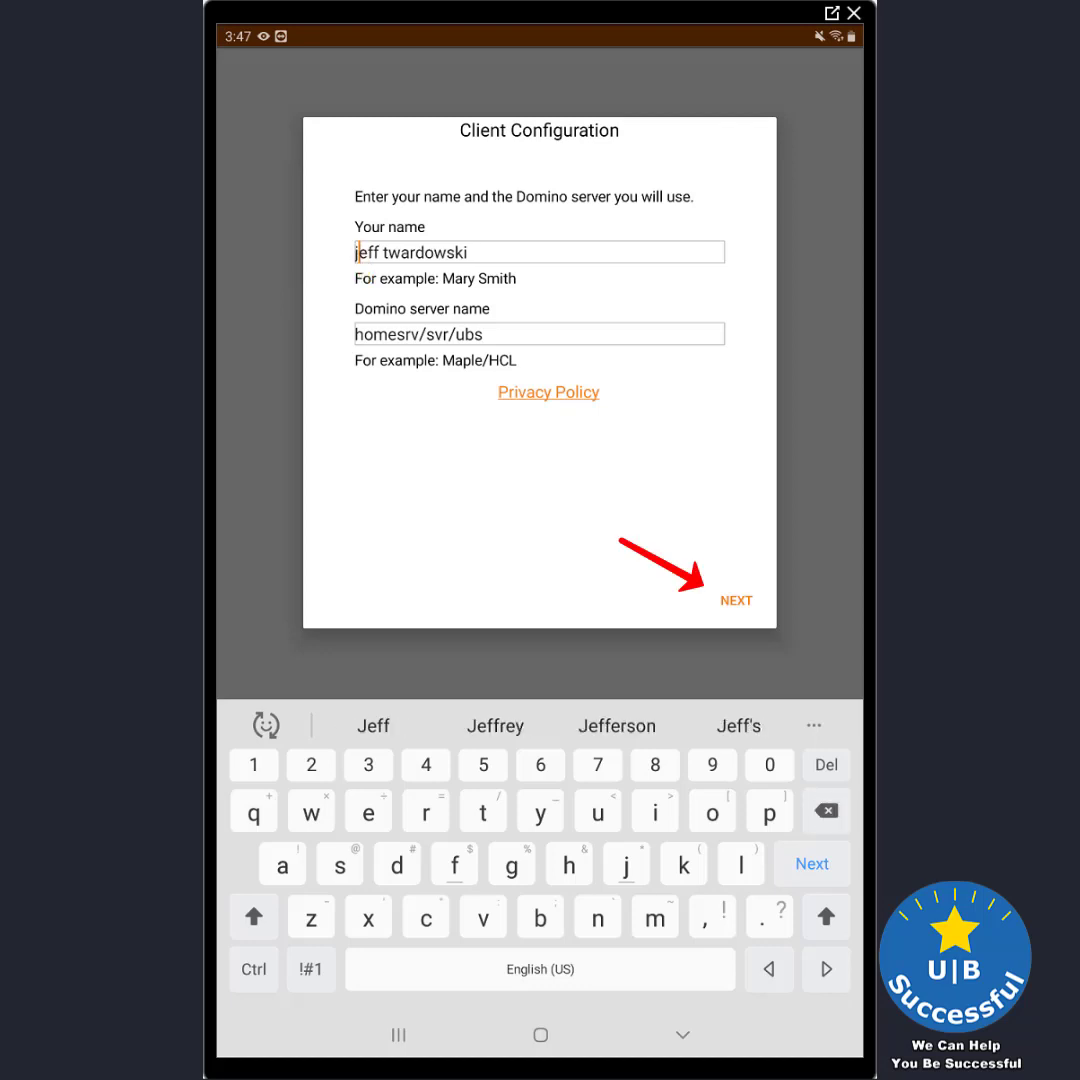
# Submit the configuration, confirm the Notes ID password and reach the Home screen
pyautogui.click(736, 600)
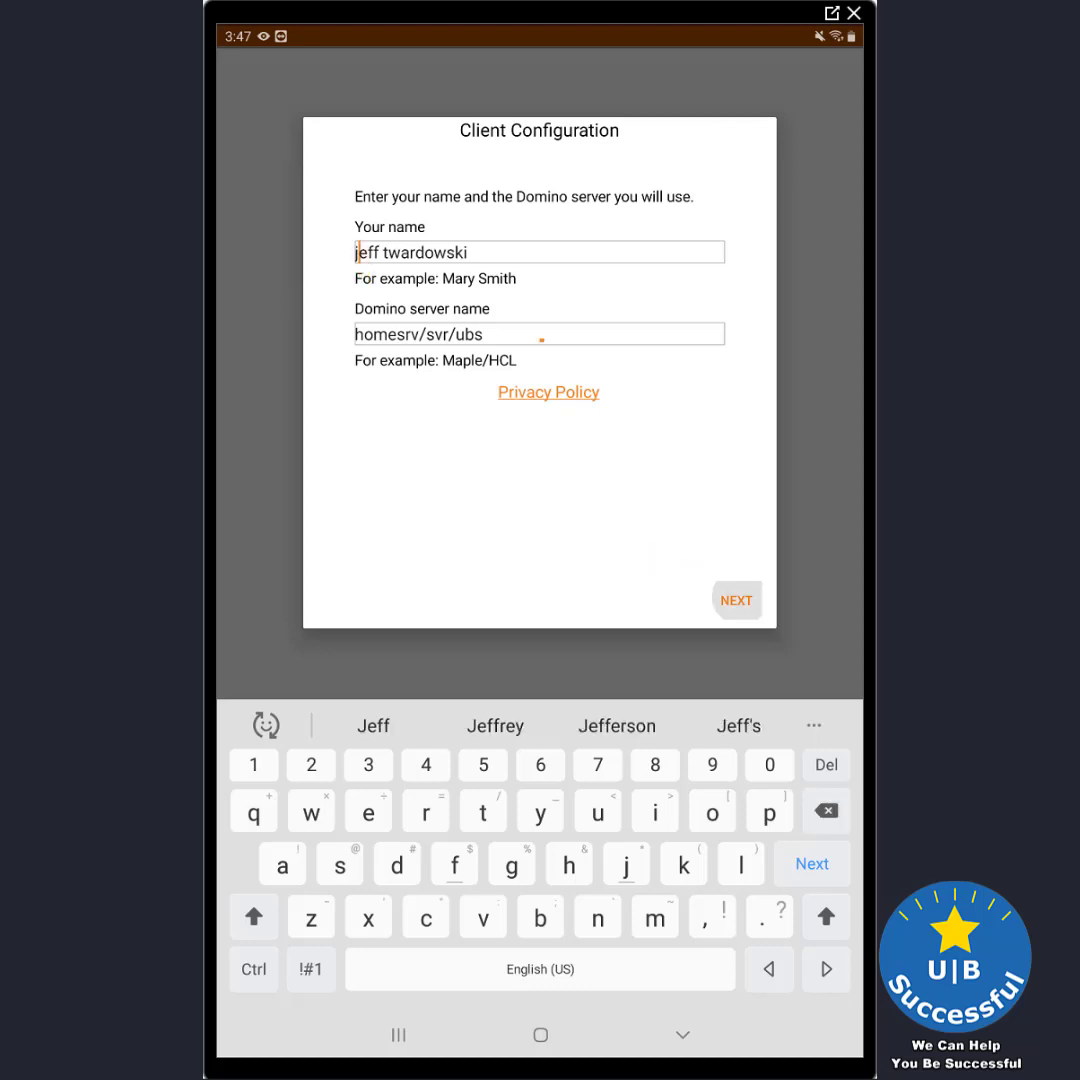
pyautogui.click(736, 600)
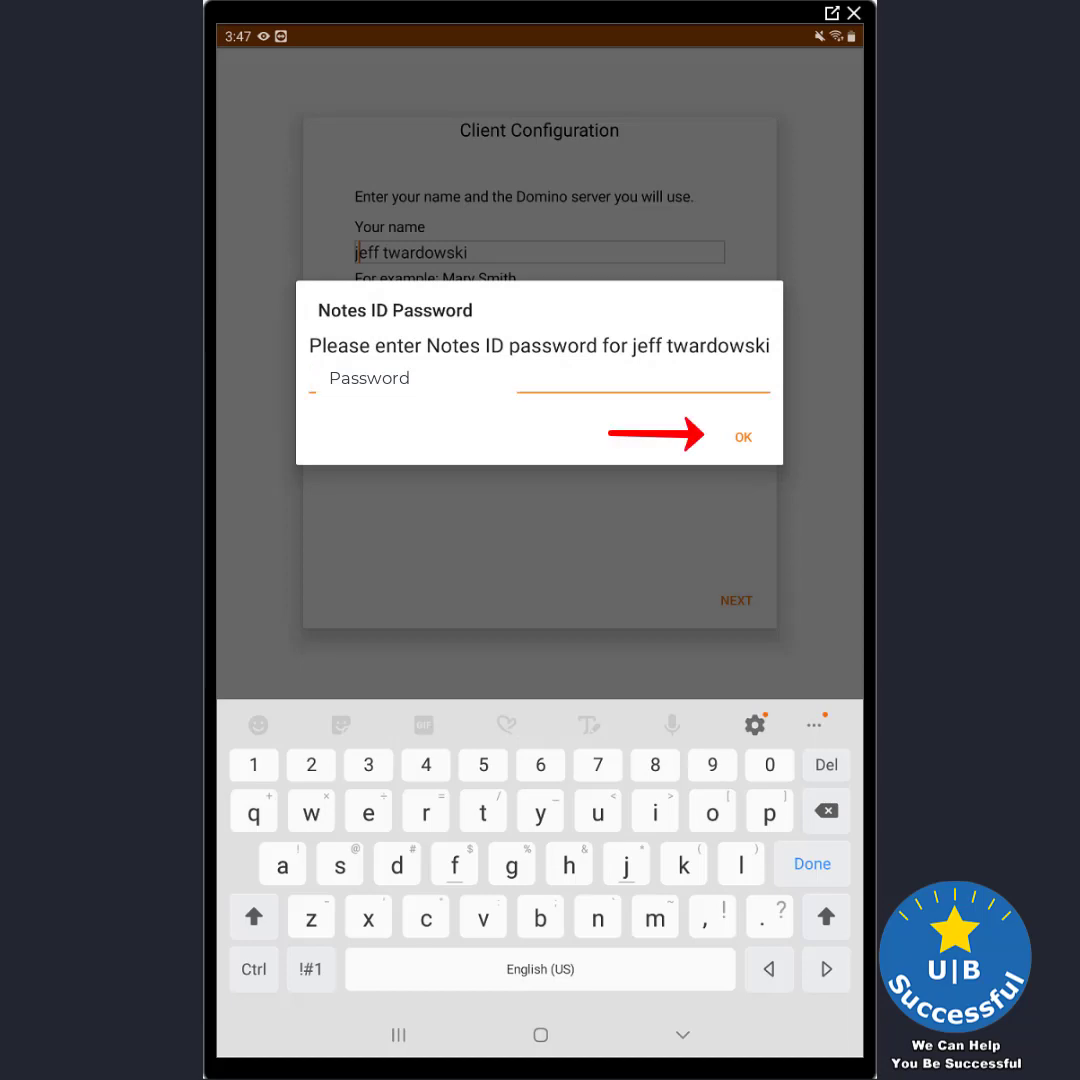
pyautogui.click(744, 436)
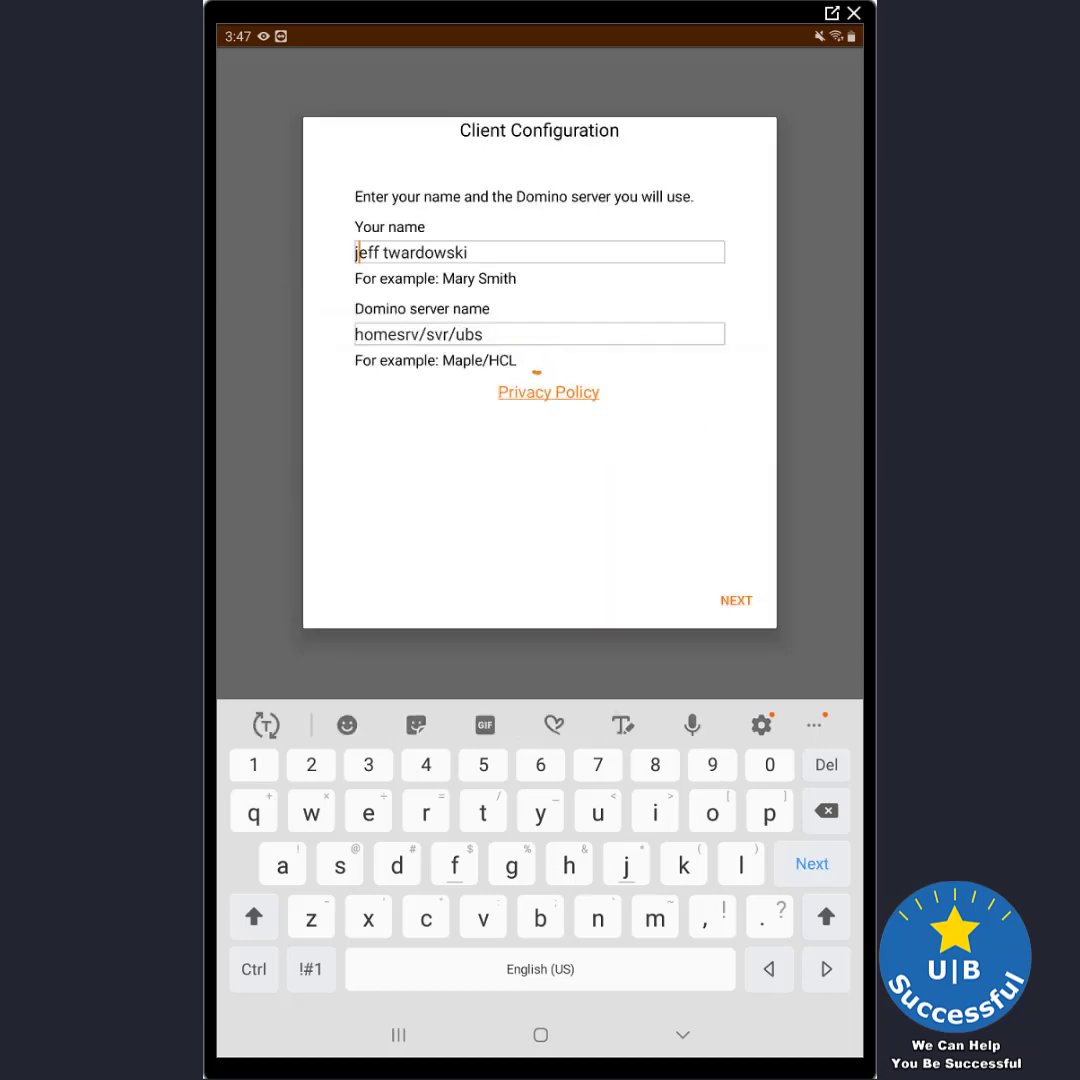
pyautogui.click(736, 600)
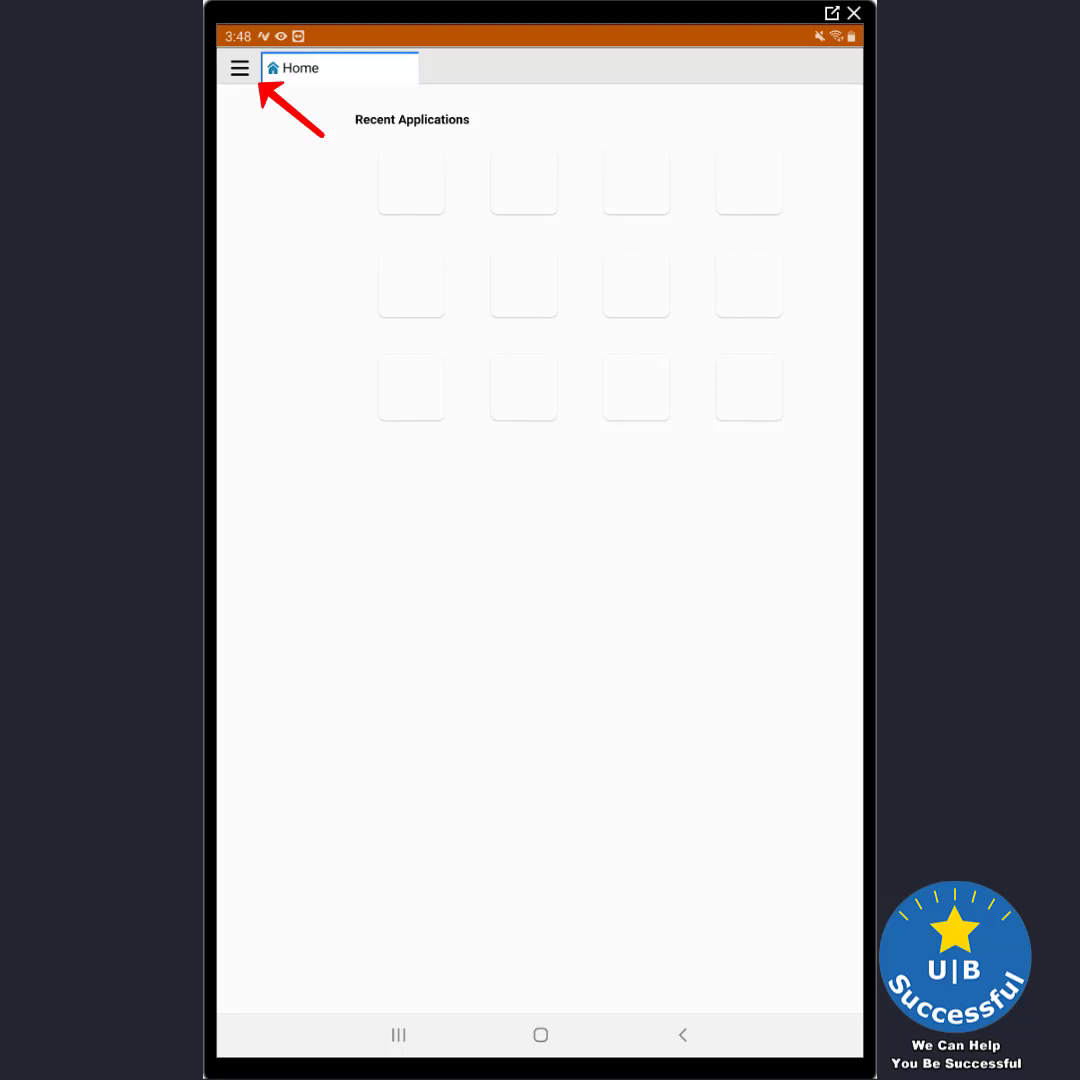
# Open the user's mail file from server homesrv/svr/UBS via Open Application
pyautogui.click(240, 68)
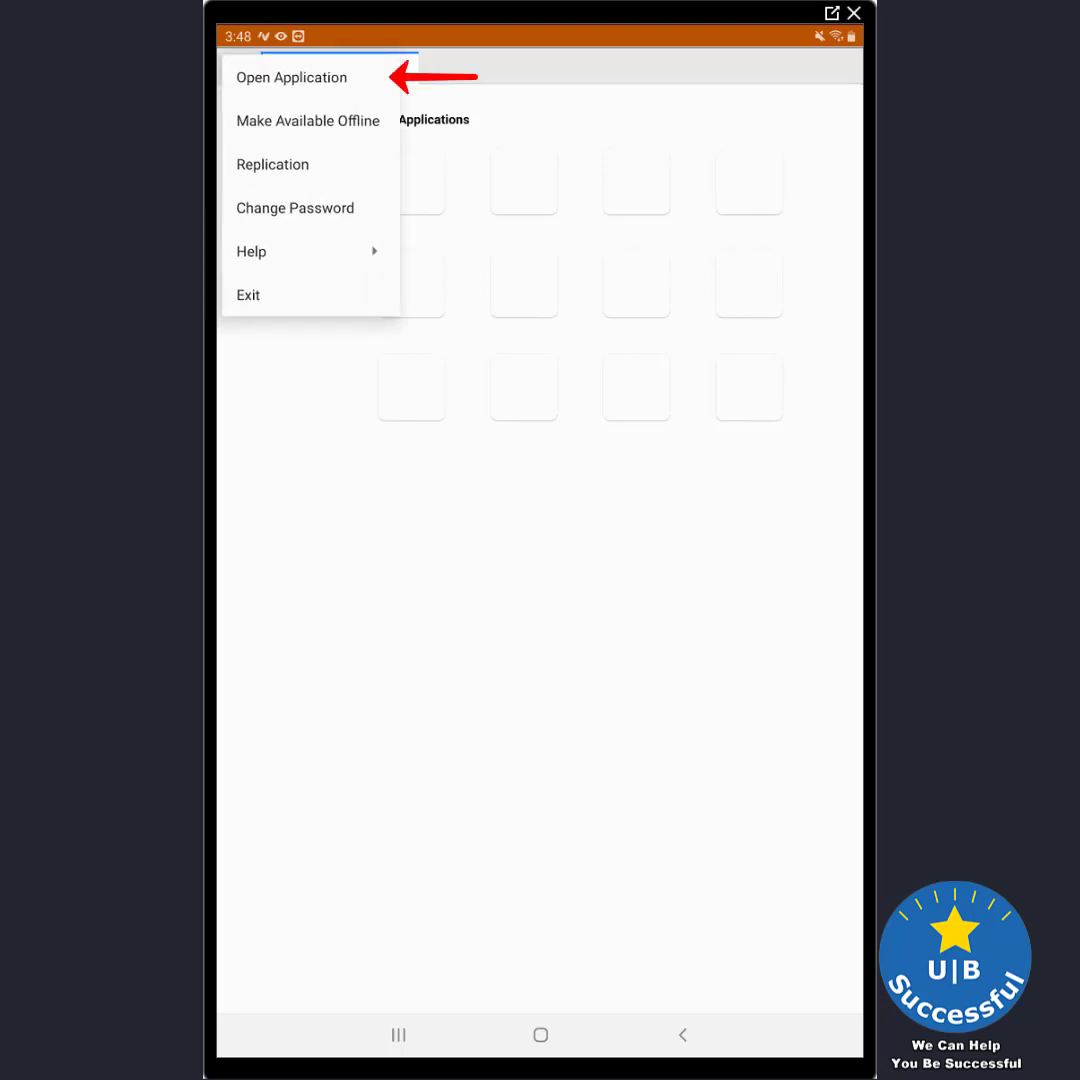
pyautogui.click(292, 76)
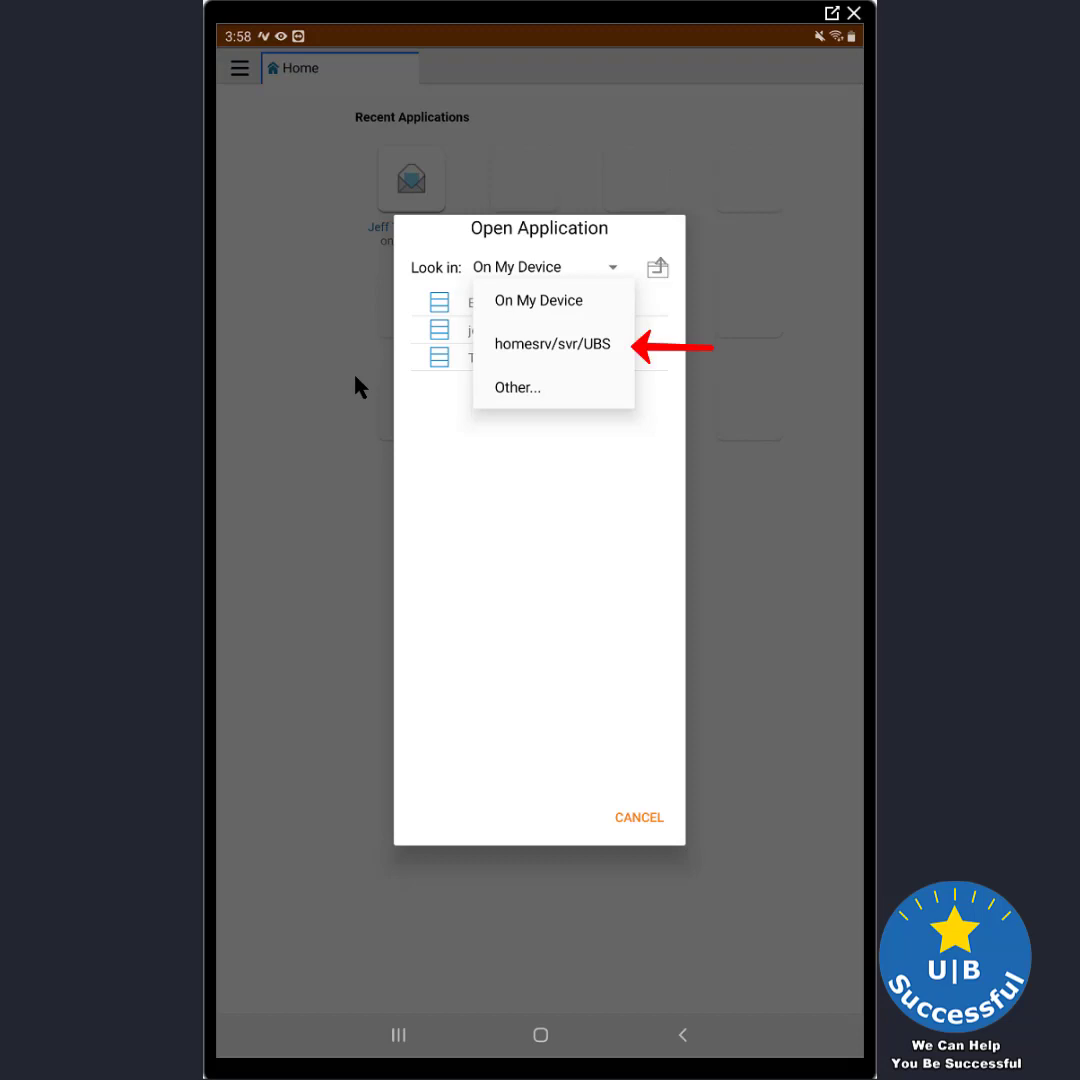
pyautogui.click(550, 344)
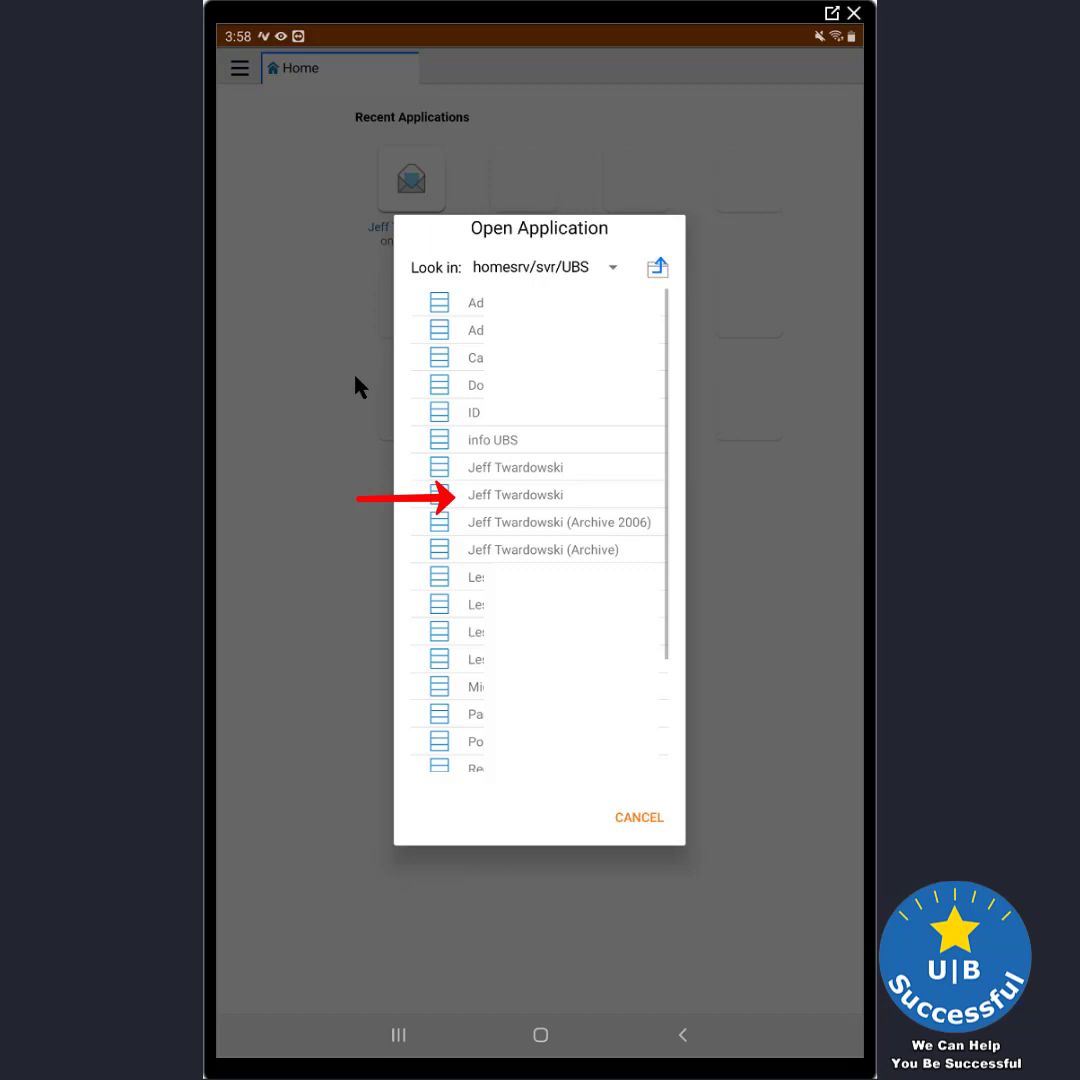
pyautogui.doubleClick(516, 494)
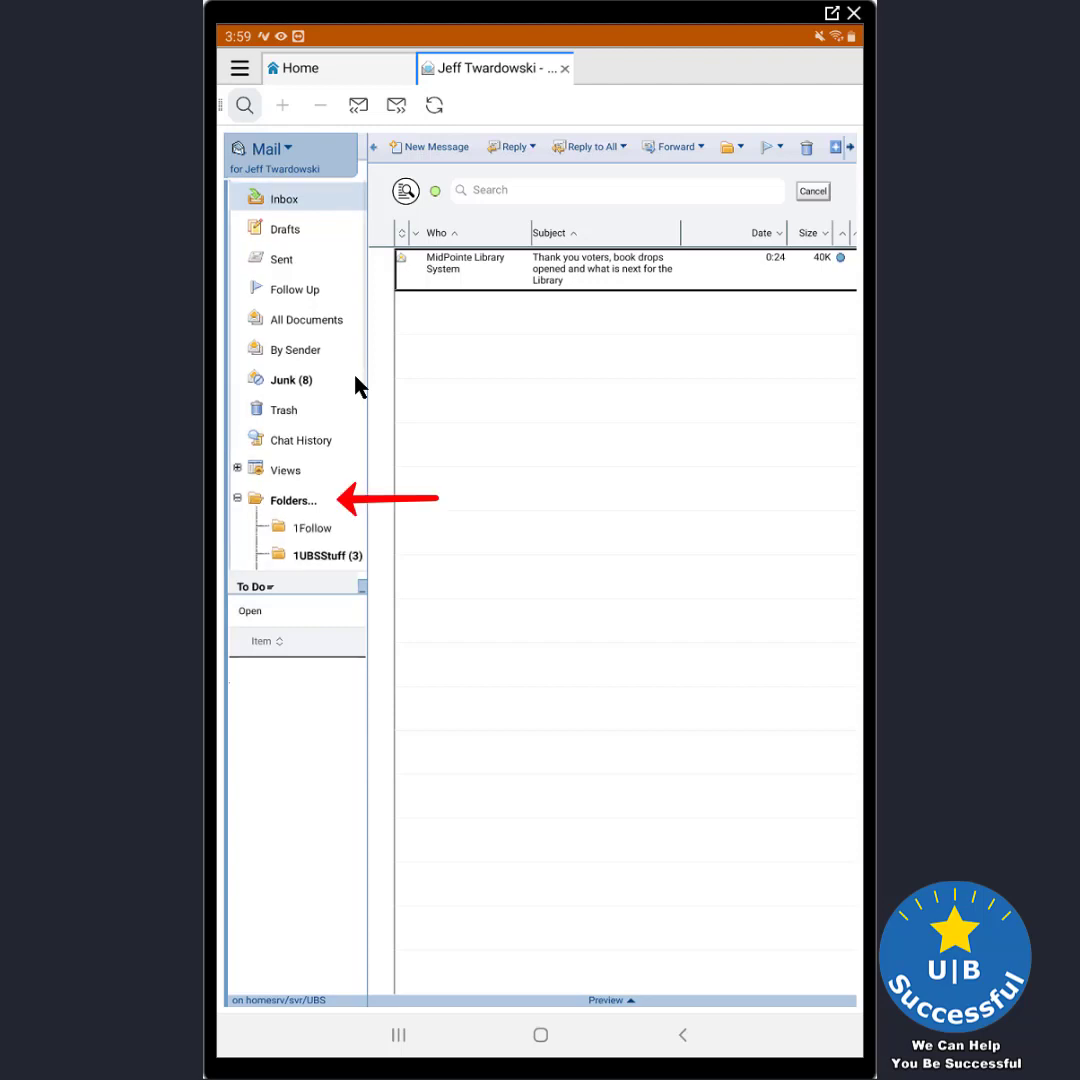
# Browse the mail file's 1UBSStuff folder and start a new message
pyautogui.click(320, 556)
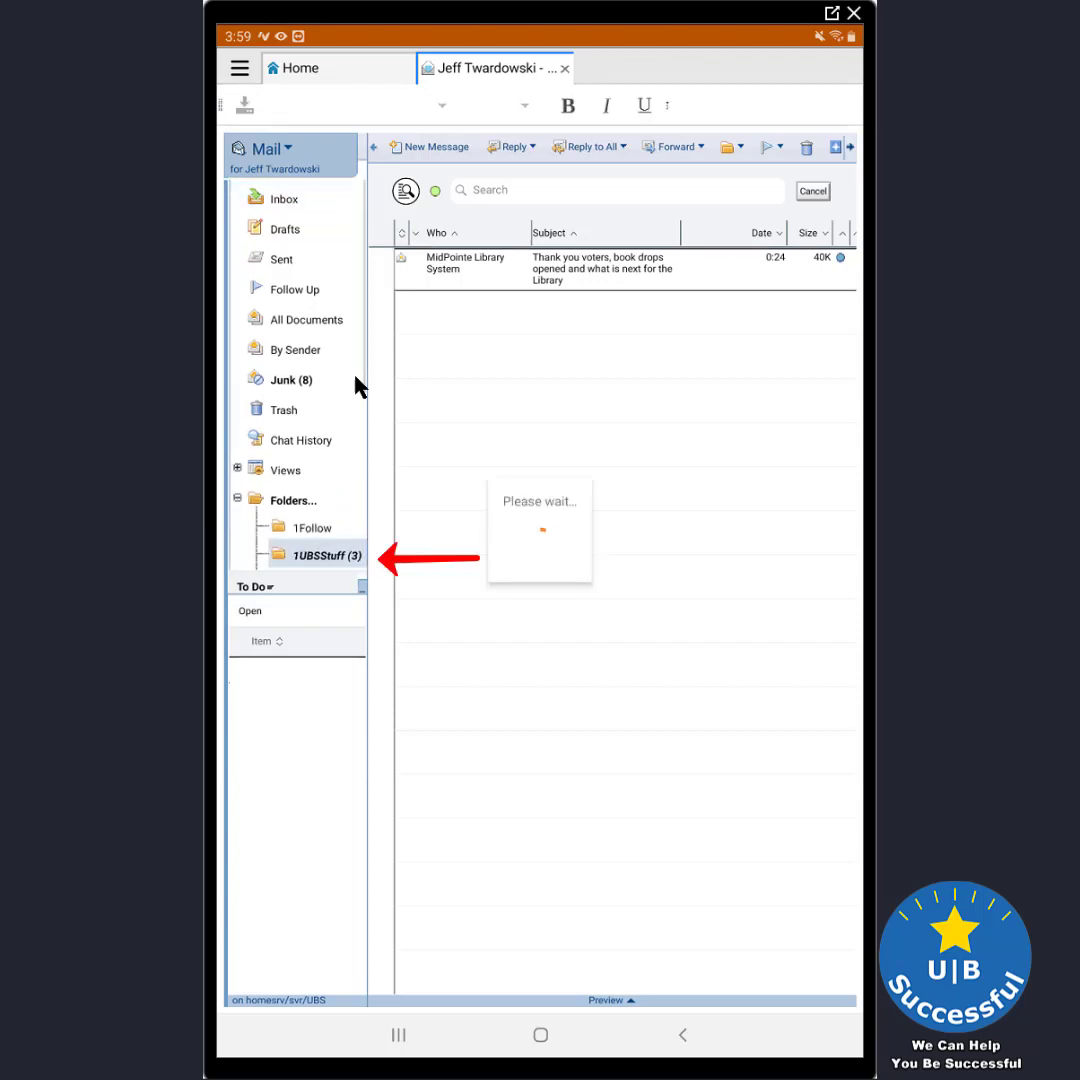
pyautogui.click(316, 556)
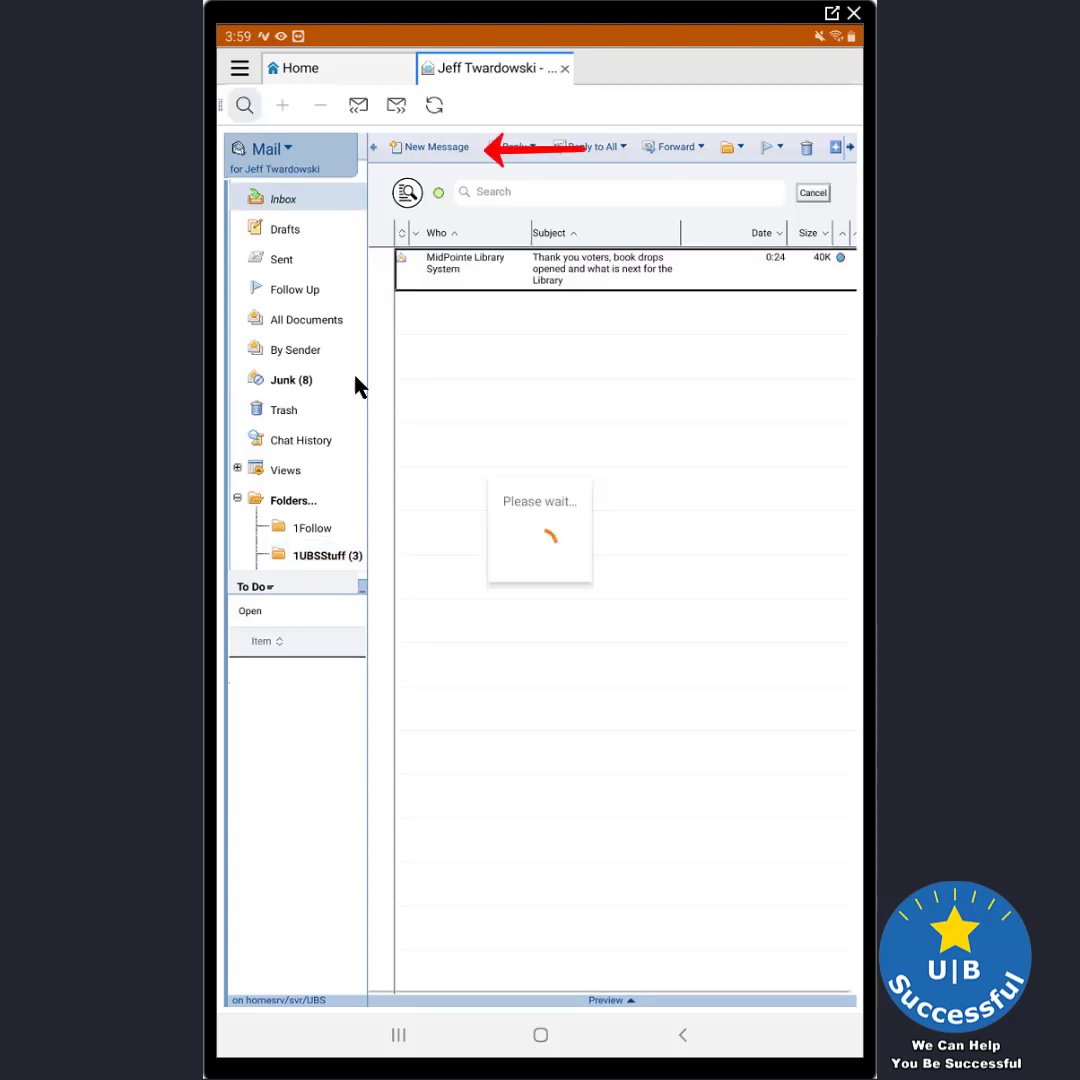
pyautogui.click(430, 148)
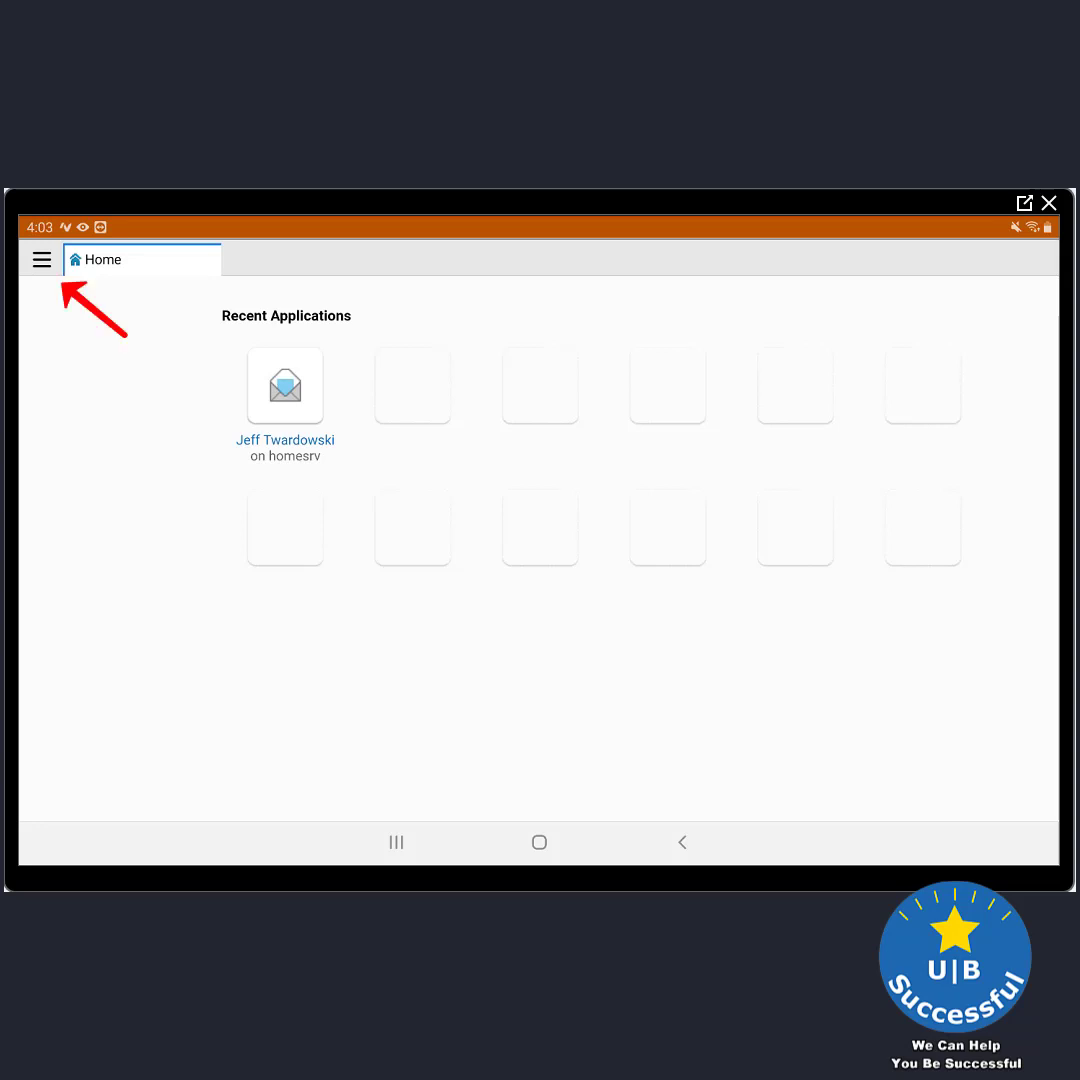
# Open the Test discussion from the homesrv/svr/UBS server via Open Application
pyautogui.click(40, 260)
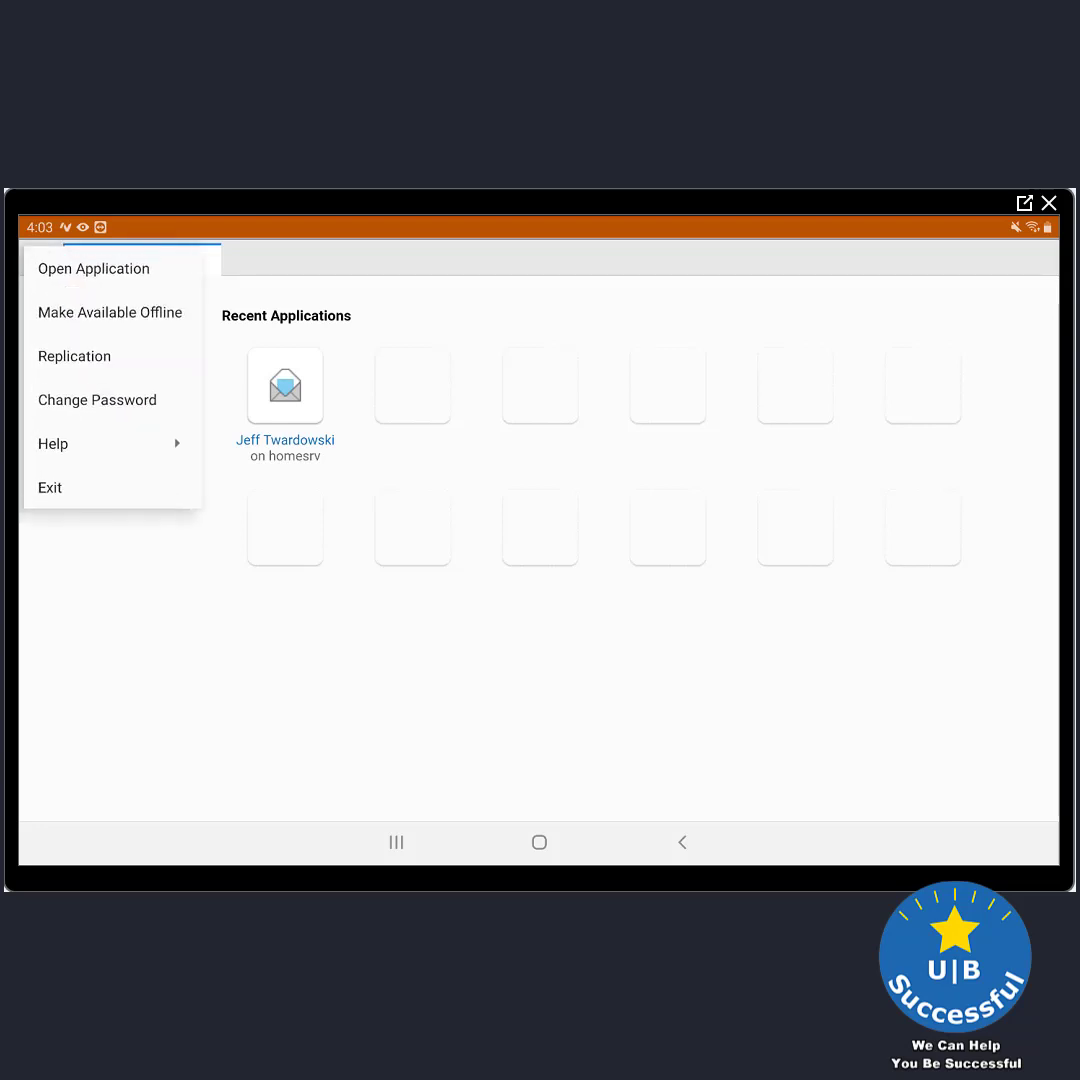
pyautogui.click(92, 268)
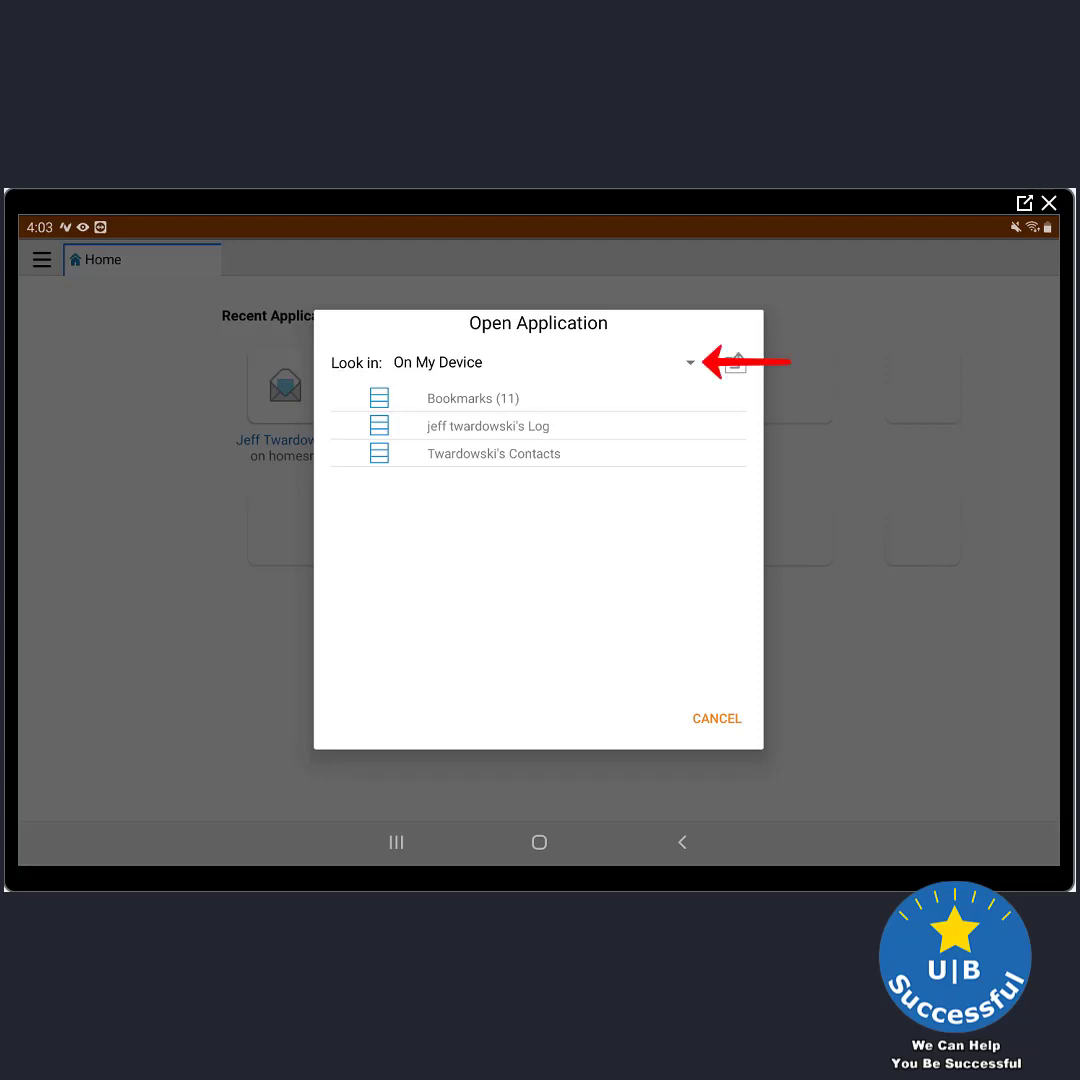
pyautogui.click(690, 362)
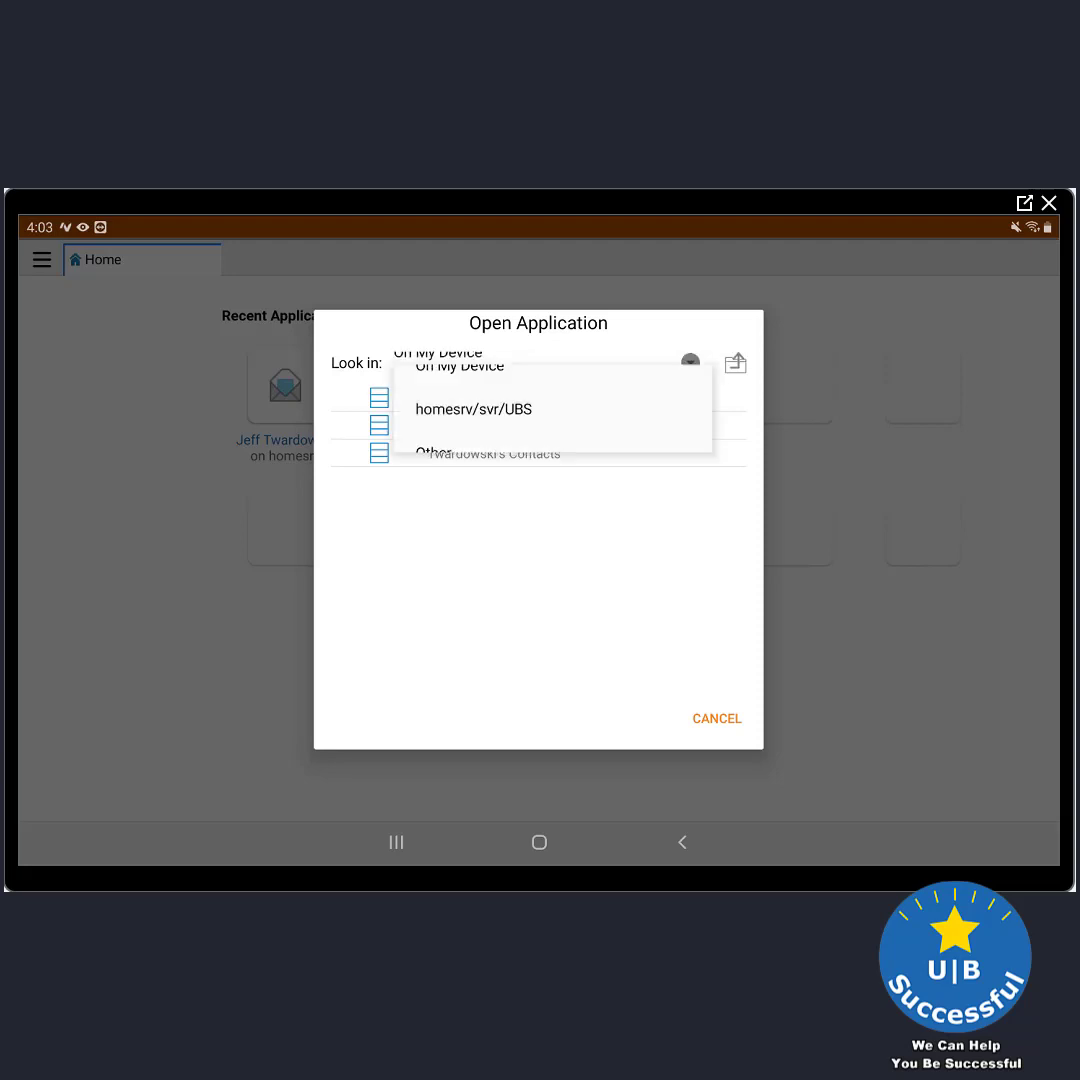
pyautogui.click(472, 408)
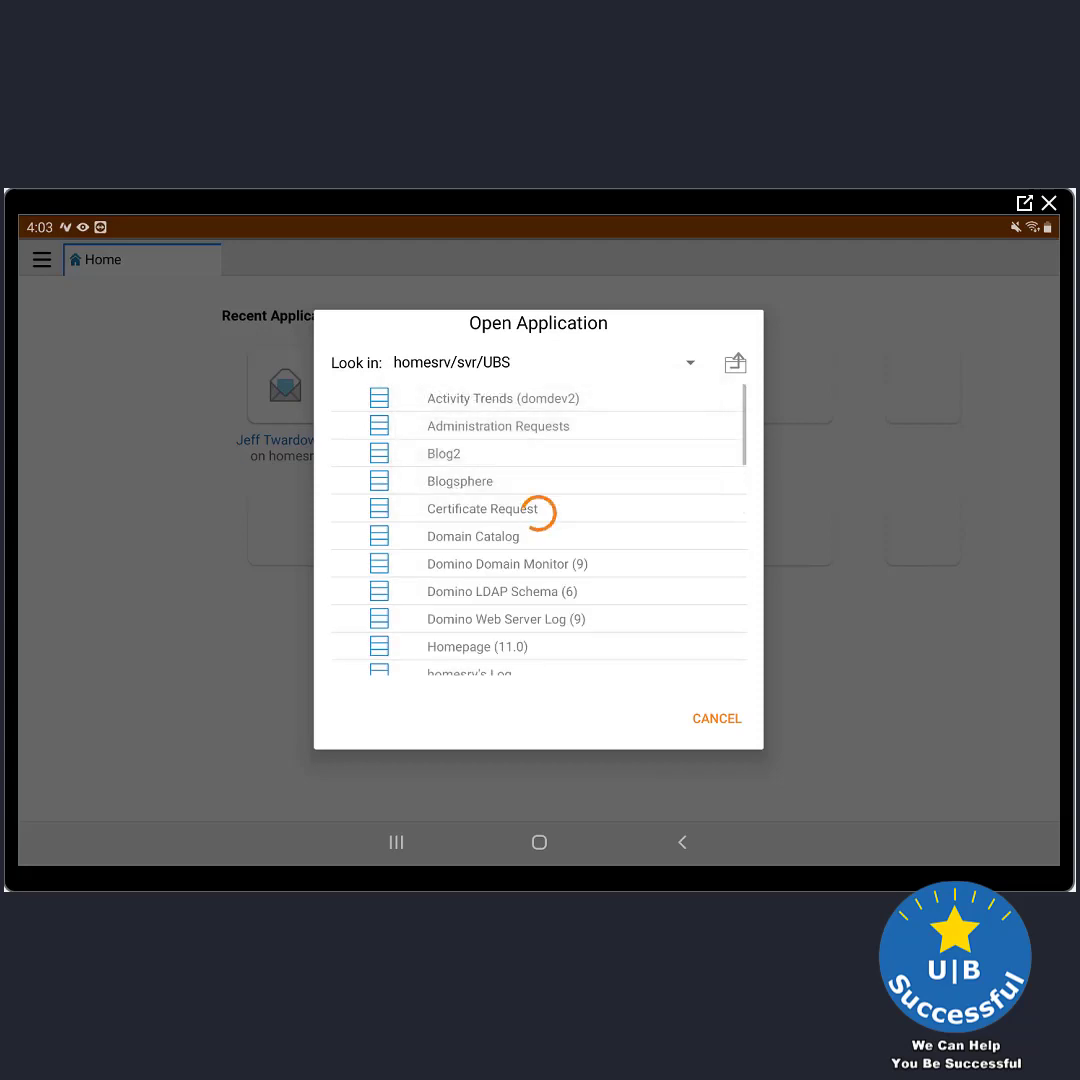
pyautogui.scroll(-3)
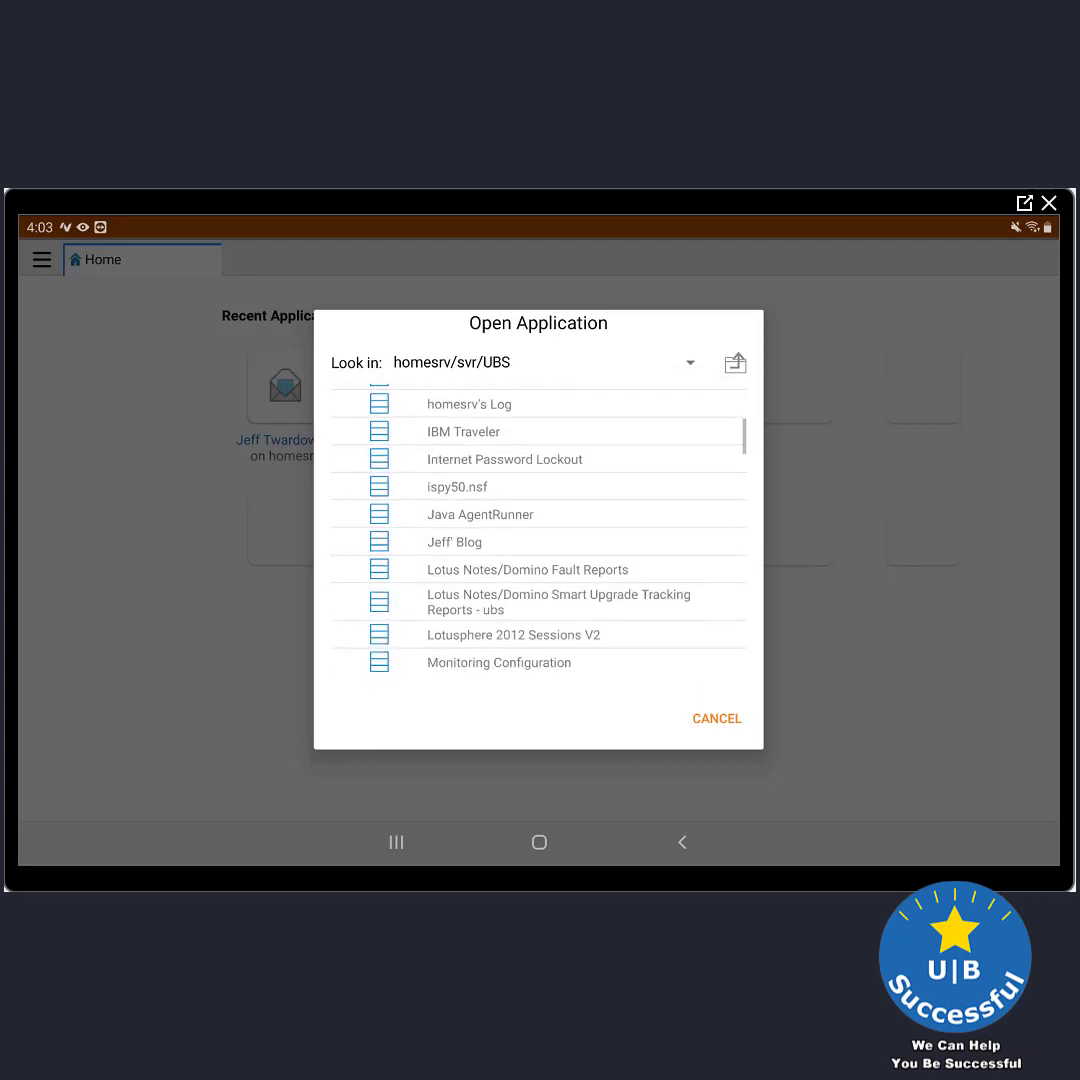
pyautogui.scroll(-3)
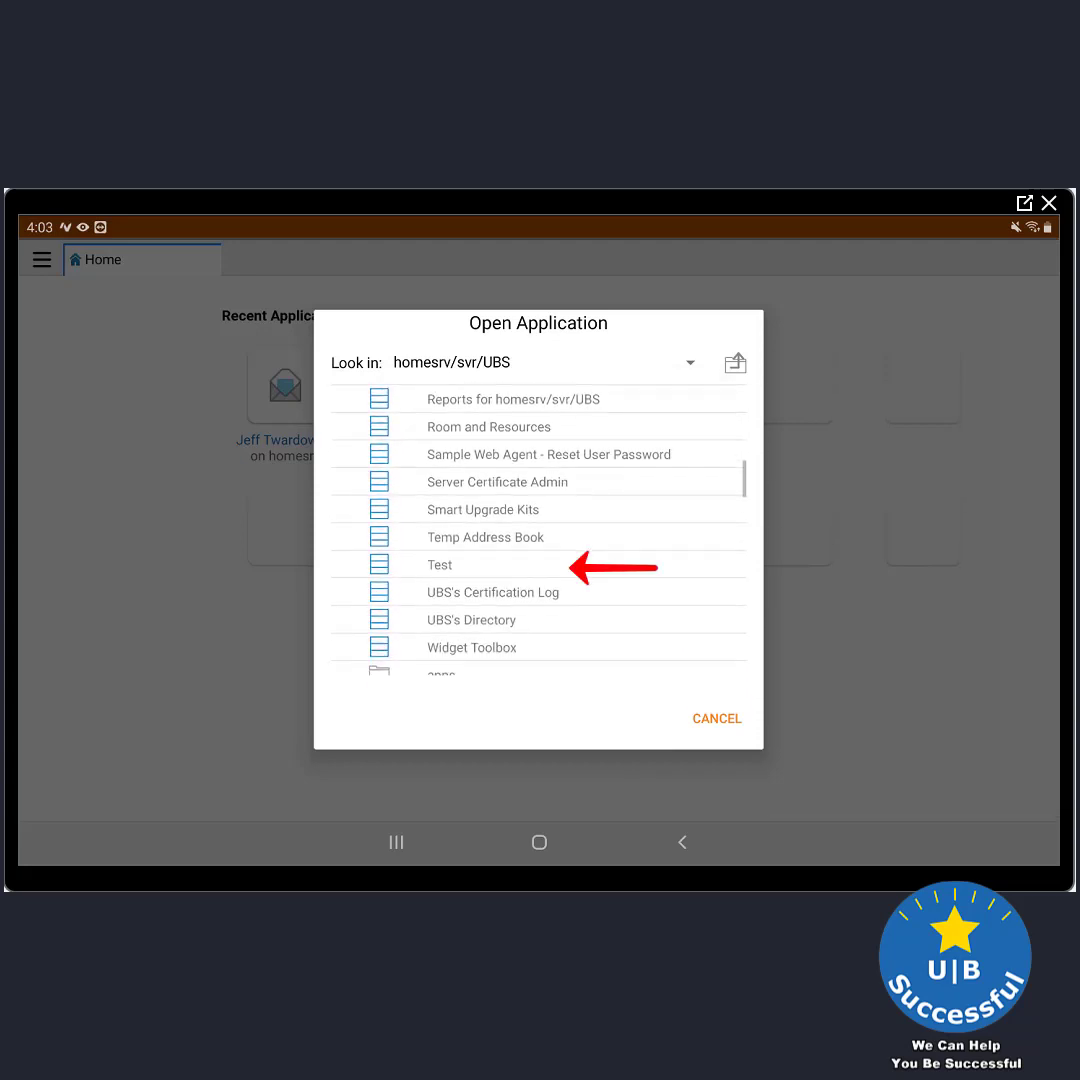
pyautogui.doubleClick(440, 564)
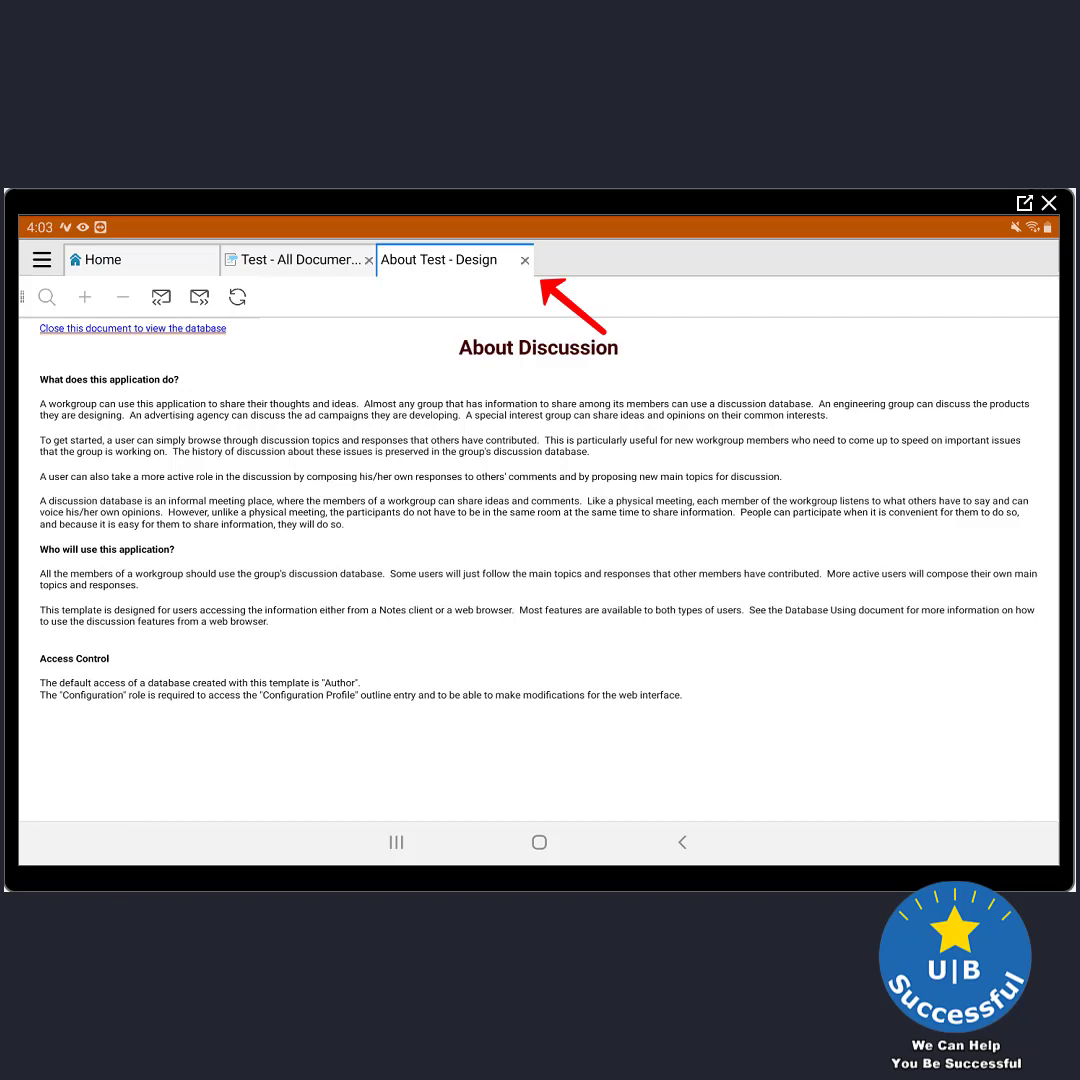
# Create a new main topic 'test for Nomad' with content and save it to the discussion
pyautogui.click(524, 260)
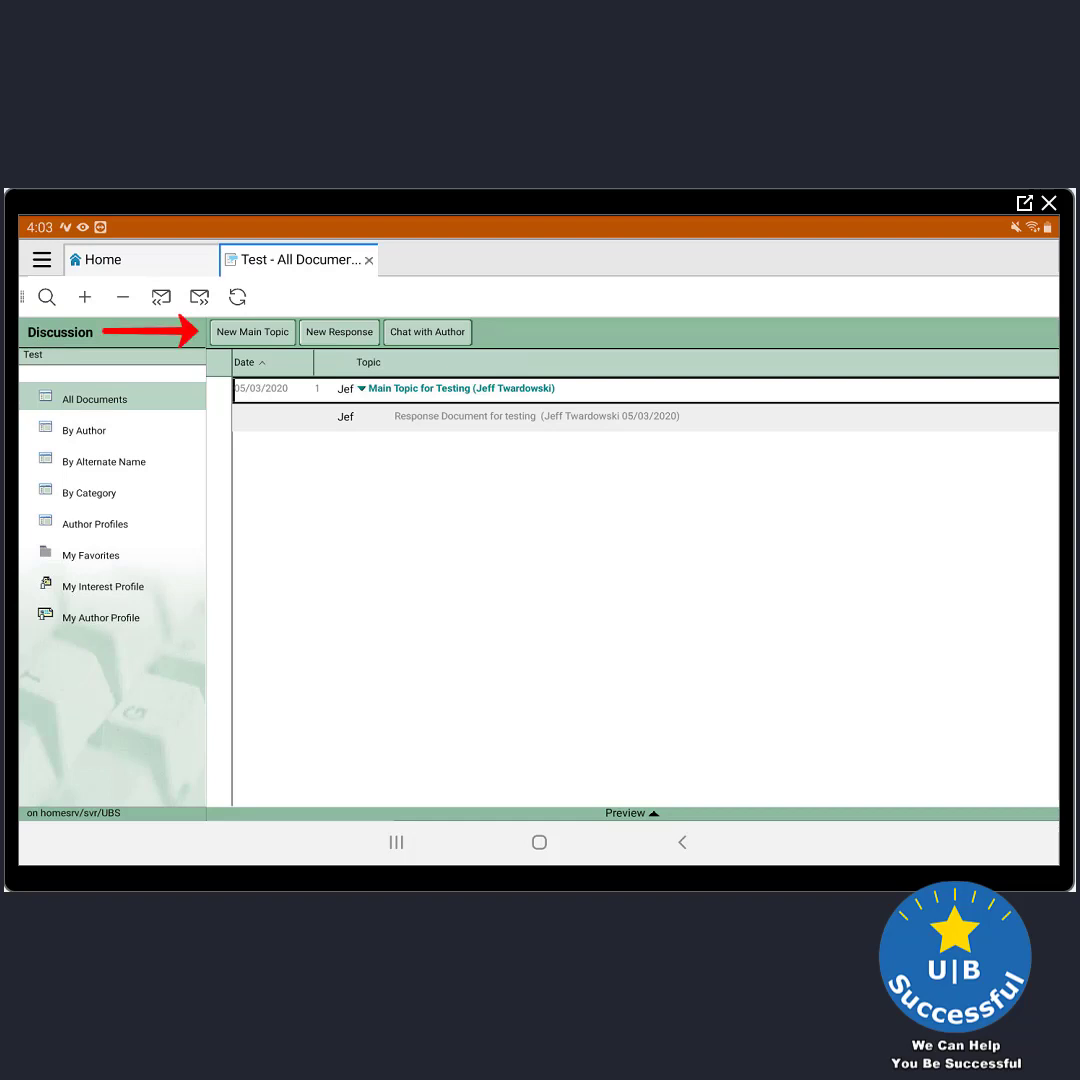
pyautogui.click(252, 332)
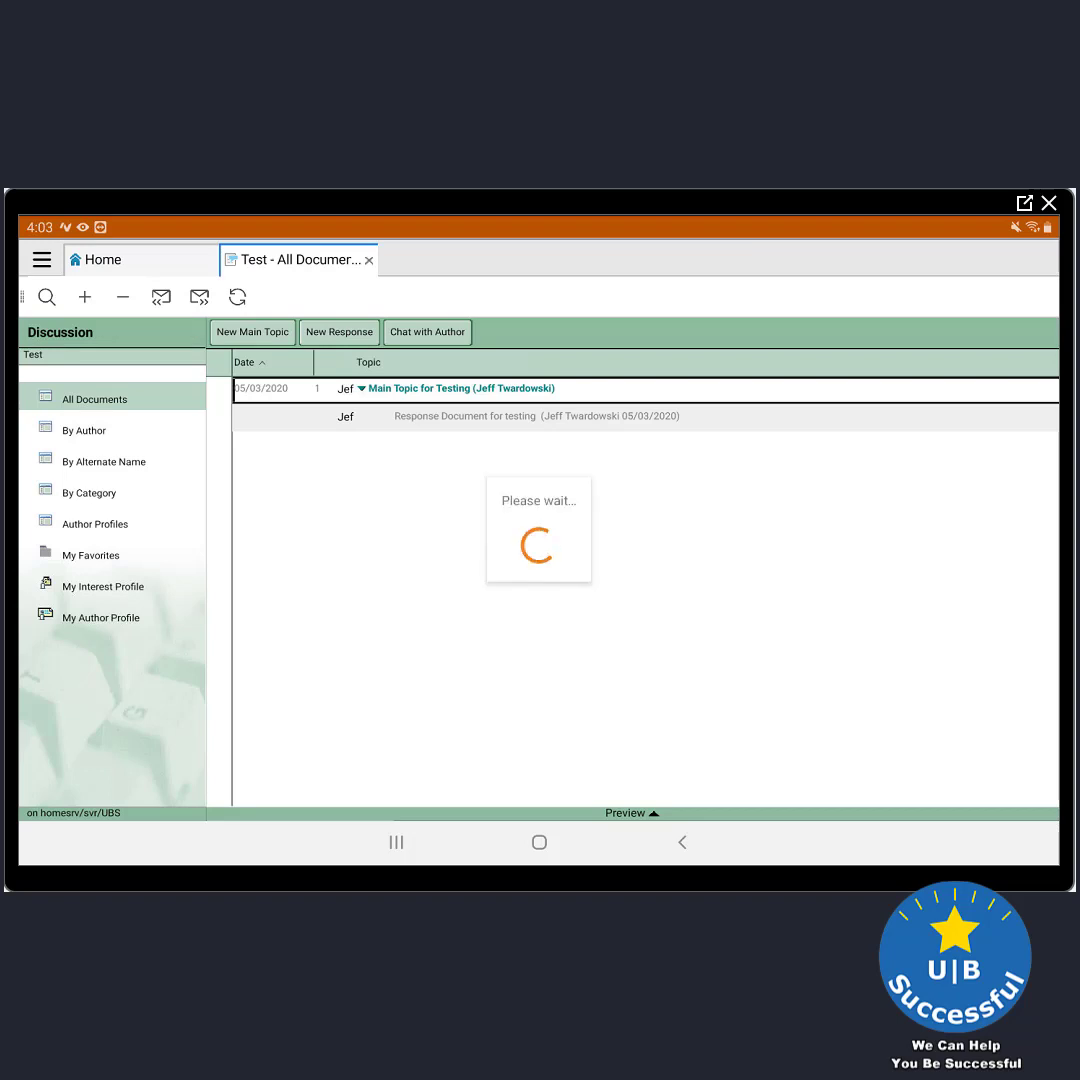
pyautogui.click(252, 332)
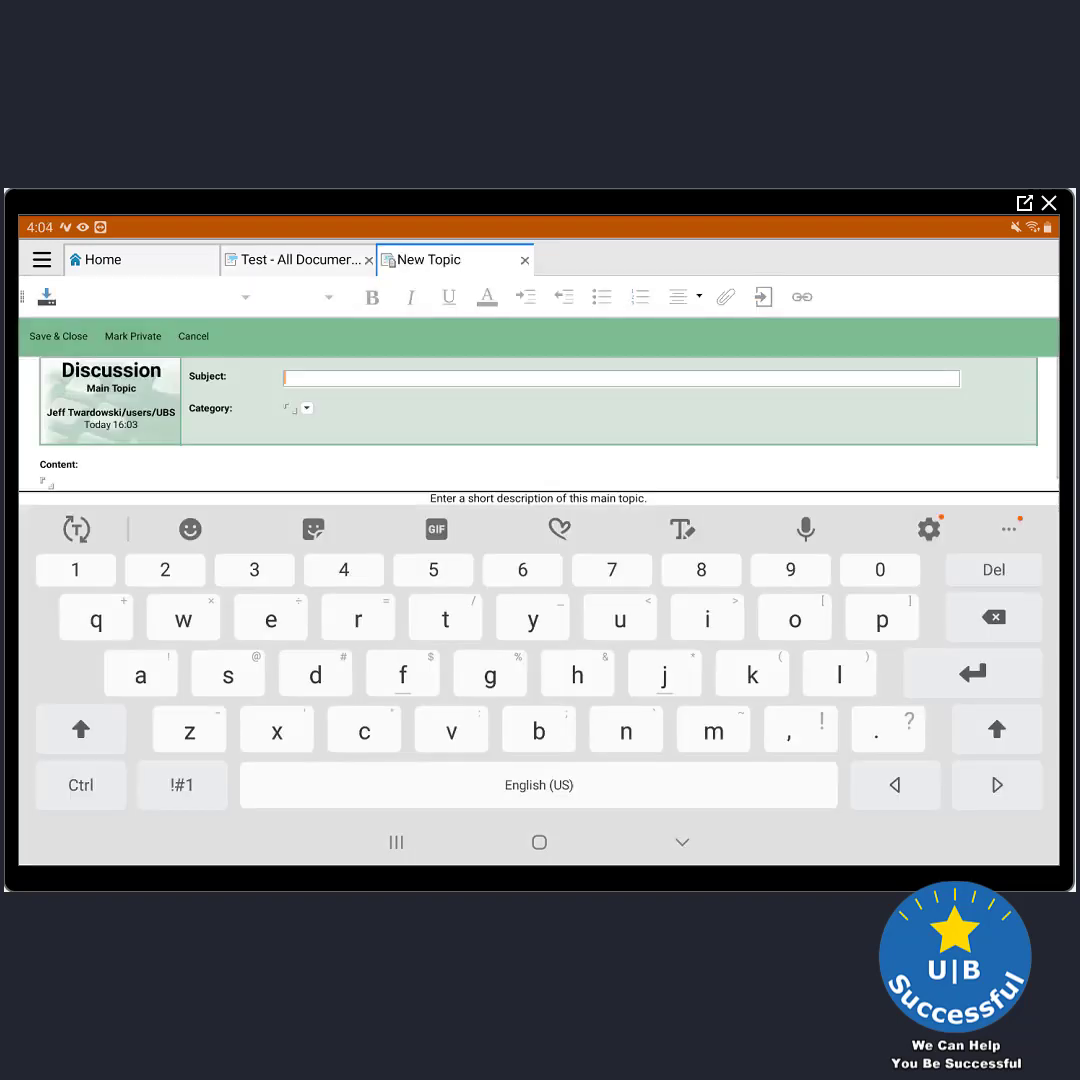
pyautogui.write('test for Nomad')
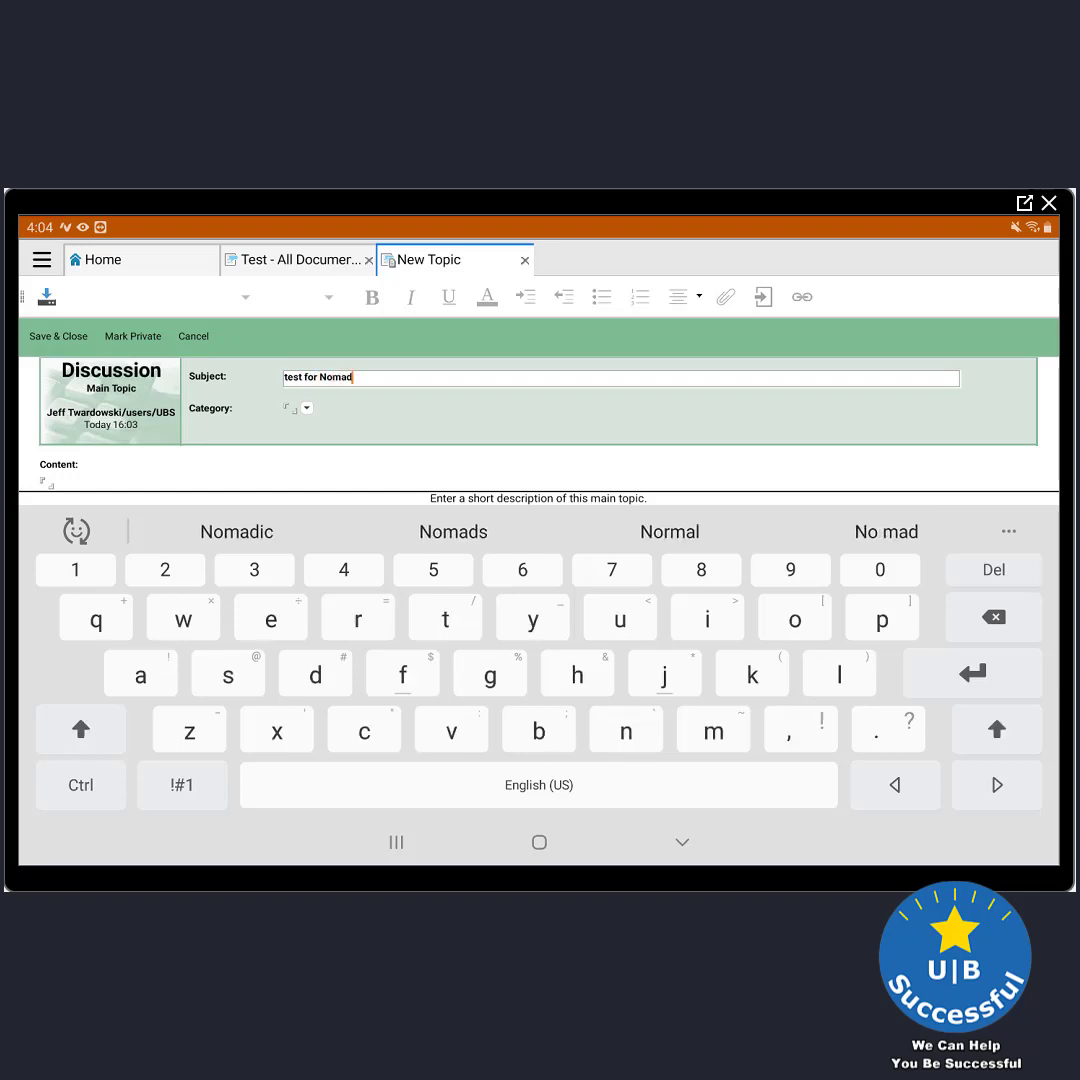
pyautogui.click(60, 484)
pyautogui.write('testing Nomad')
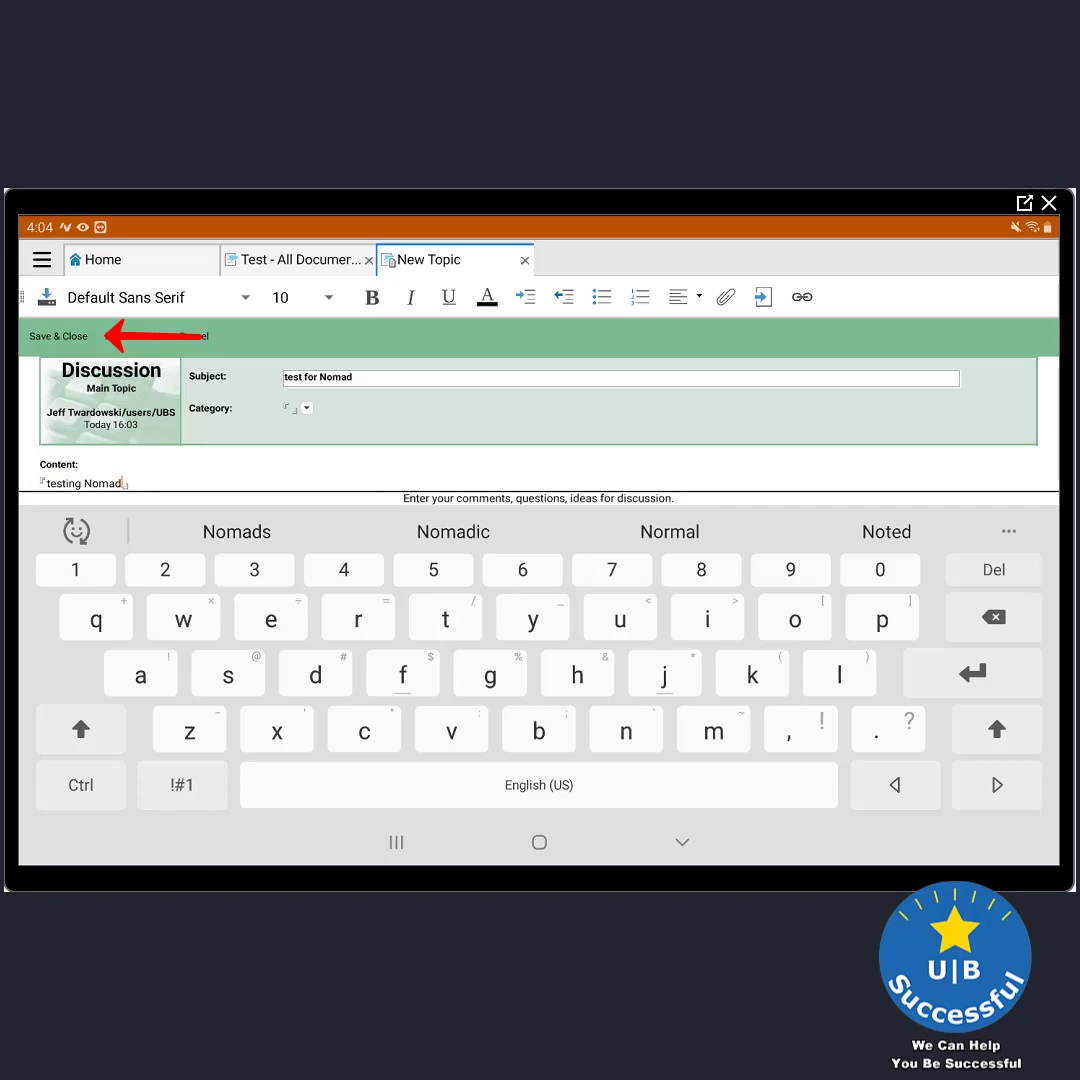
pyautogui.click(56, 336)
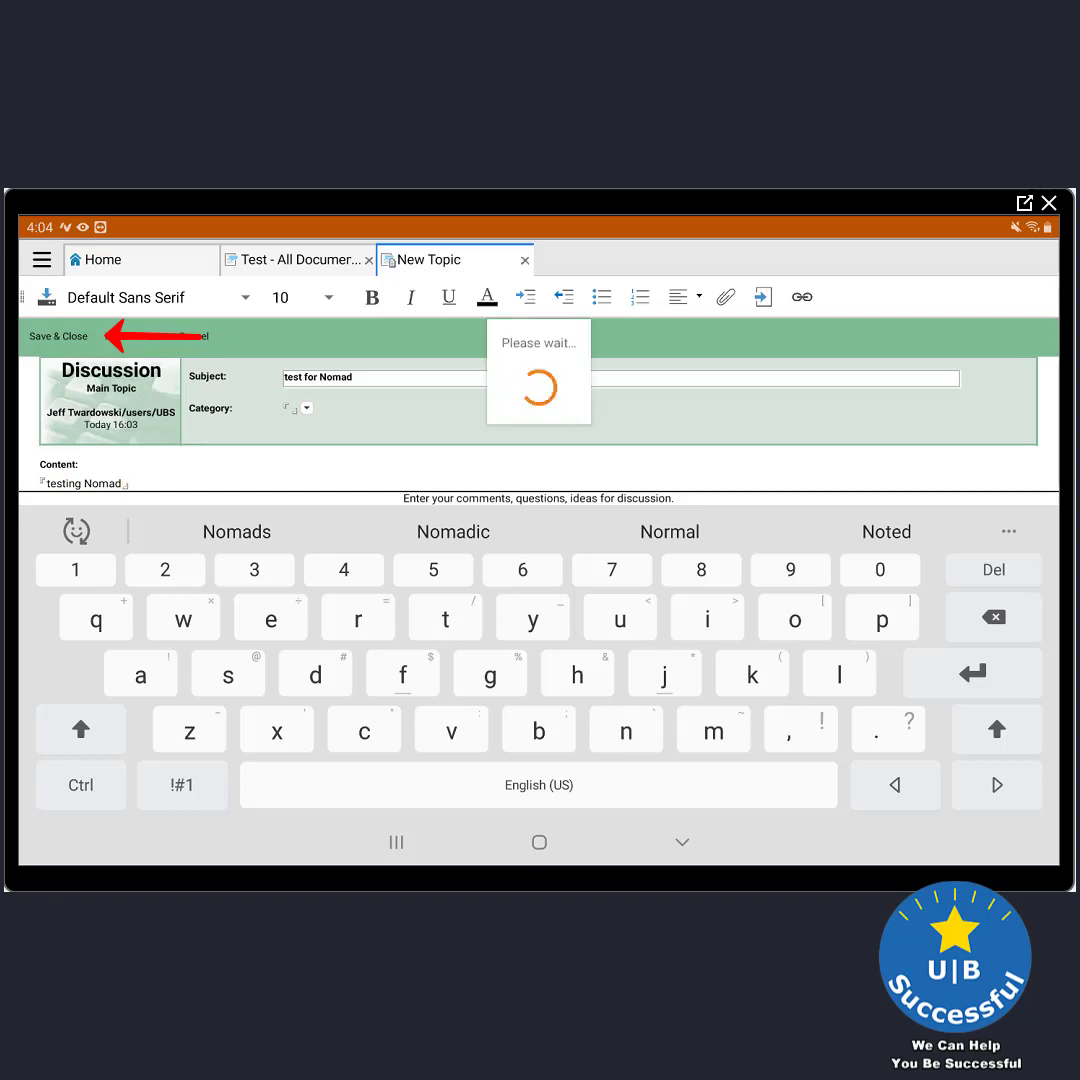
pyautogui.click(56, 336)
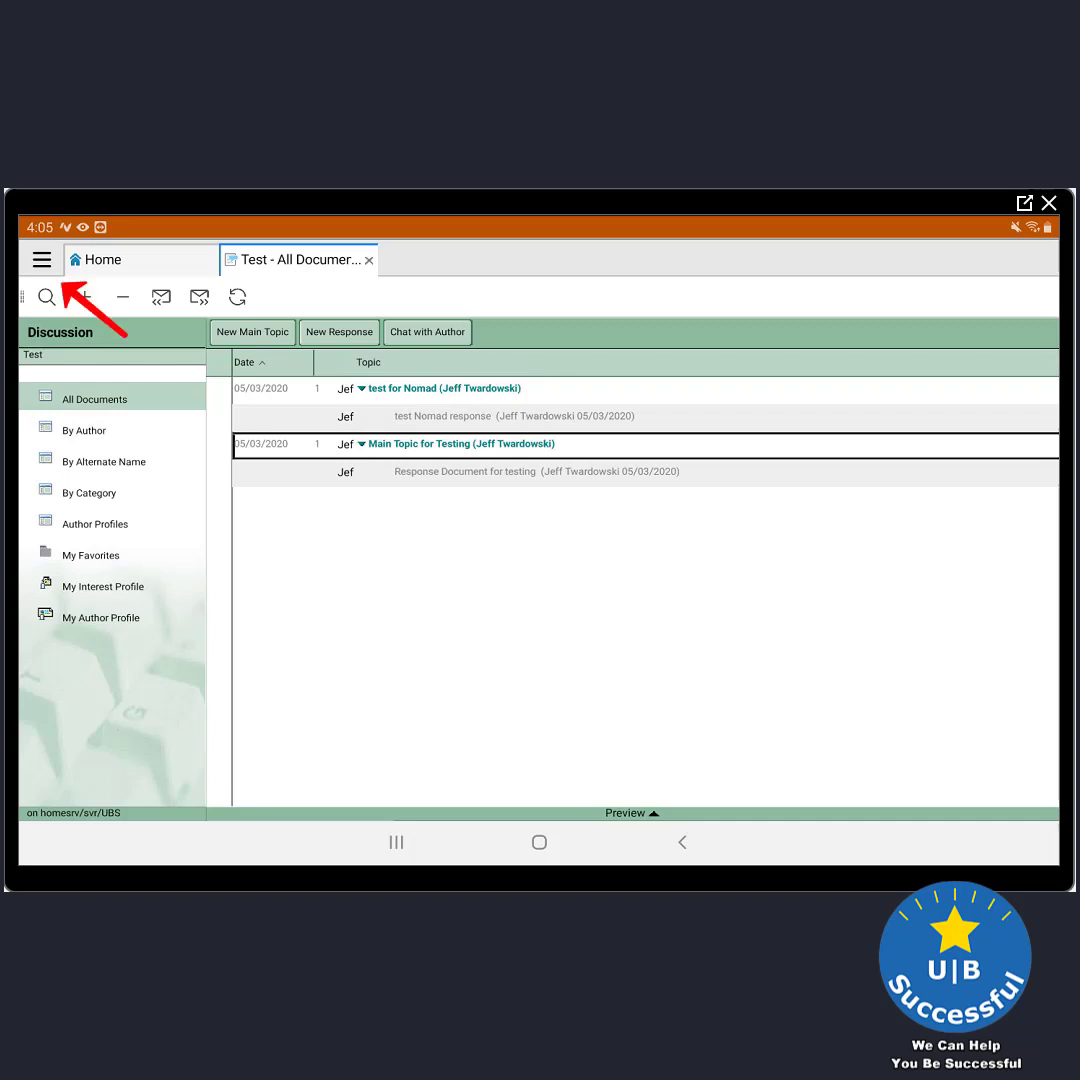
# Make Test available offline without an attachment size limit and close the replication summary
pyautogui.click(40, 260)
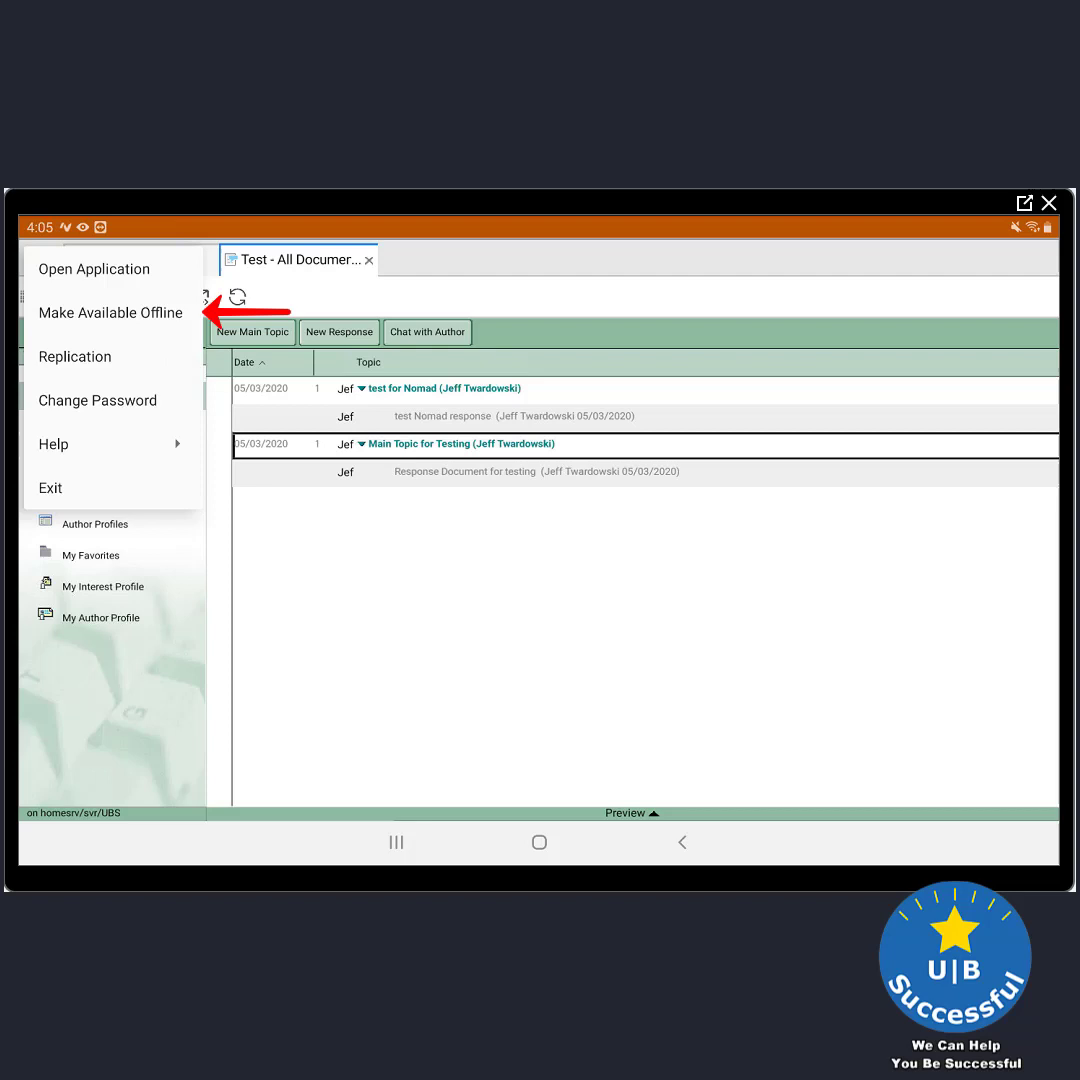
pyautogui.click(110, 312)
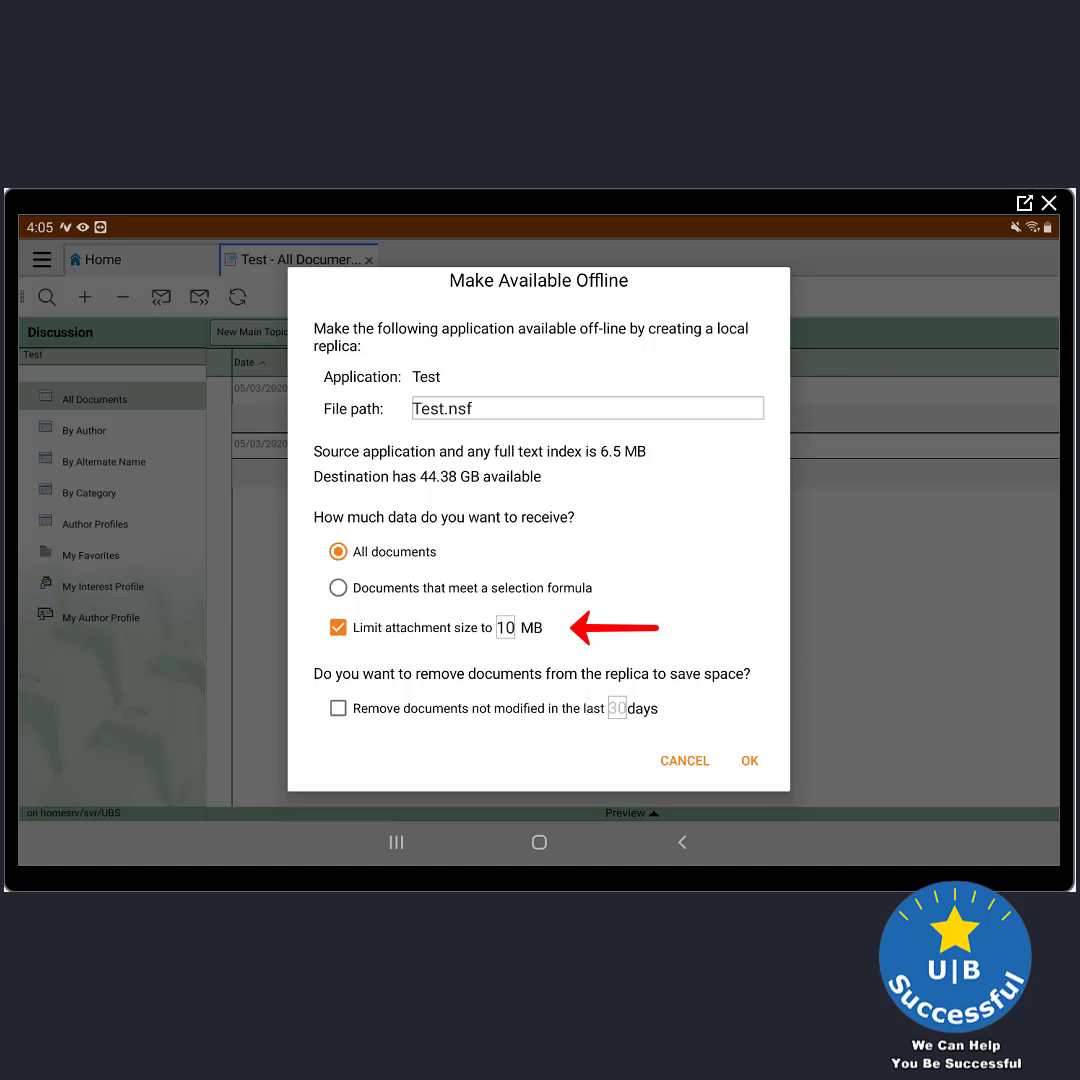
pyautogui.click(338, 628)
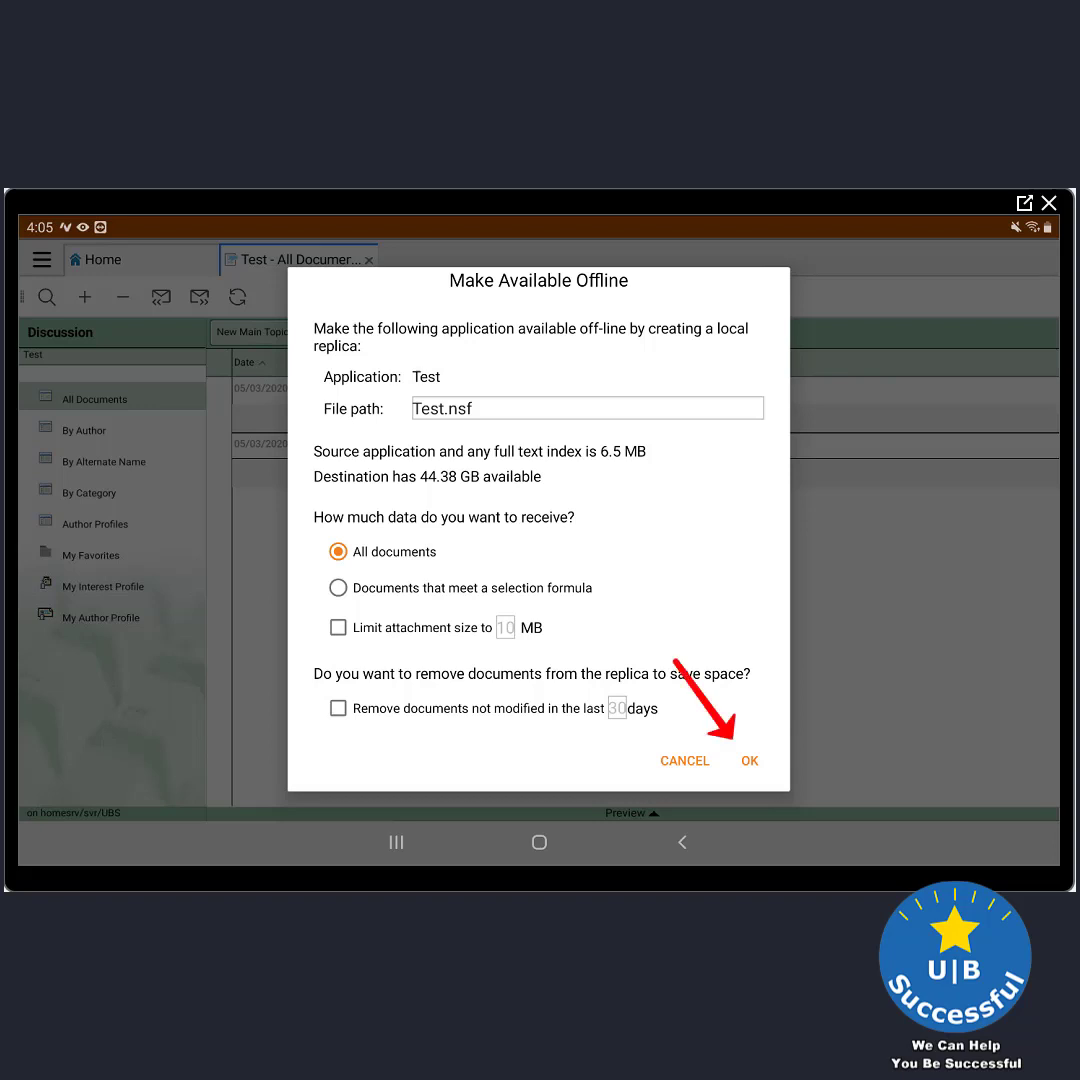
pyautogui.click(748, 760)
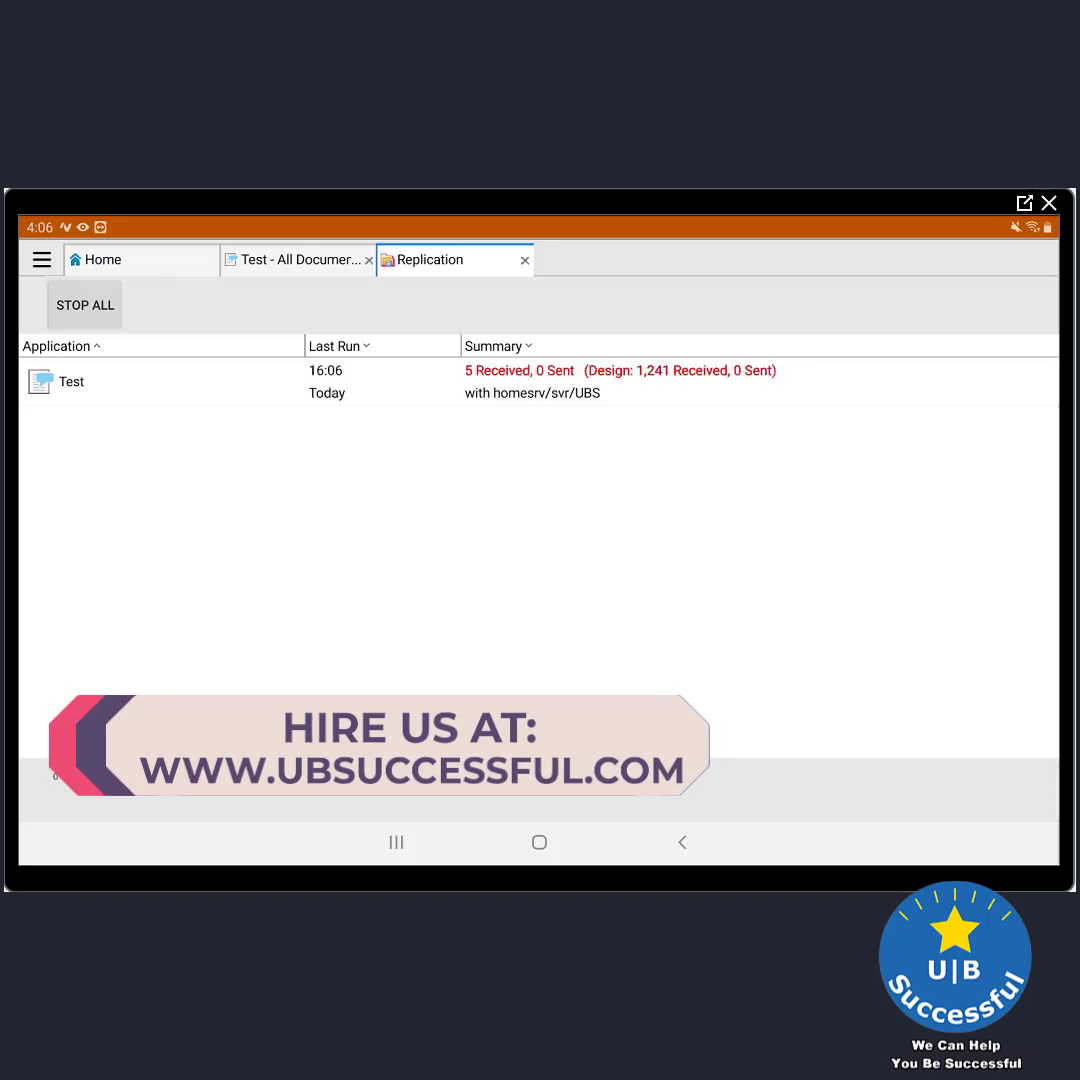
pyautogui.click(84, 304)
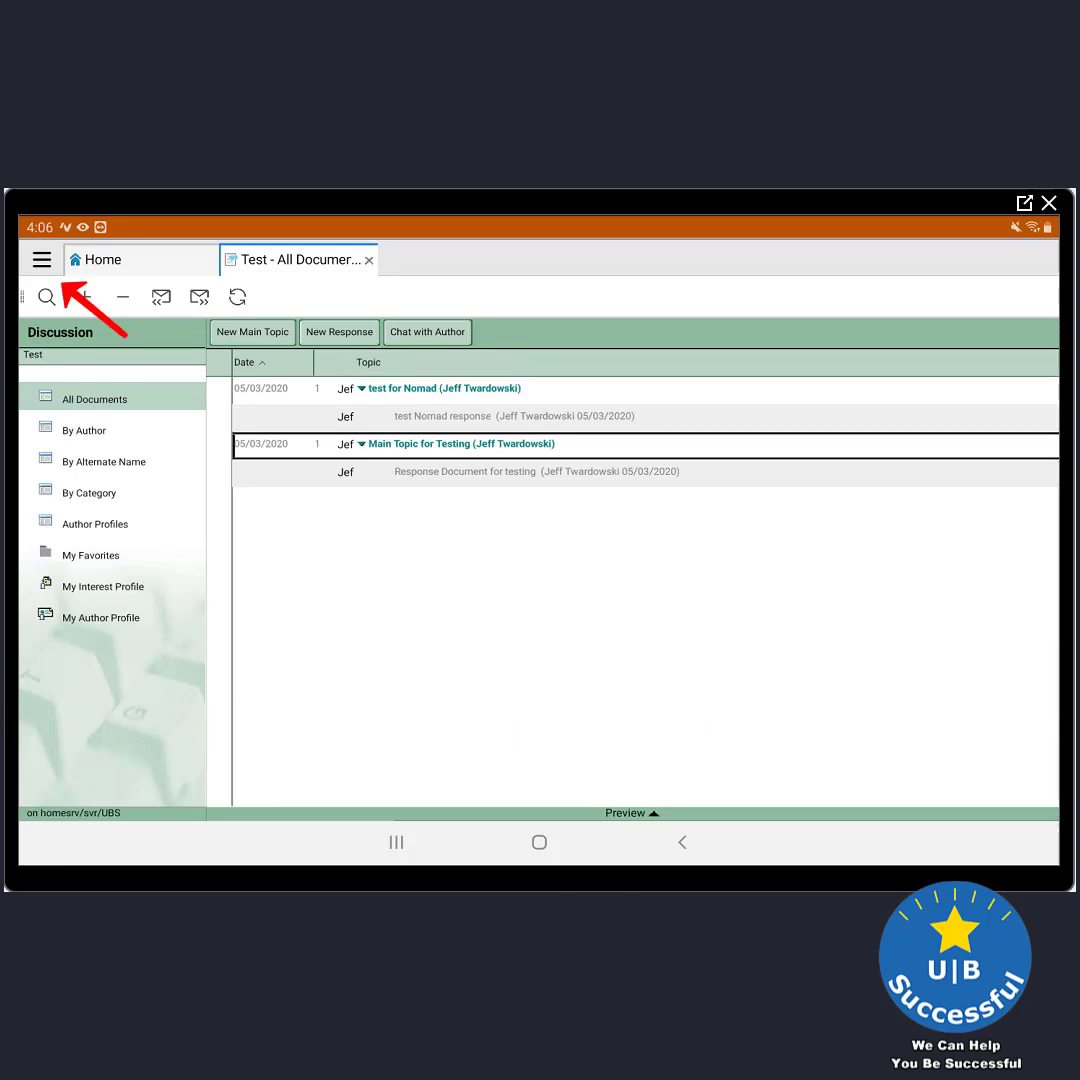
# Open the on-device Test replica and dismiss its About Discussion page
pyautogui.click(40, 260)
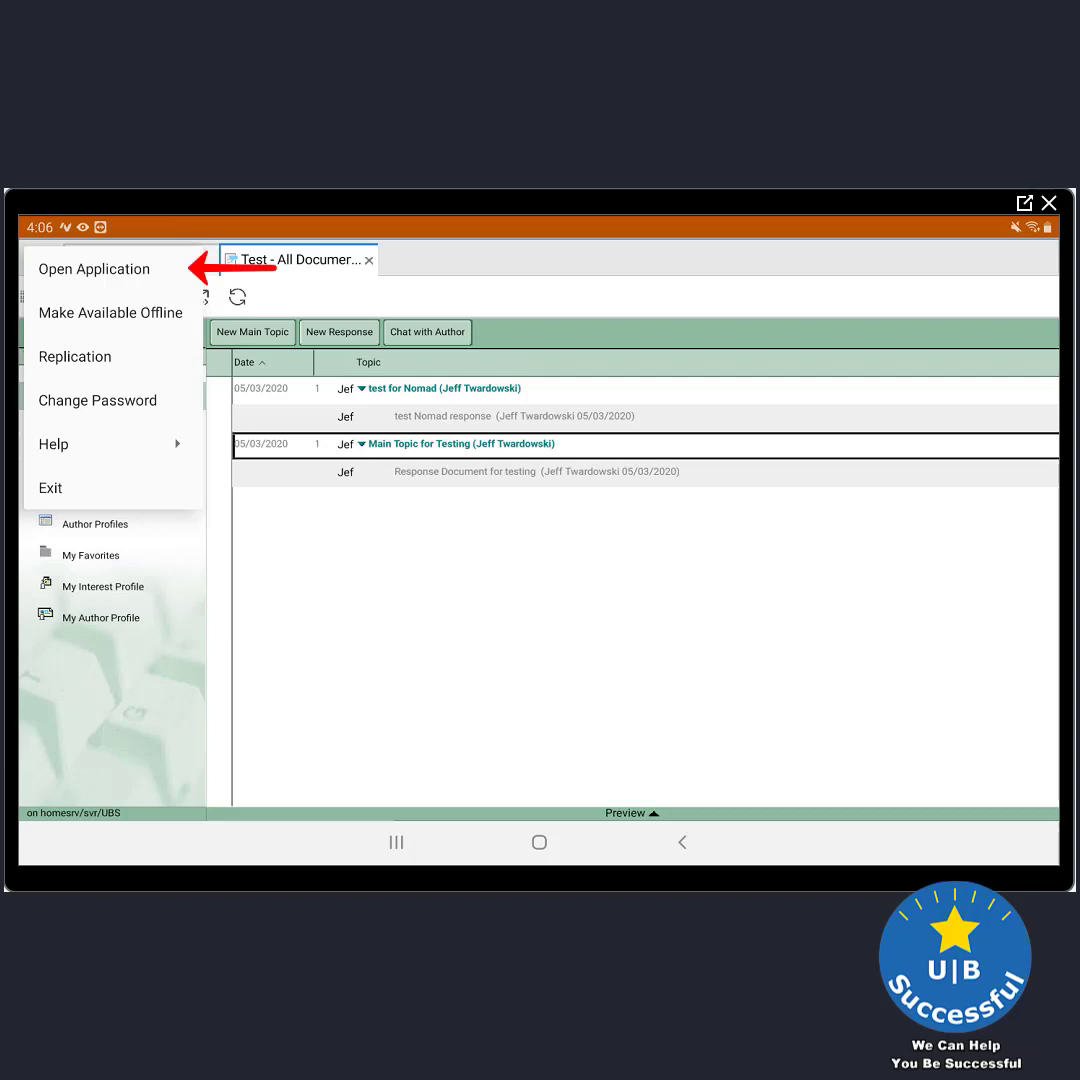
pyautogui.click(92, 268)
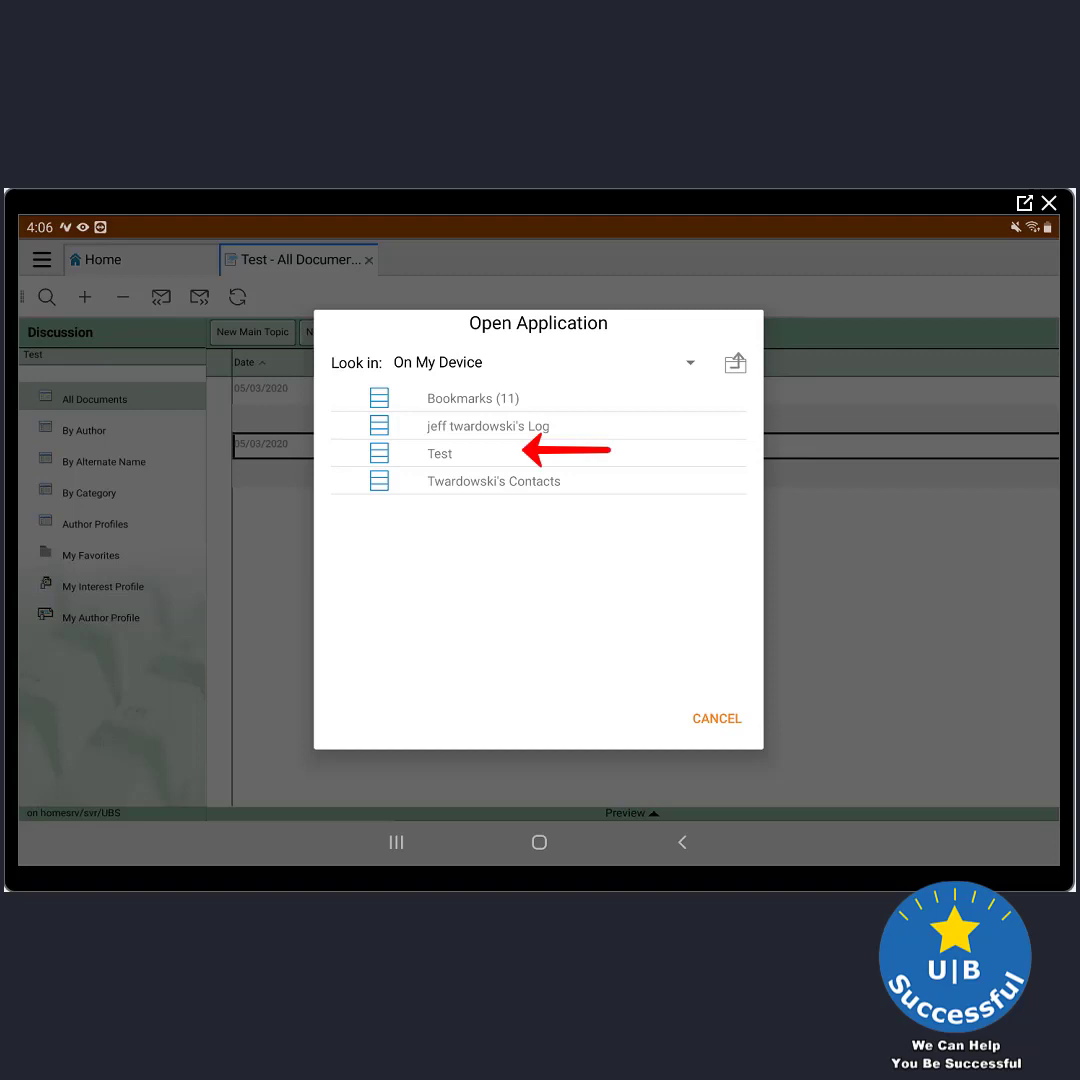
pyautogui.doubleClick(438, 452)
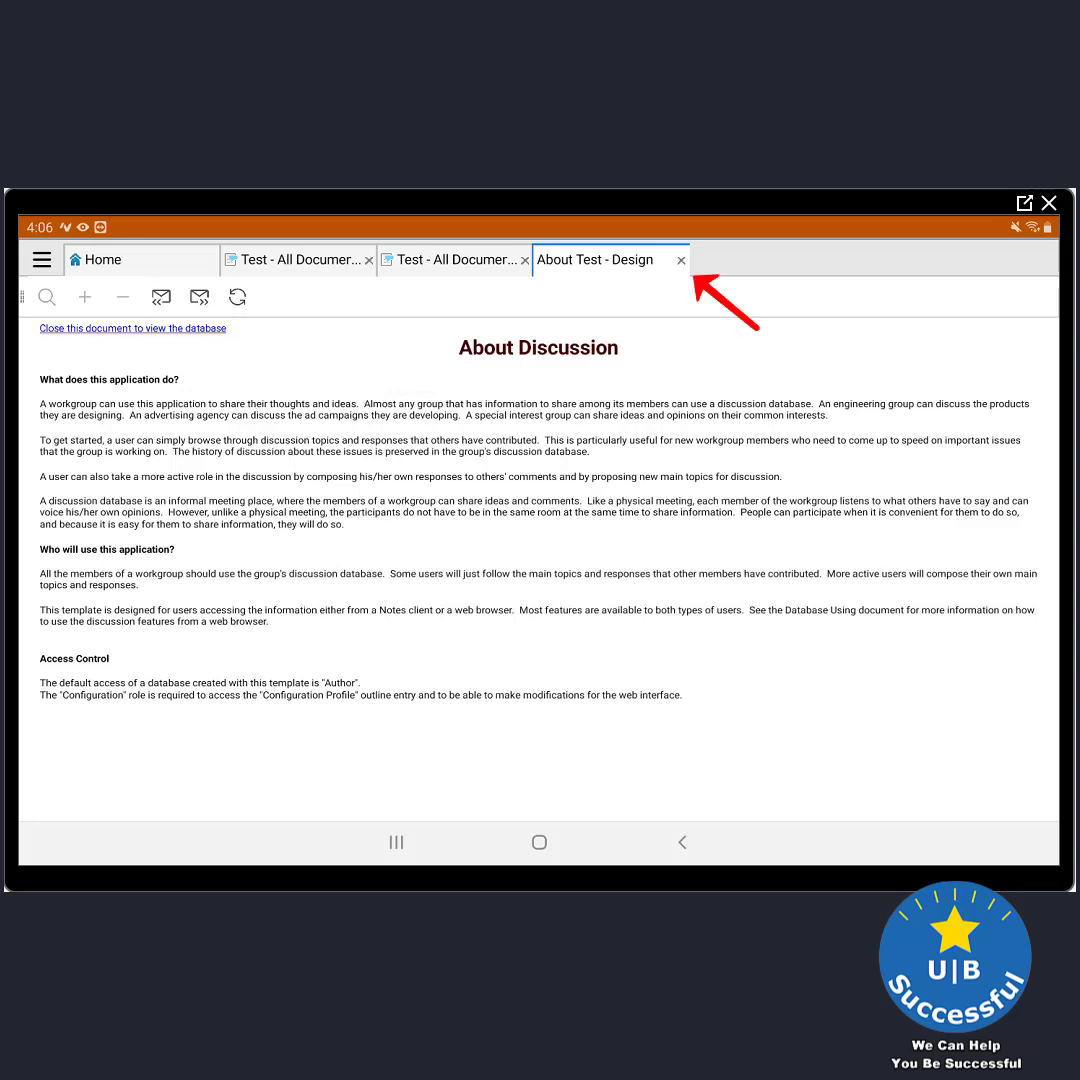
pyautogui.click(680, 260)
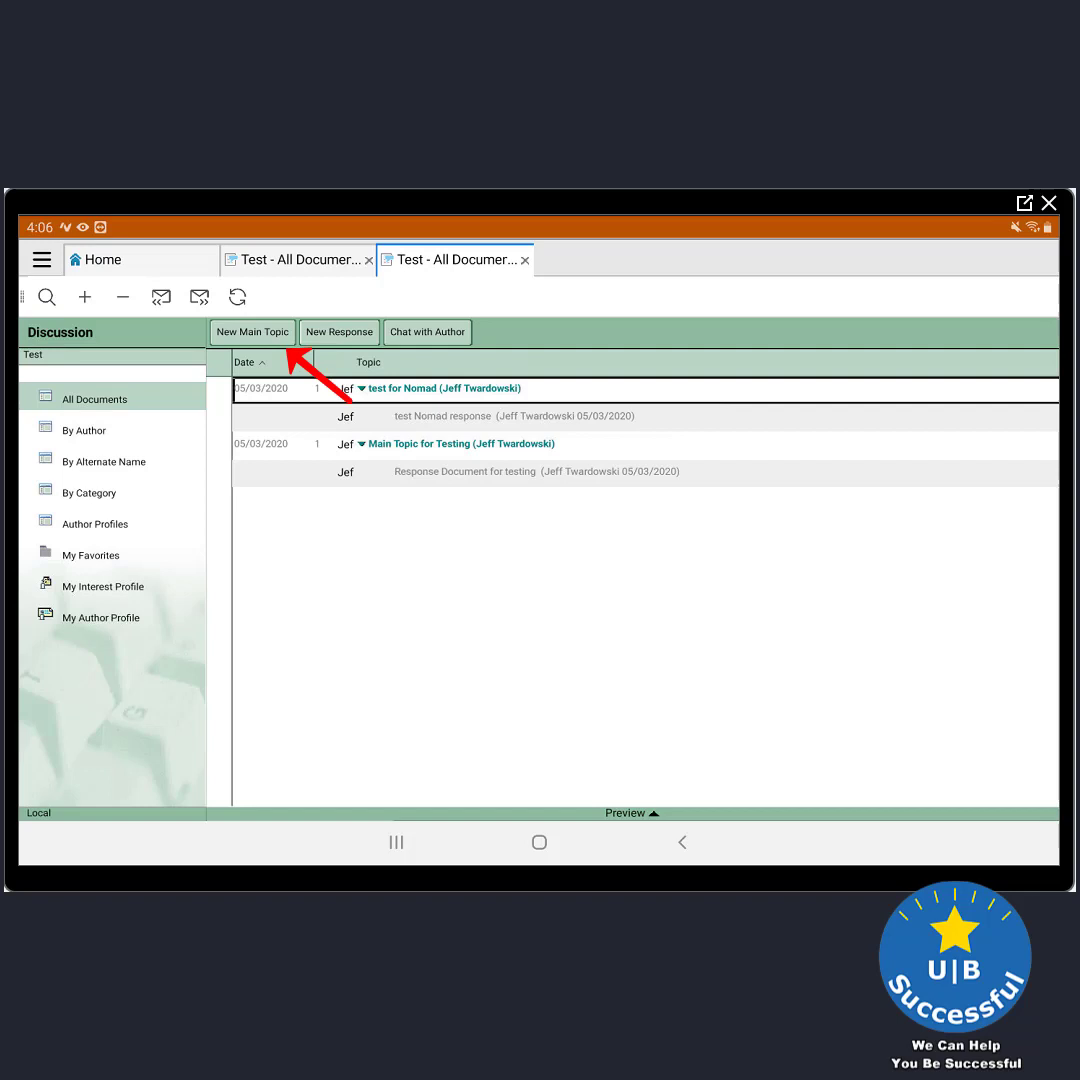
# Start a new main topic, then cancel it to return to the Home screen
pyautogui.click(252, 332)
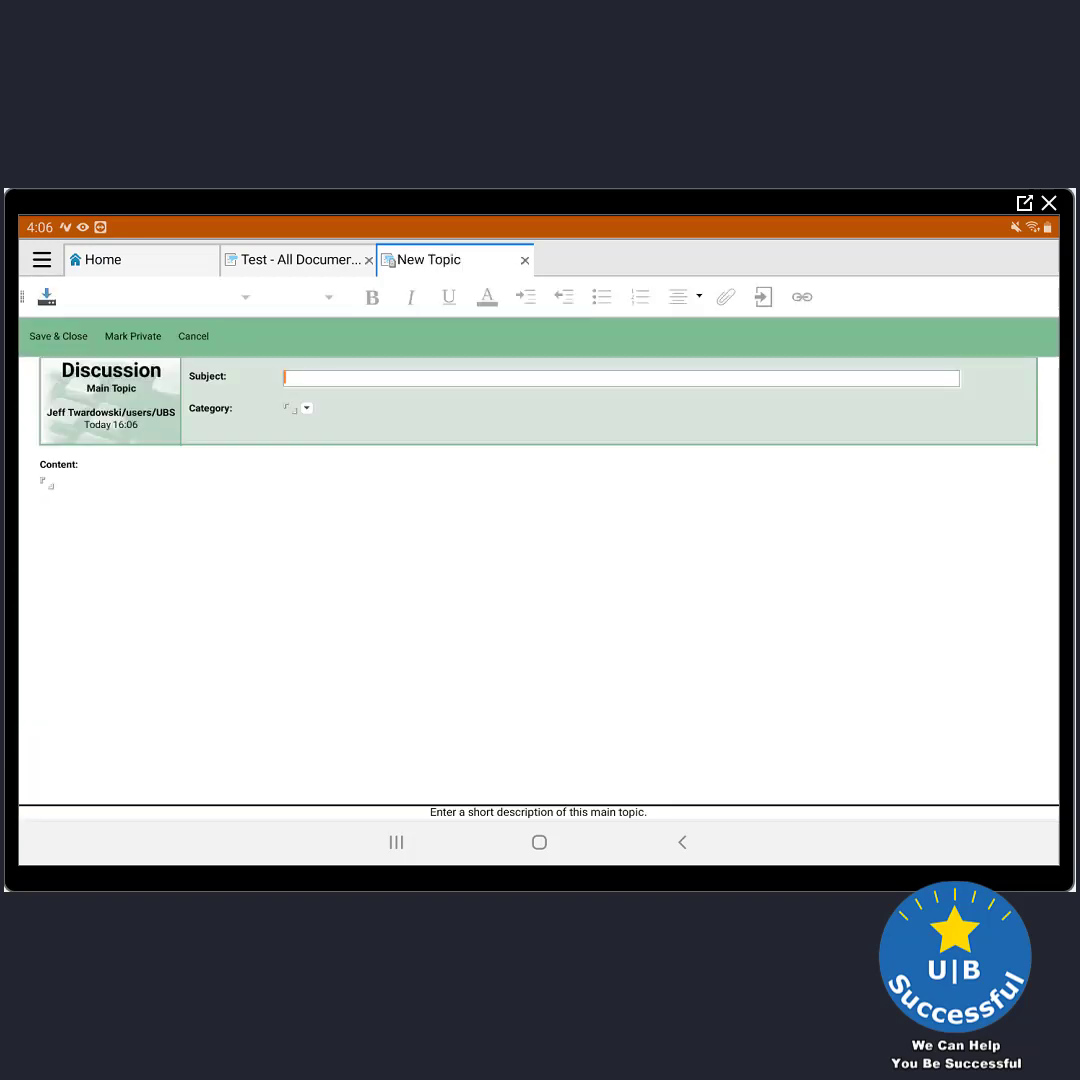
pyautogui.click(620, 378)
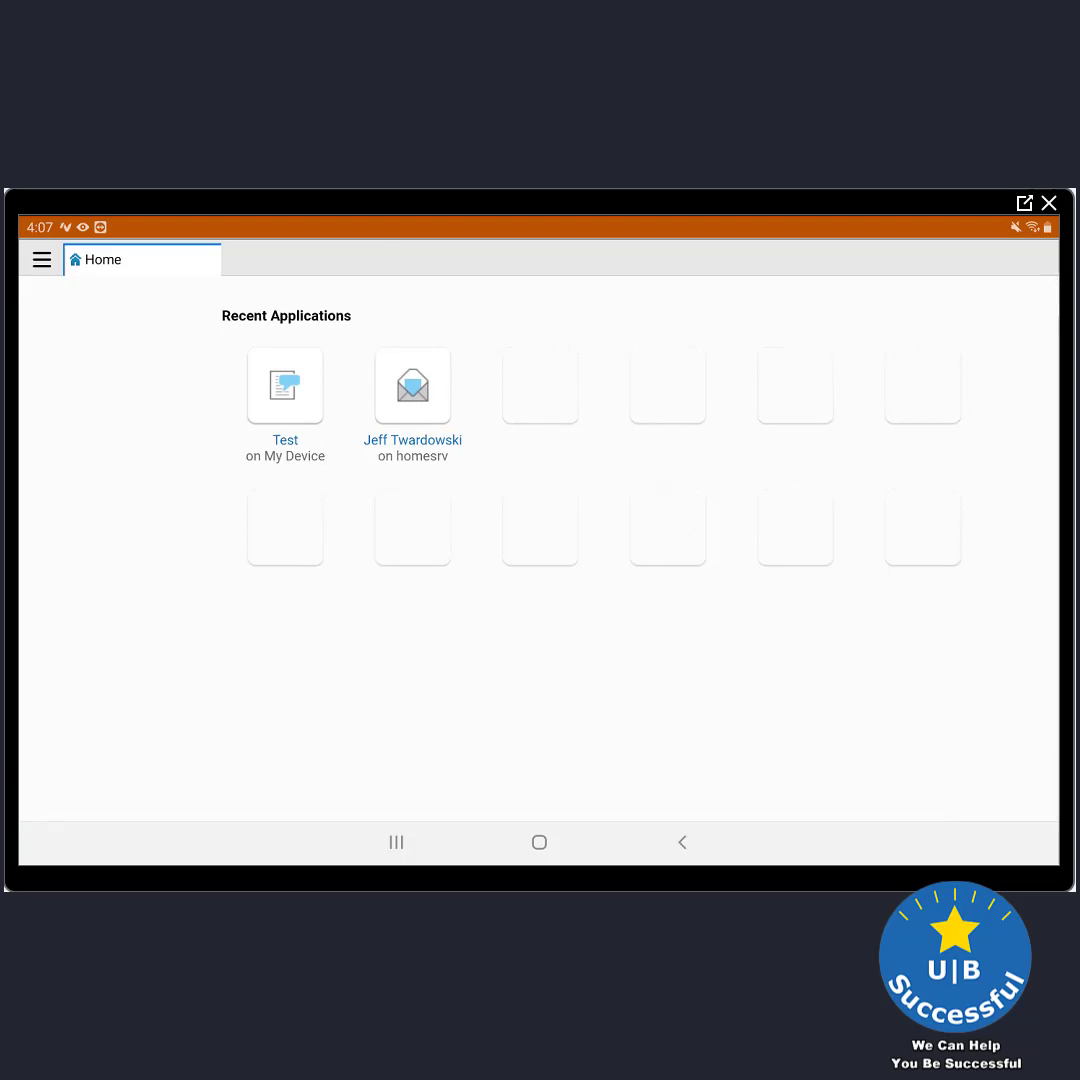
# Open the Test discussion from the homesrv/svr/UBS server via Open Application, showing All Documents
pyautogui.click(40, 260)
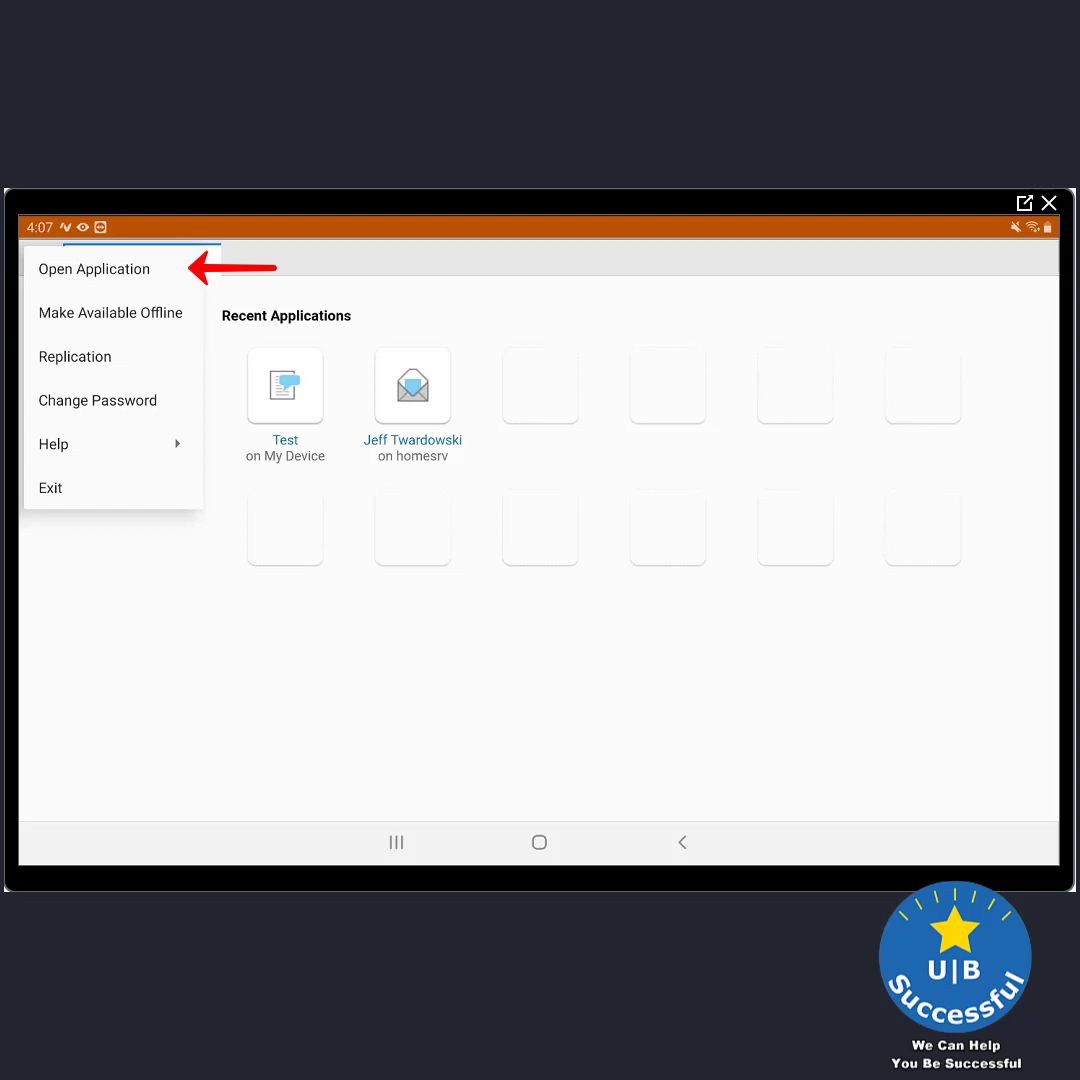
pyautogui.click(92, 268)
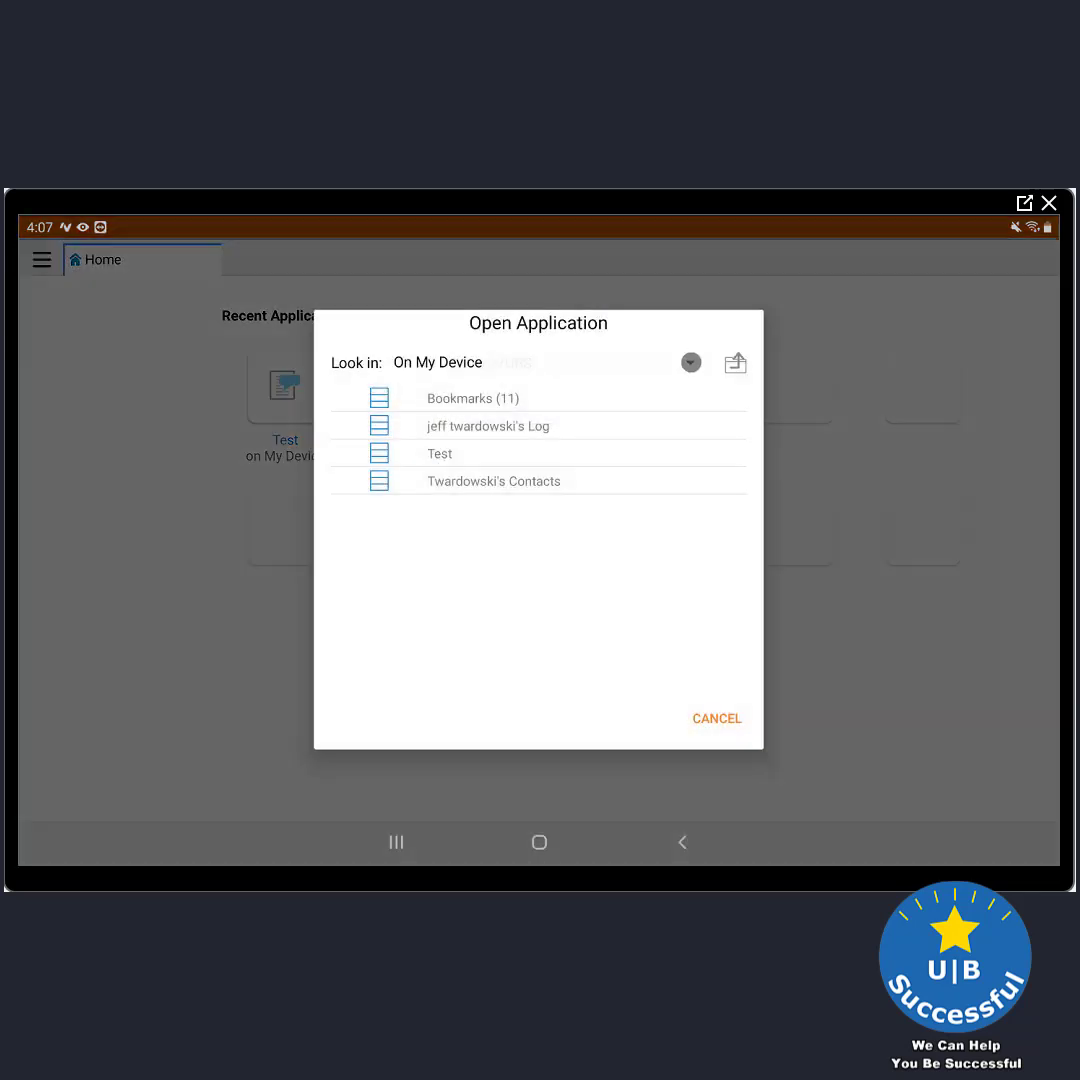
pyautogui.click(688, 362)
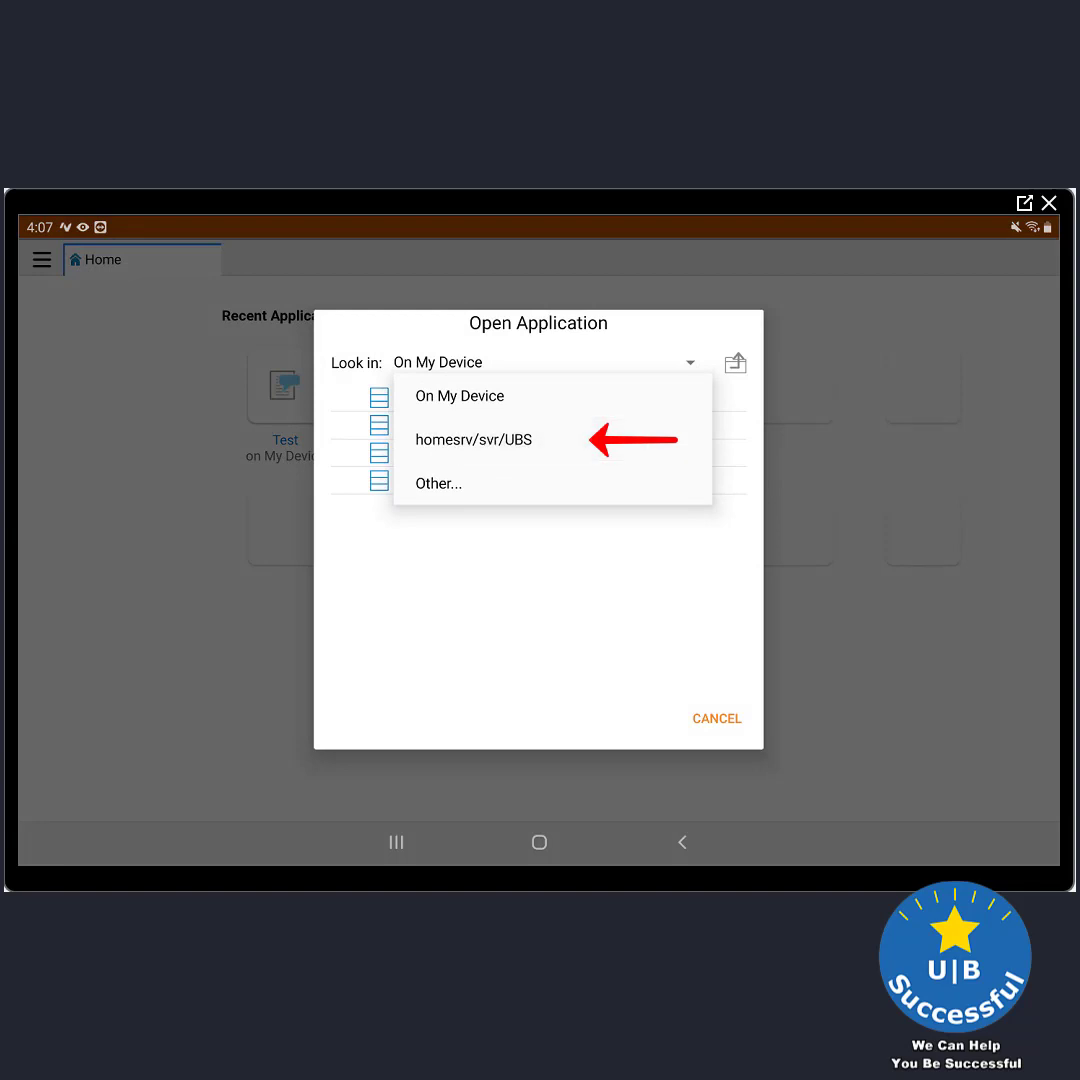
pyautogui.click(472, 440)
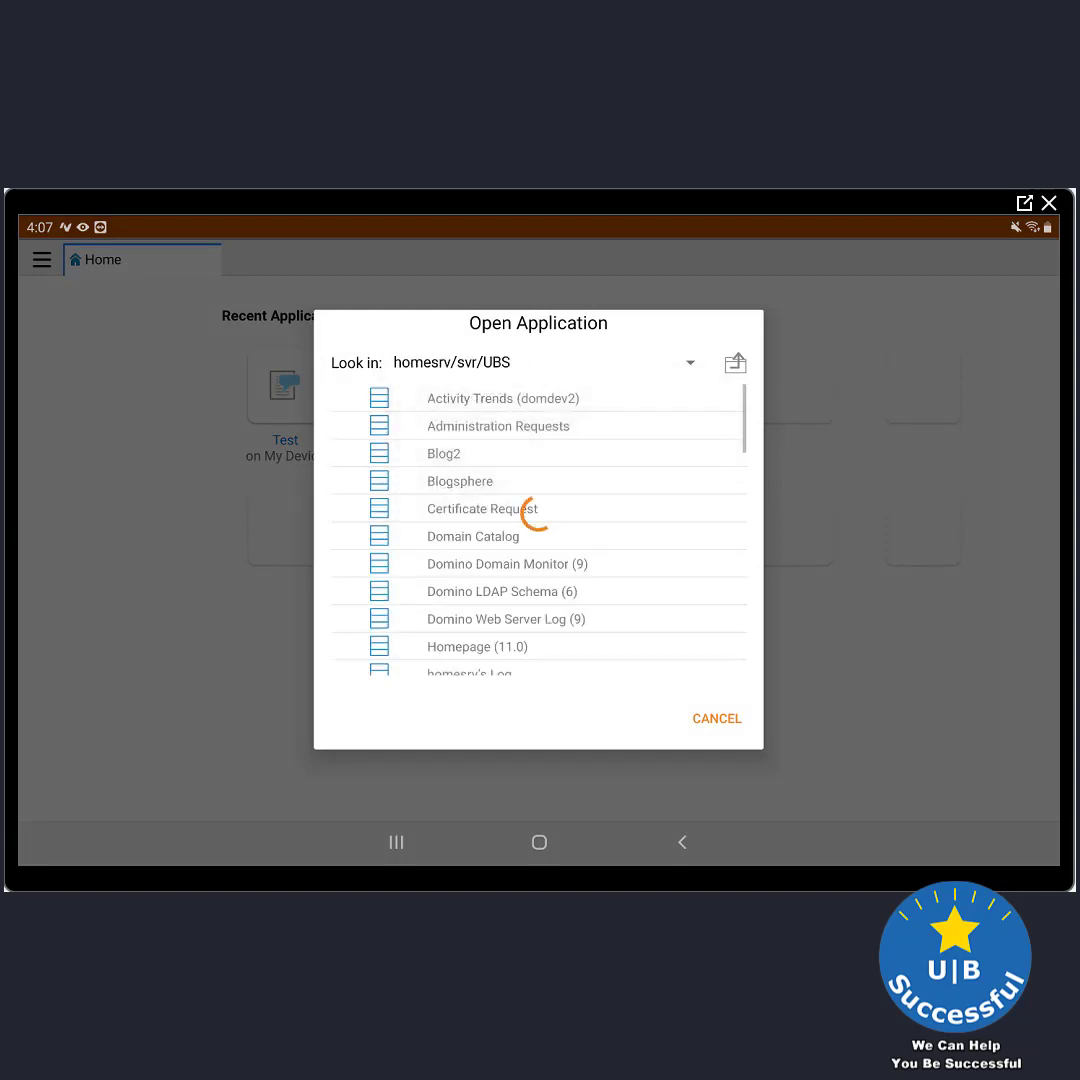
pyautogui.scroll(-3)
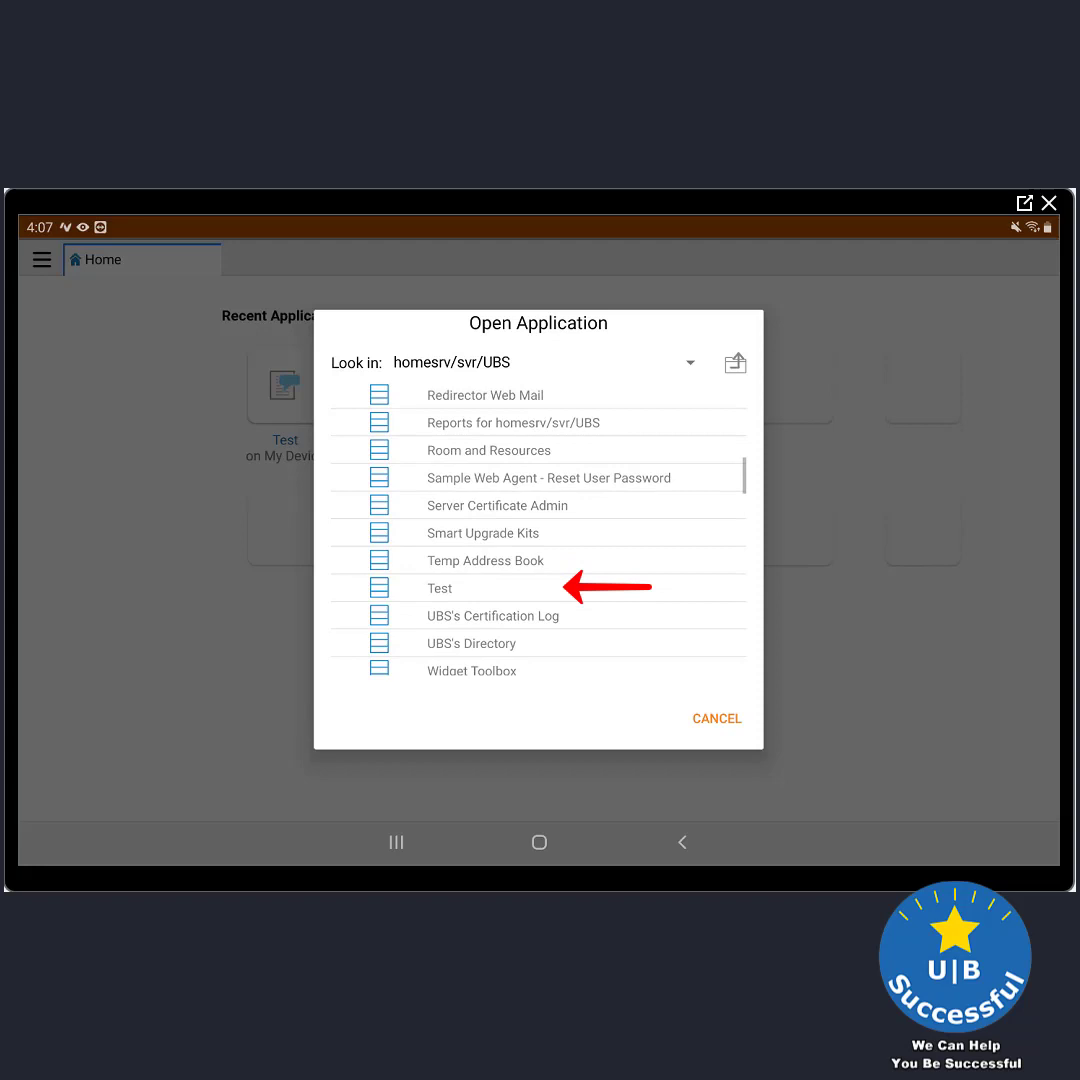
pyautogui.click(440, 588)
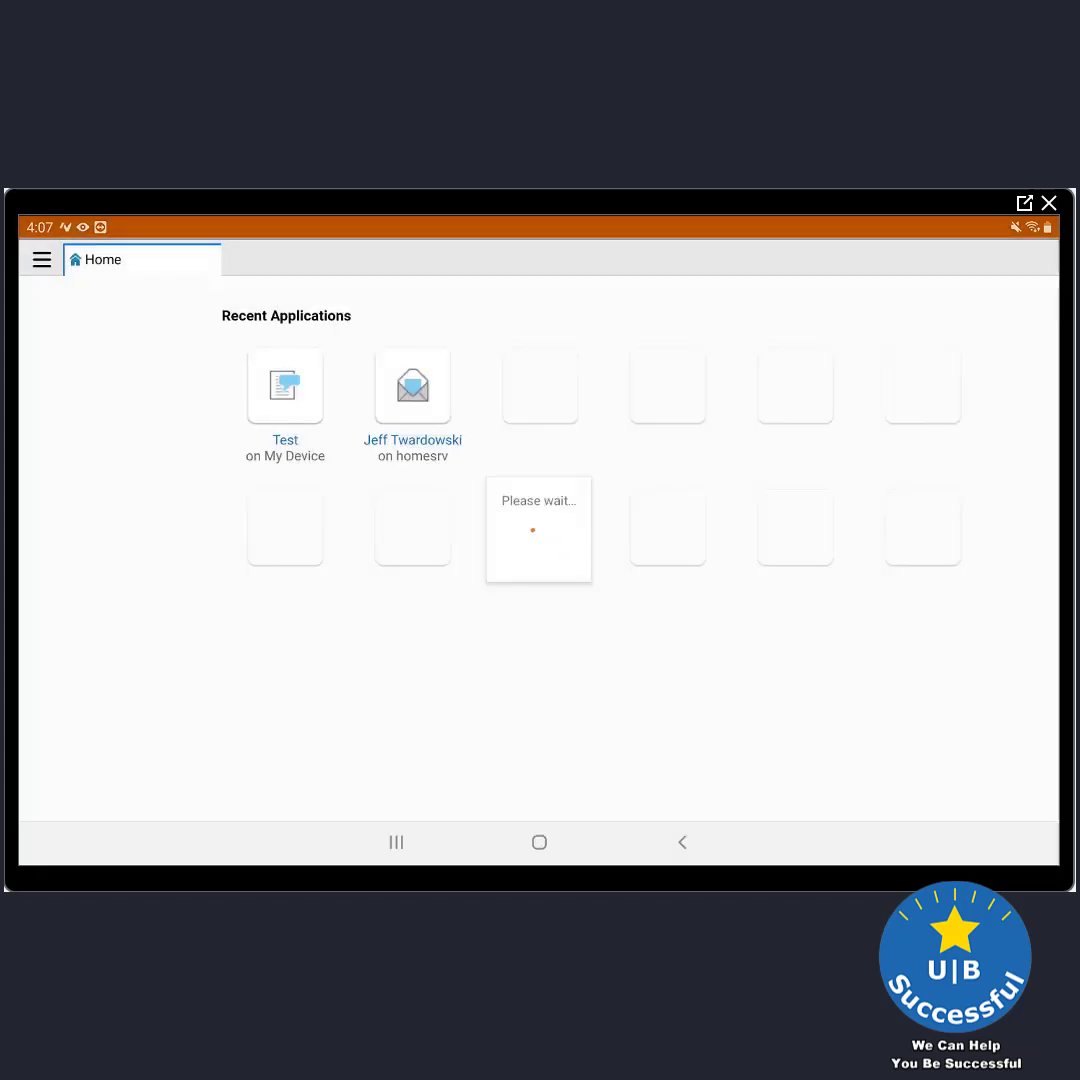
pyautogui.click(284, 384)
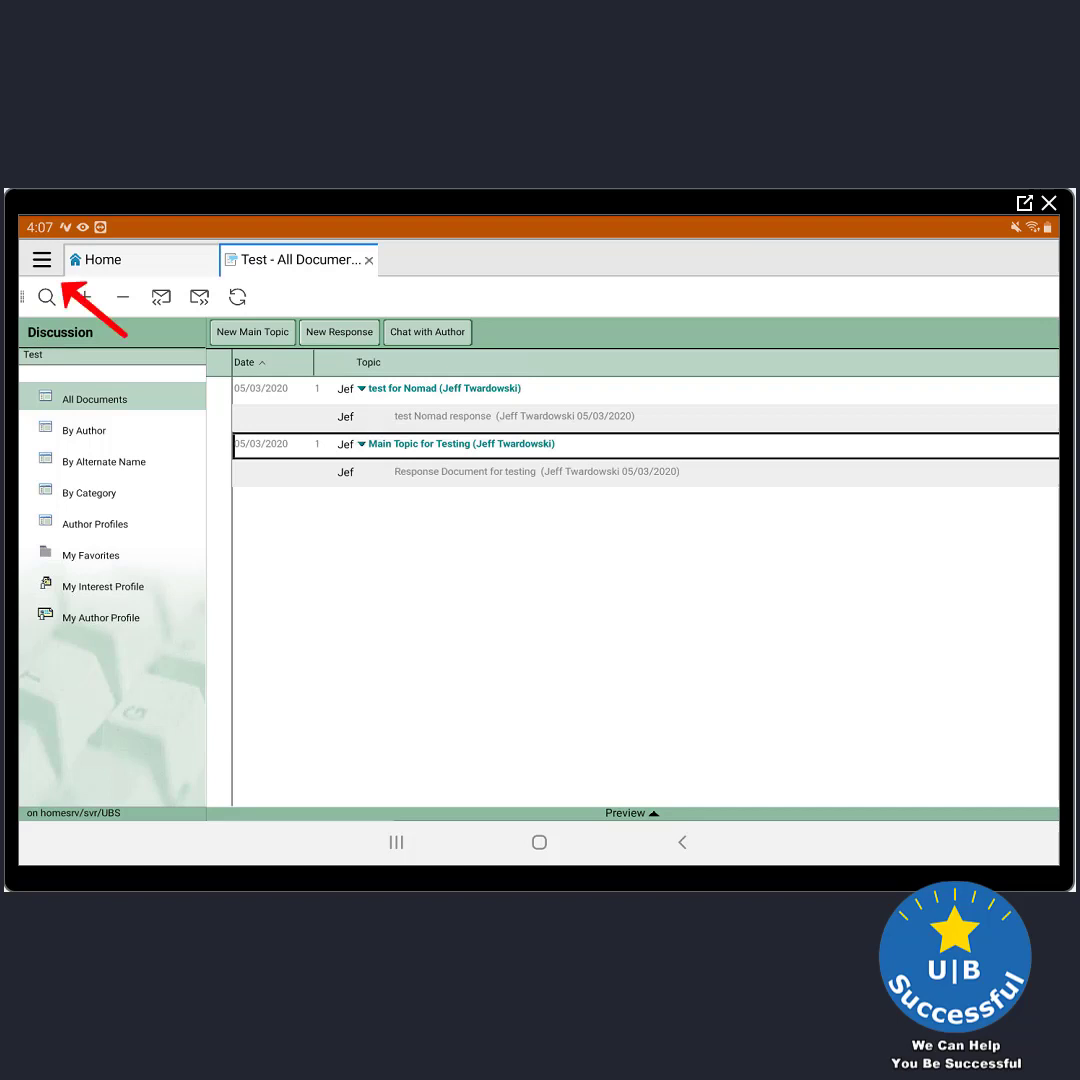
# Run Replicate All from the Replication page, sending the new doc topic, then view Test - All Documents
pyautogui.click(40, 260)
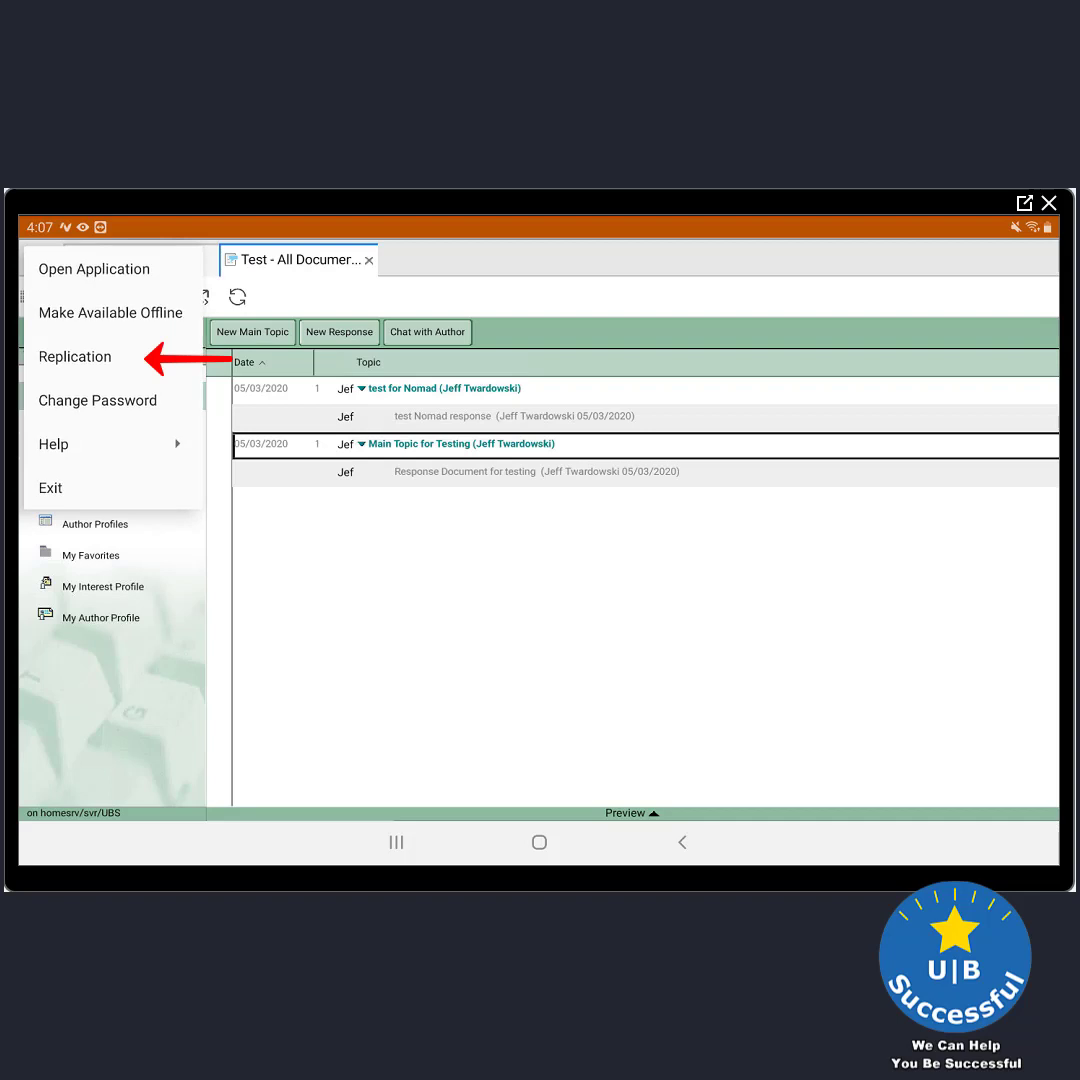
pyautogui.click(74, 356)
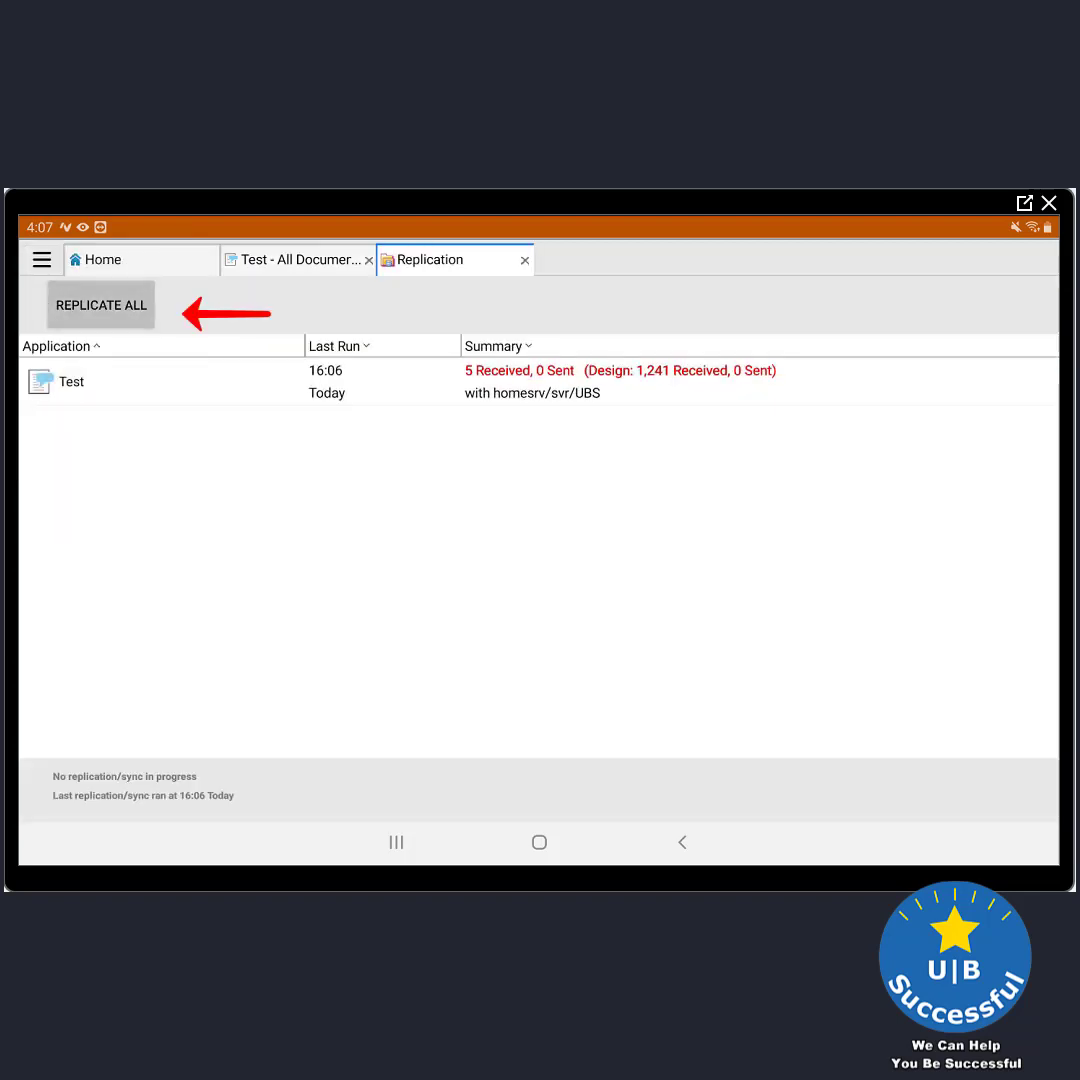
pyautogui.click(100, 304)
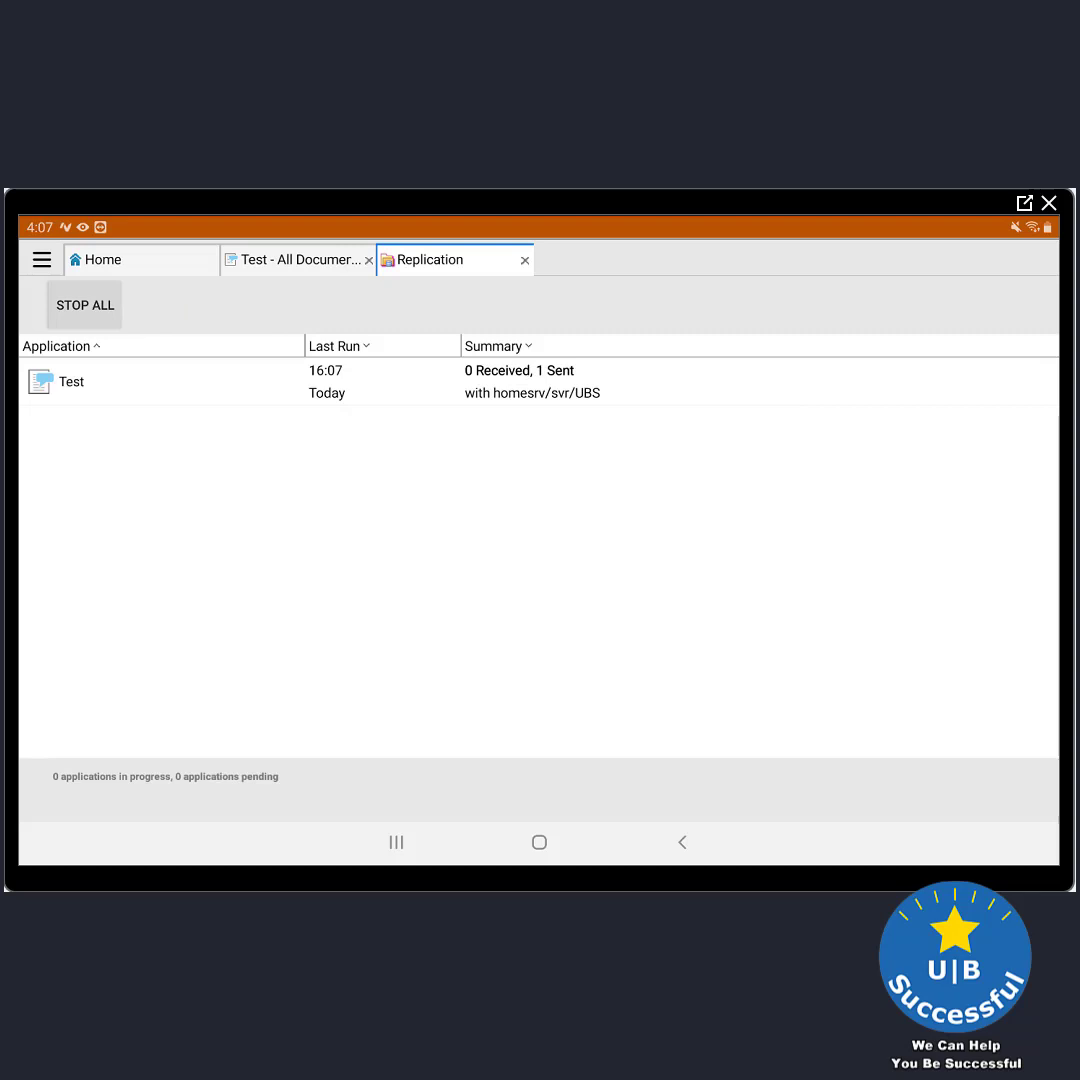
pyautogui.click(84, 304)
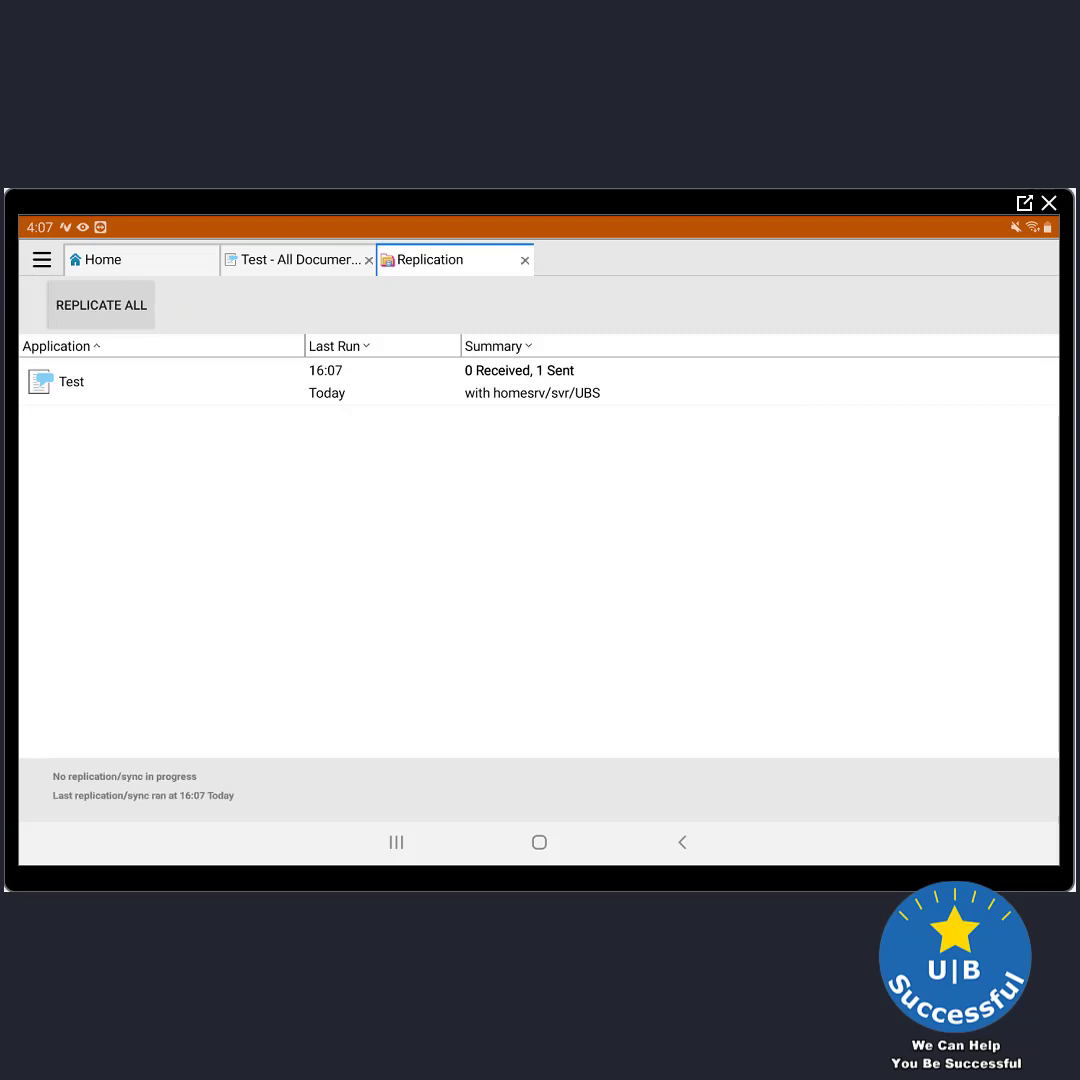
pyautogui.click(296, 260)
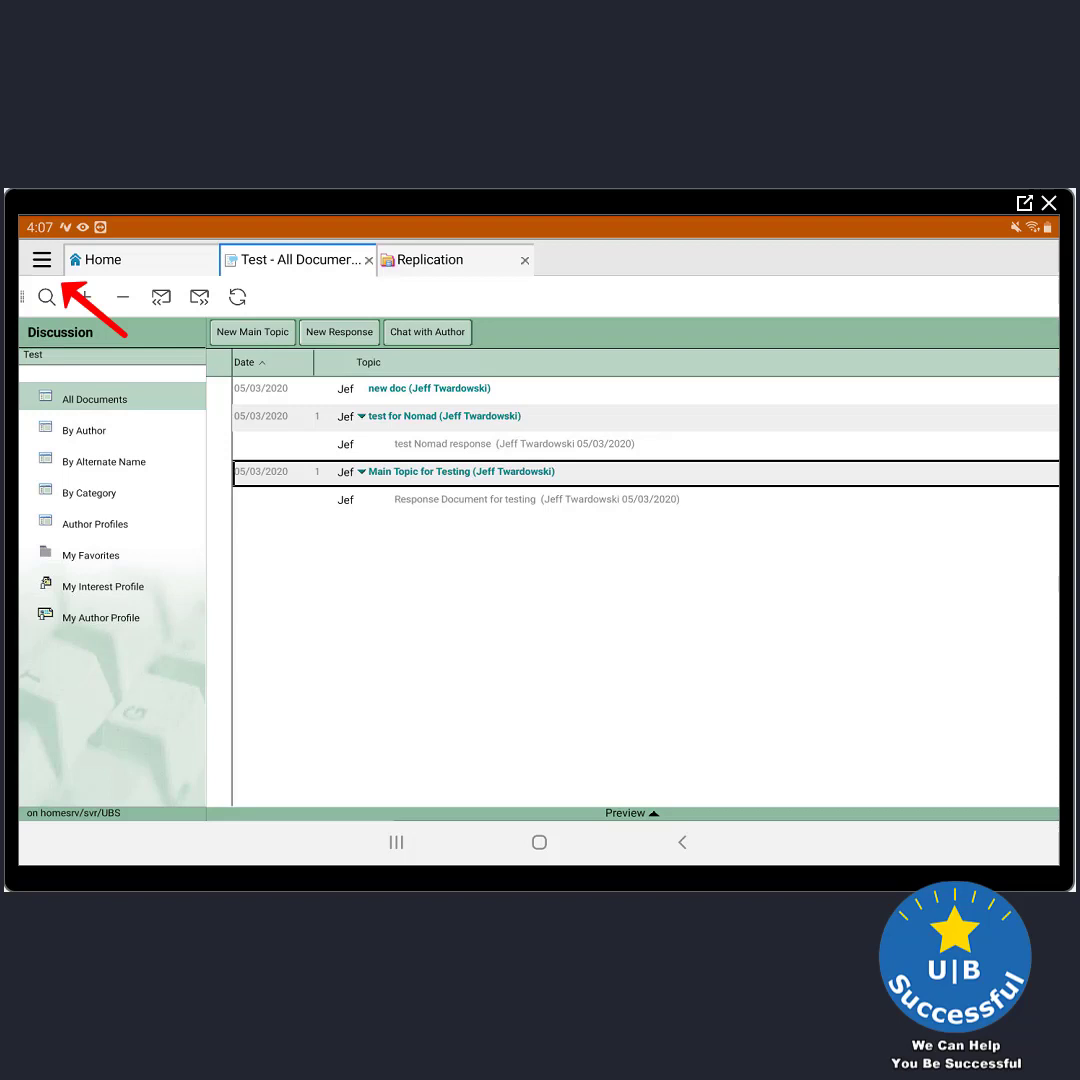
# Set the Application Size setting to Small
pyautogui.click(40, 260)
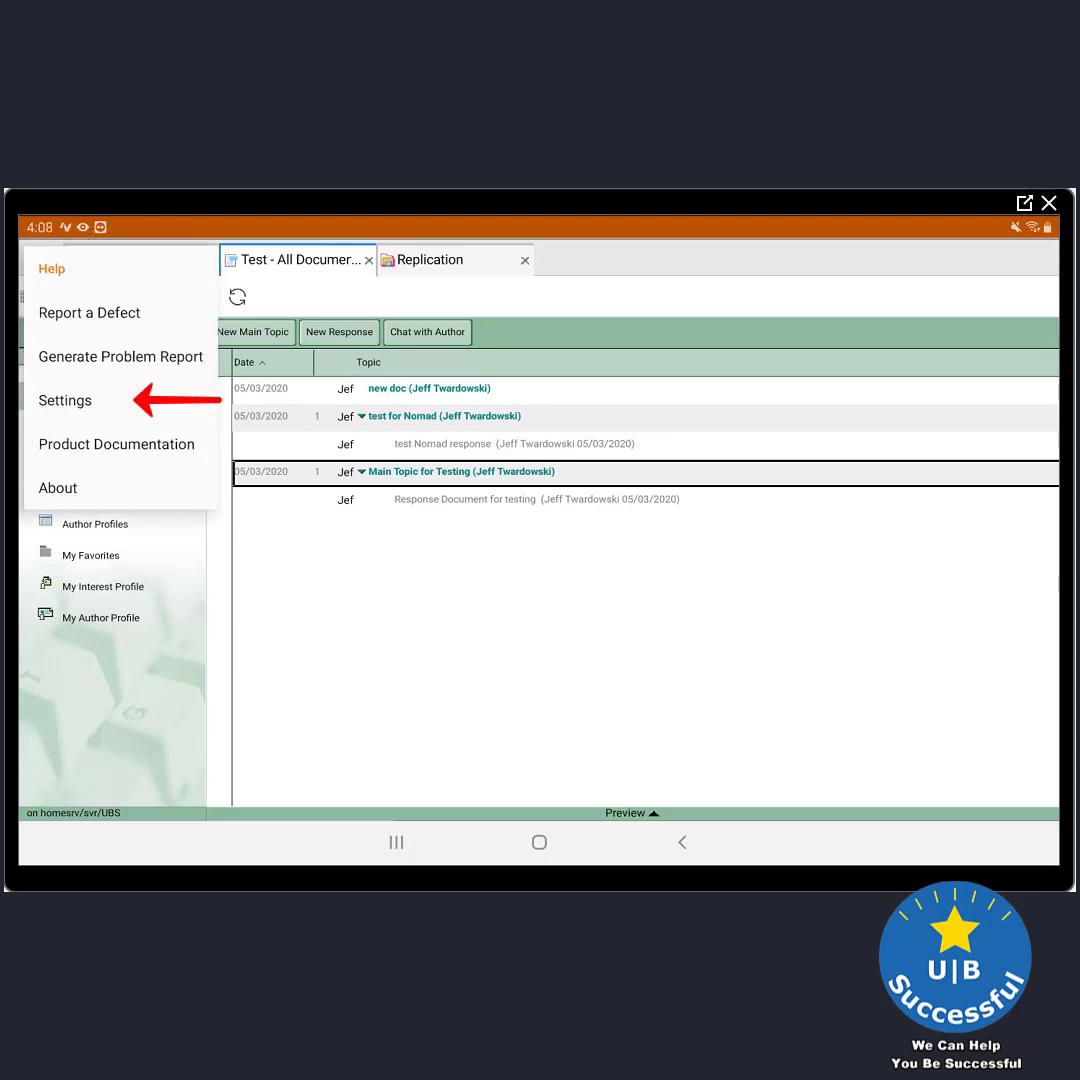
pyautogui.click(64, 400)
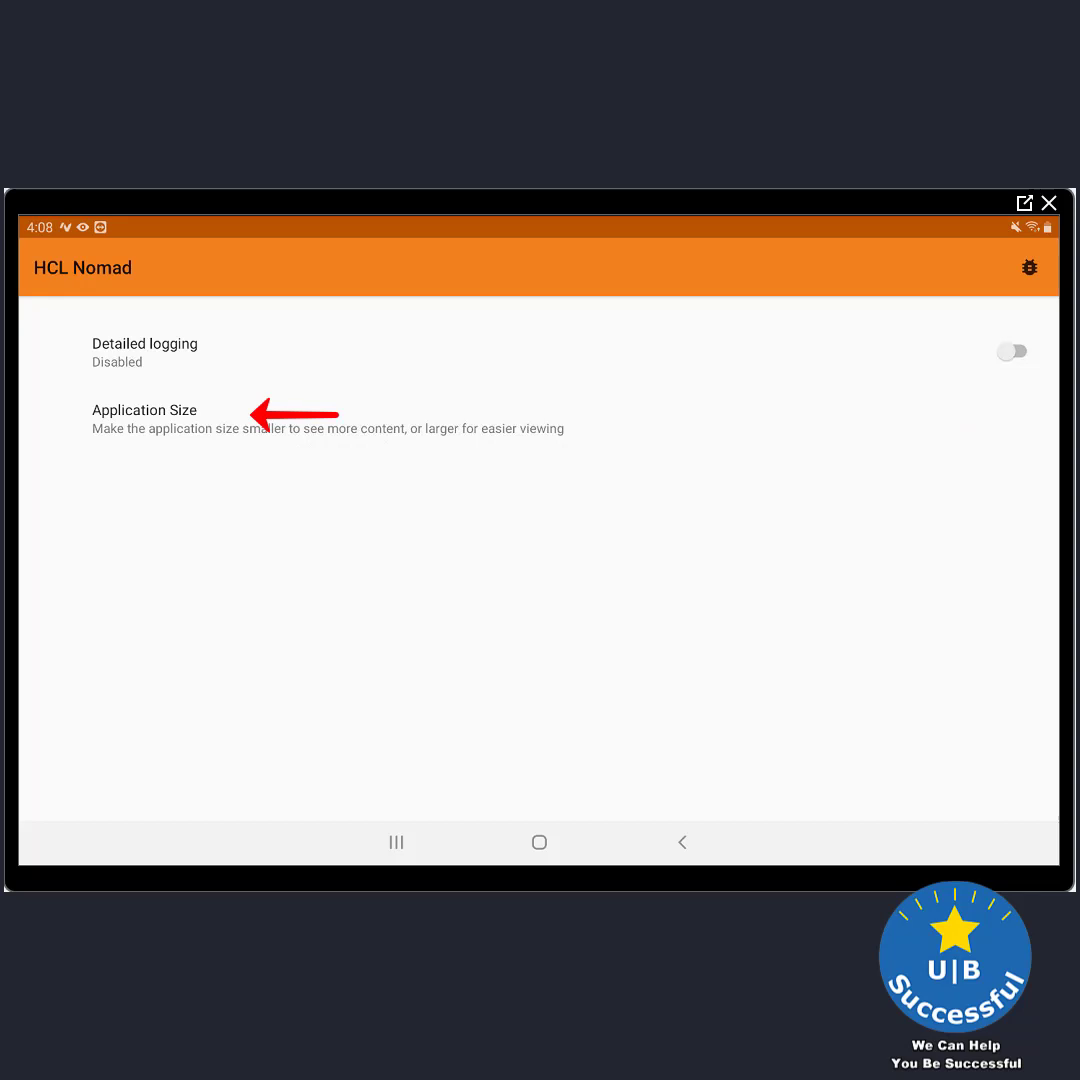
pyautogui.click(146, 418)
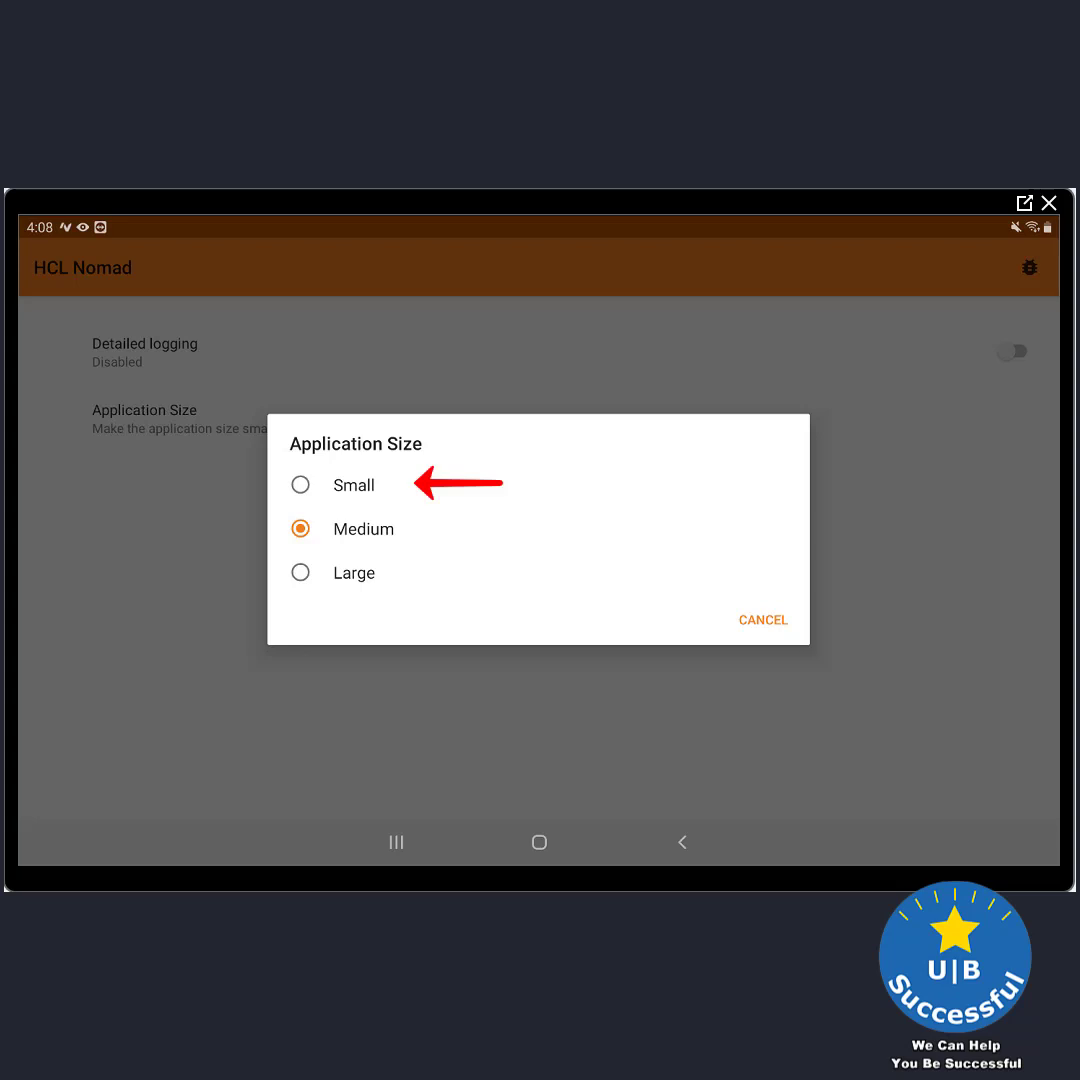
pyautogui.click(762, 620)
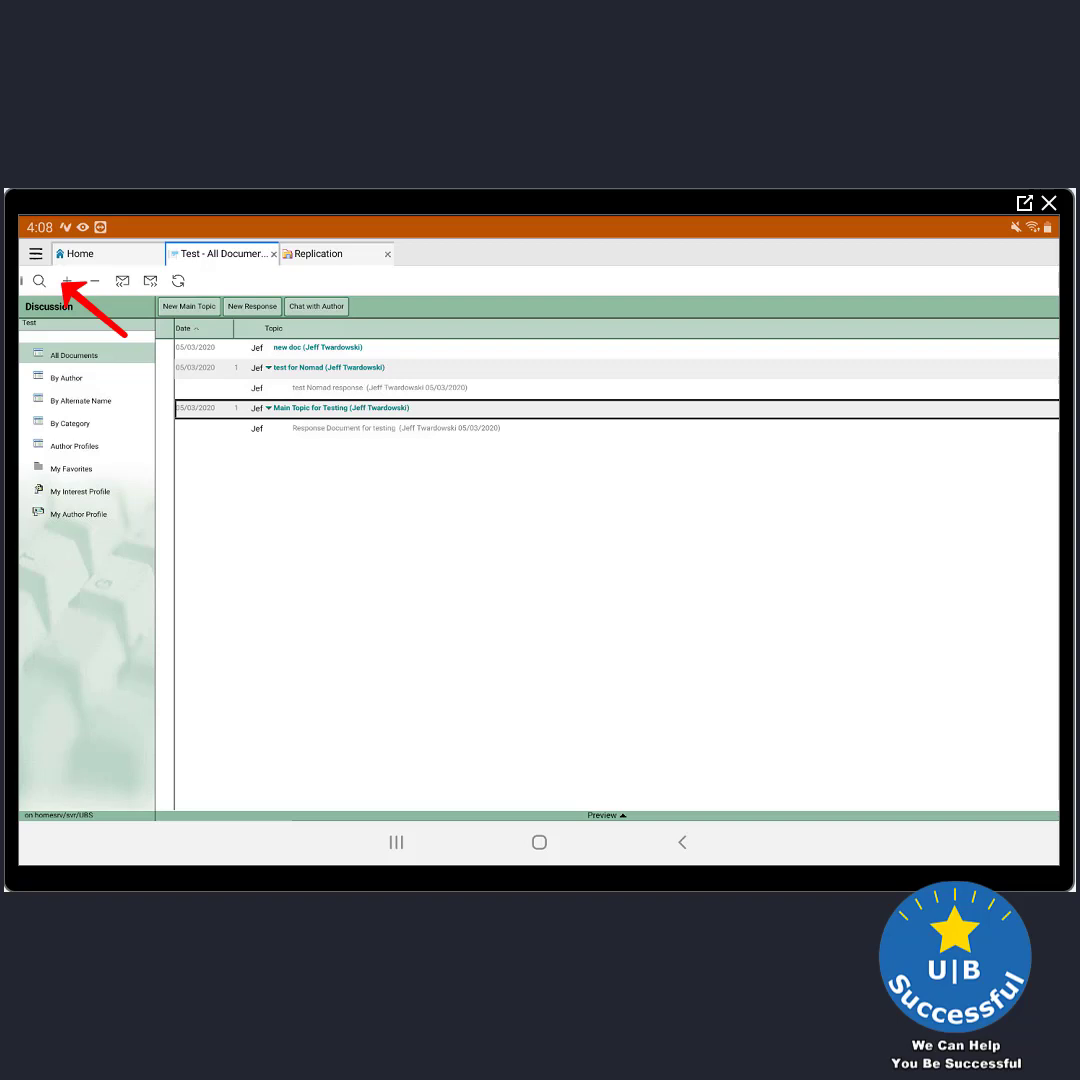
# Visit the Help options from the menu and return to the Home page of recent applications
pyautogui.click(36, 252)
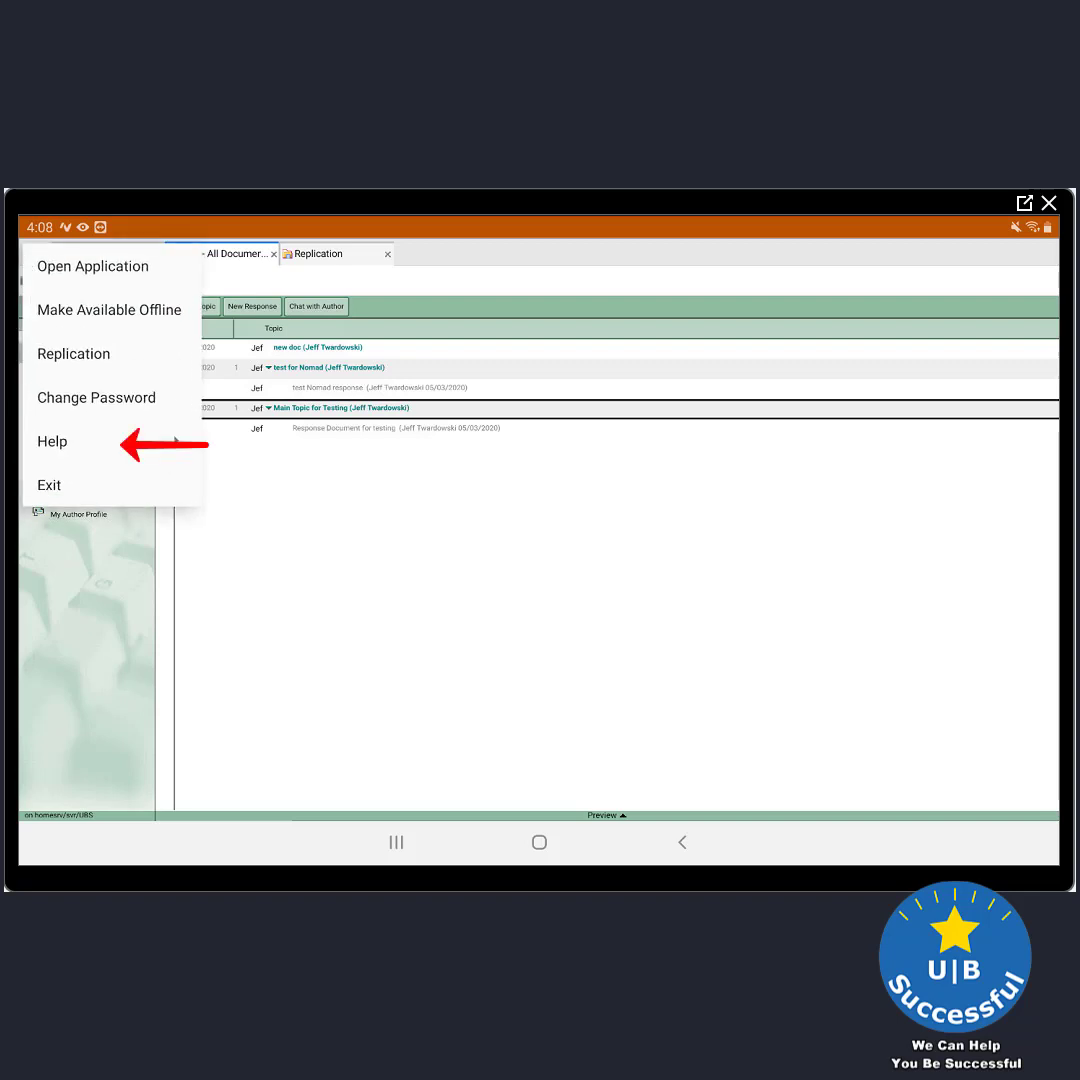
pyautogui.click(52, 440)
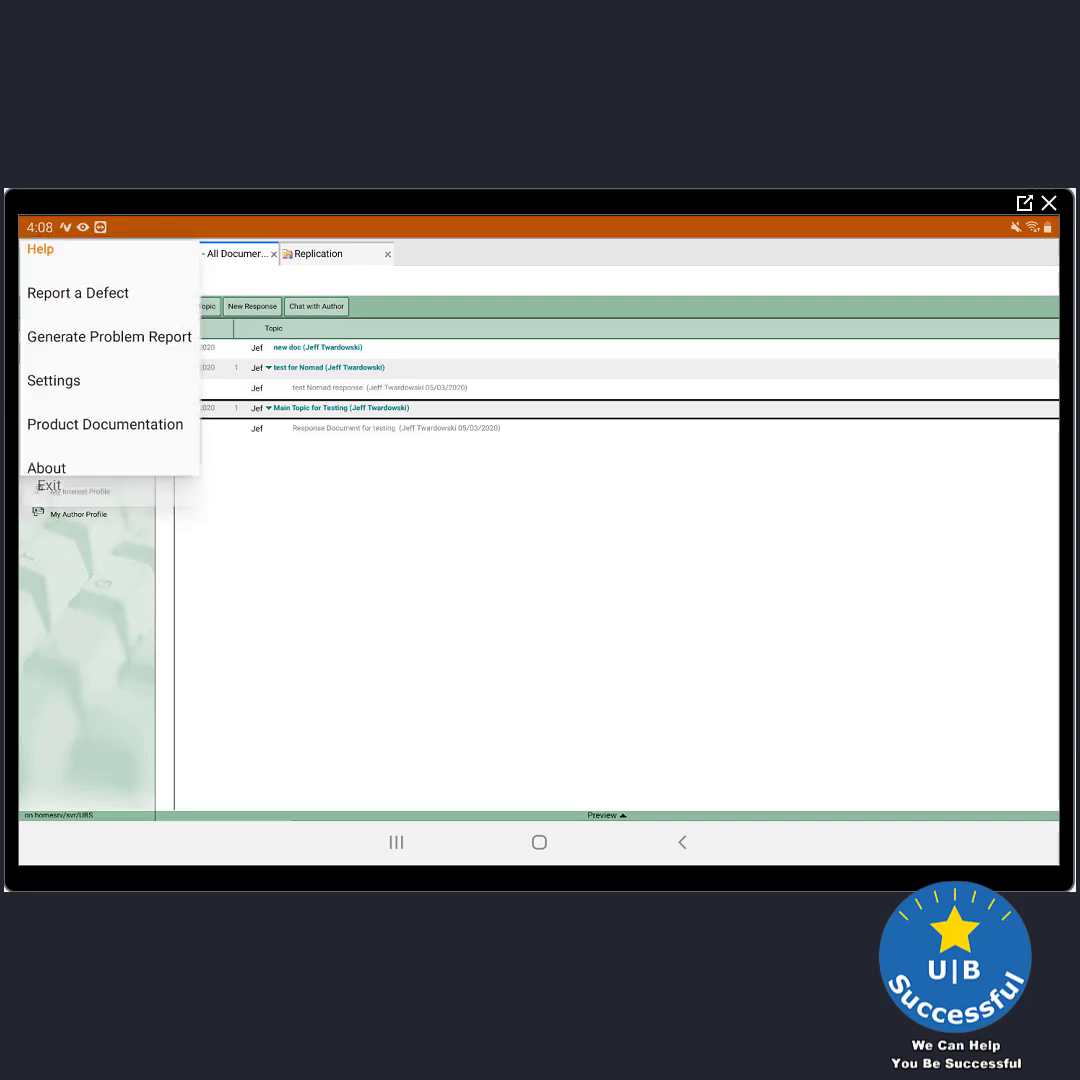
pyautogui.click(52, 380)
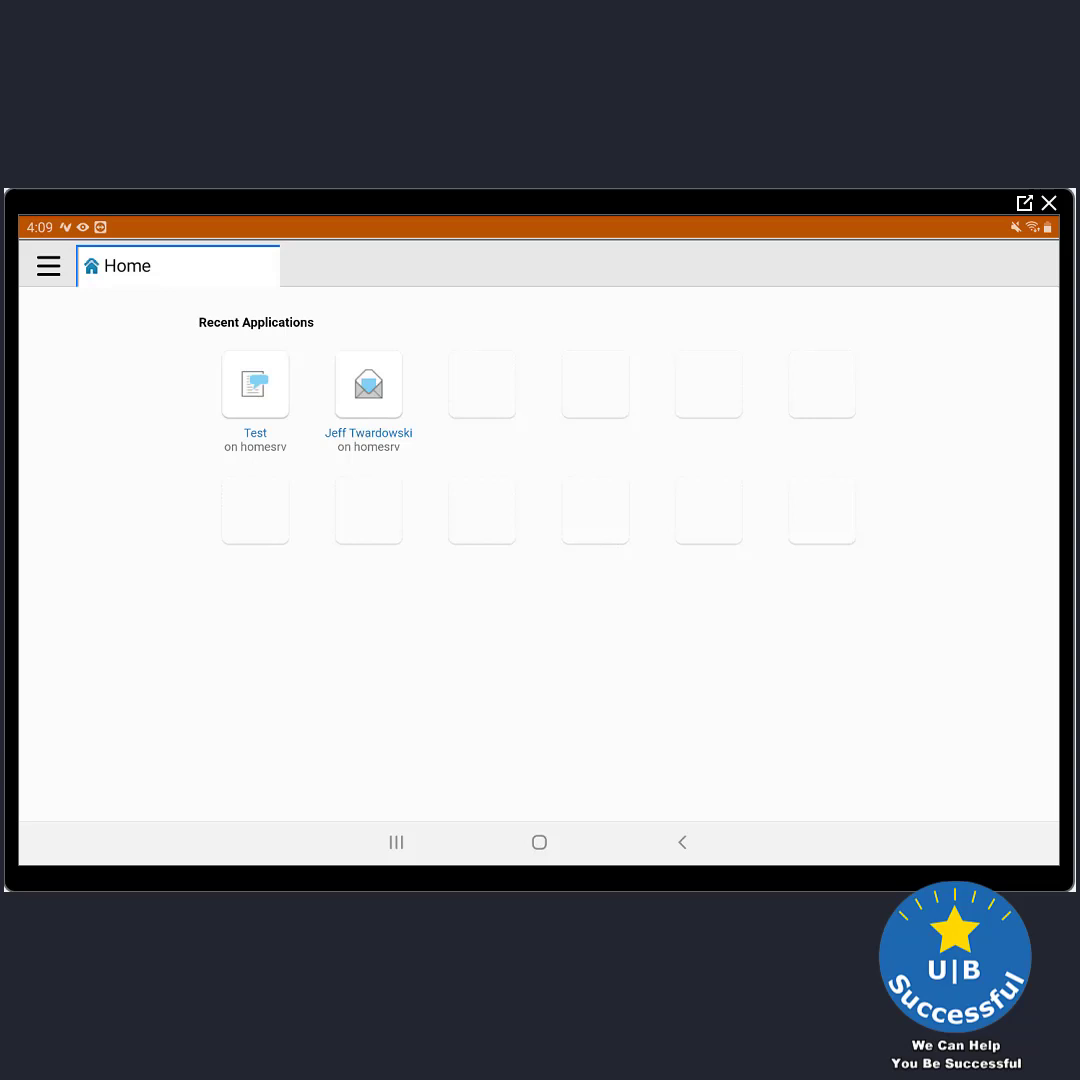
# Make the Test application available offline so Home lists it as on My Device
pyautogui.click(48, 266)
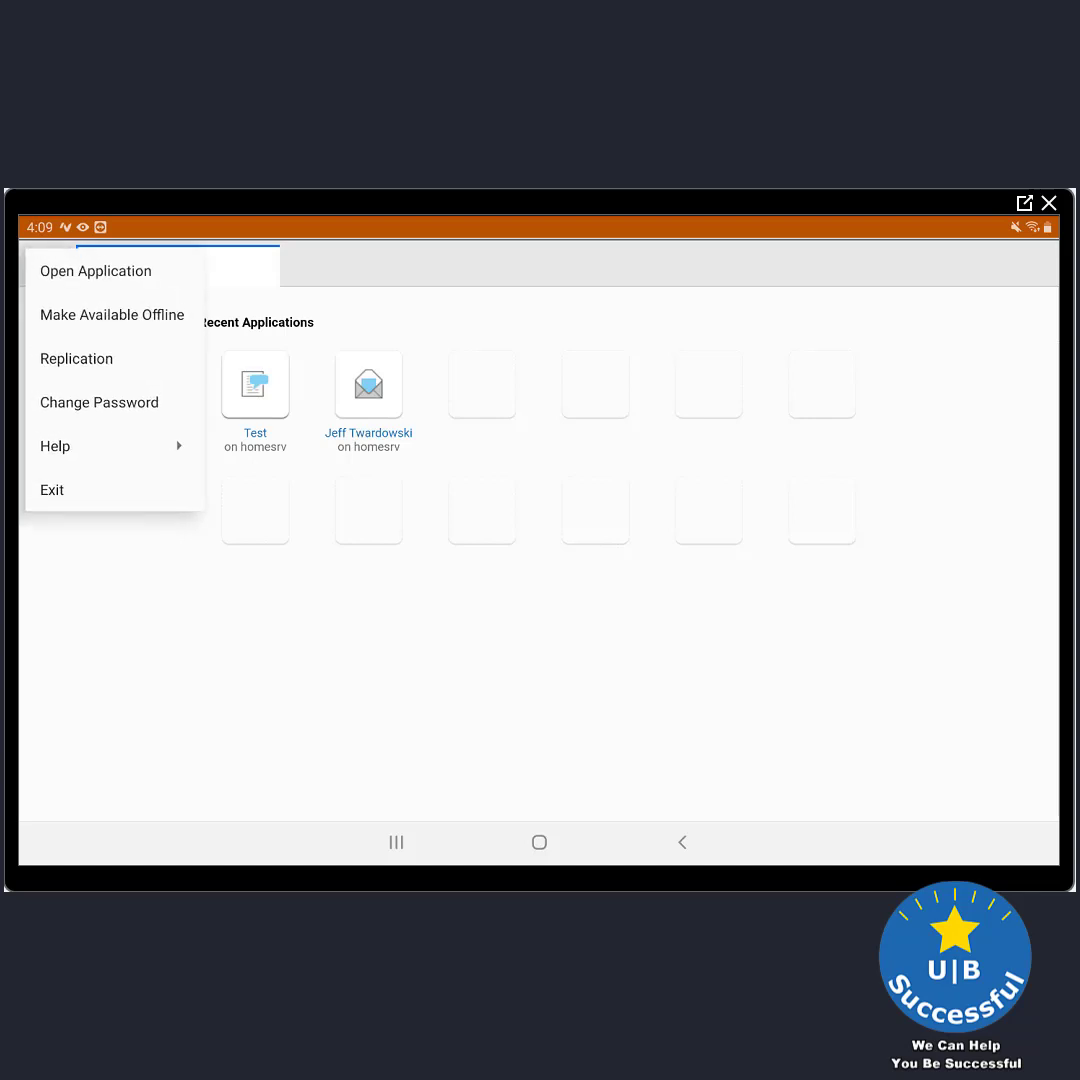
pyautogui.click(96, 272)
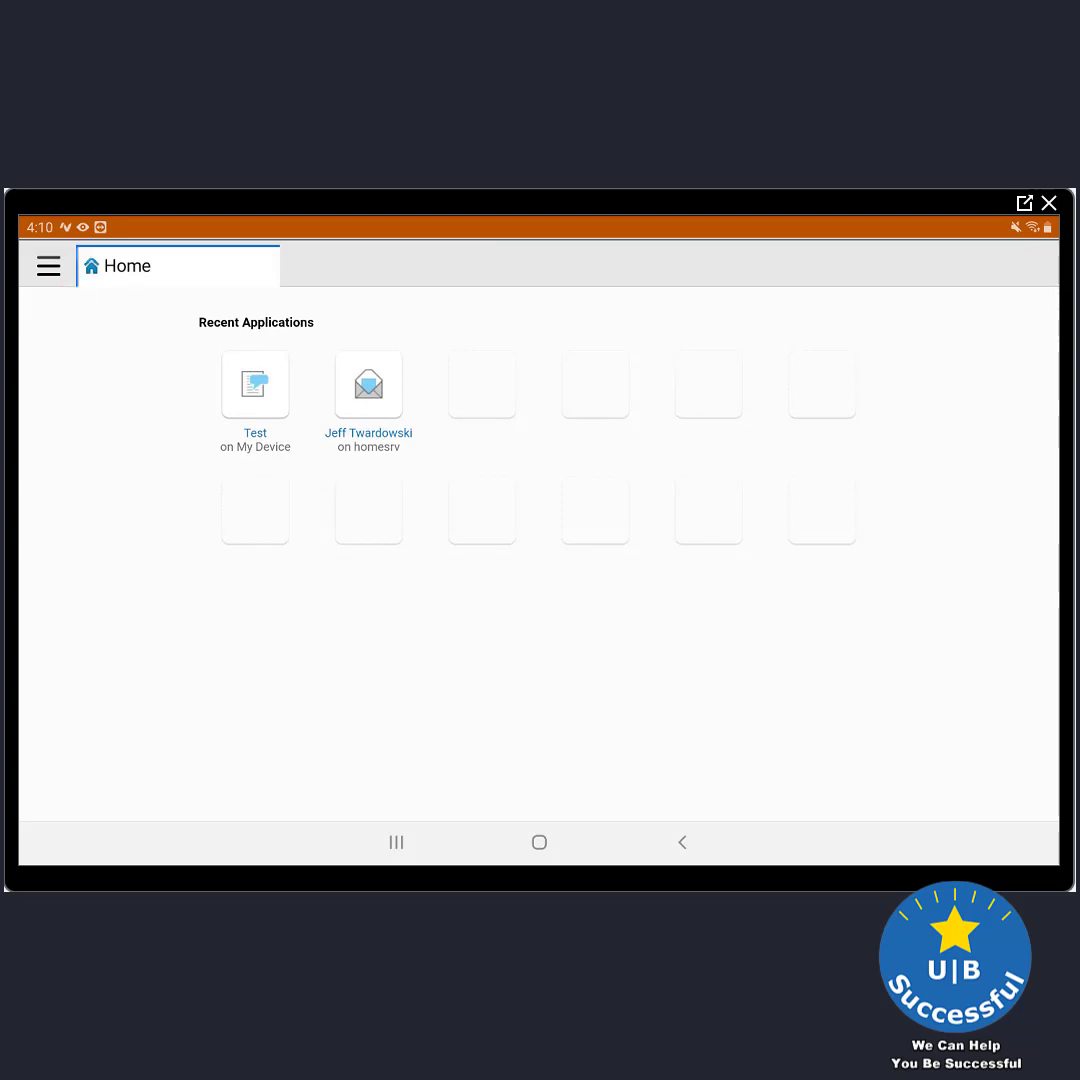
pyautogui.click(48, 266)
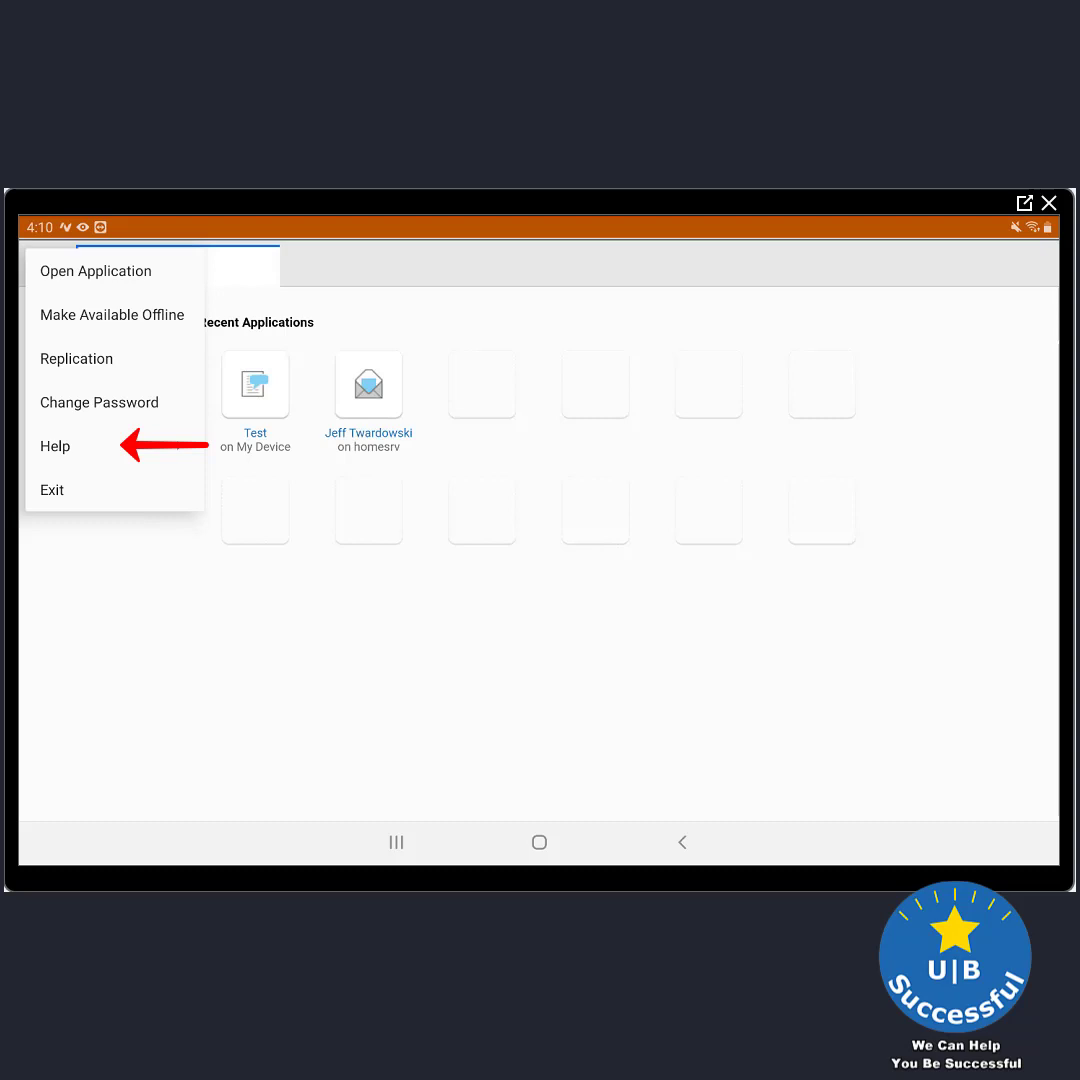
# View Product Documentation in Chrome, reaching the HCL Nomad 1.0 for Android documentation contents
pyautogui.click(56, 446)
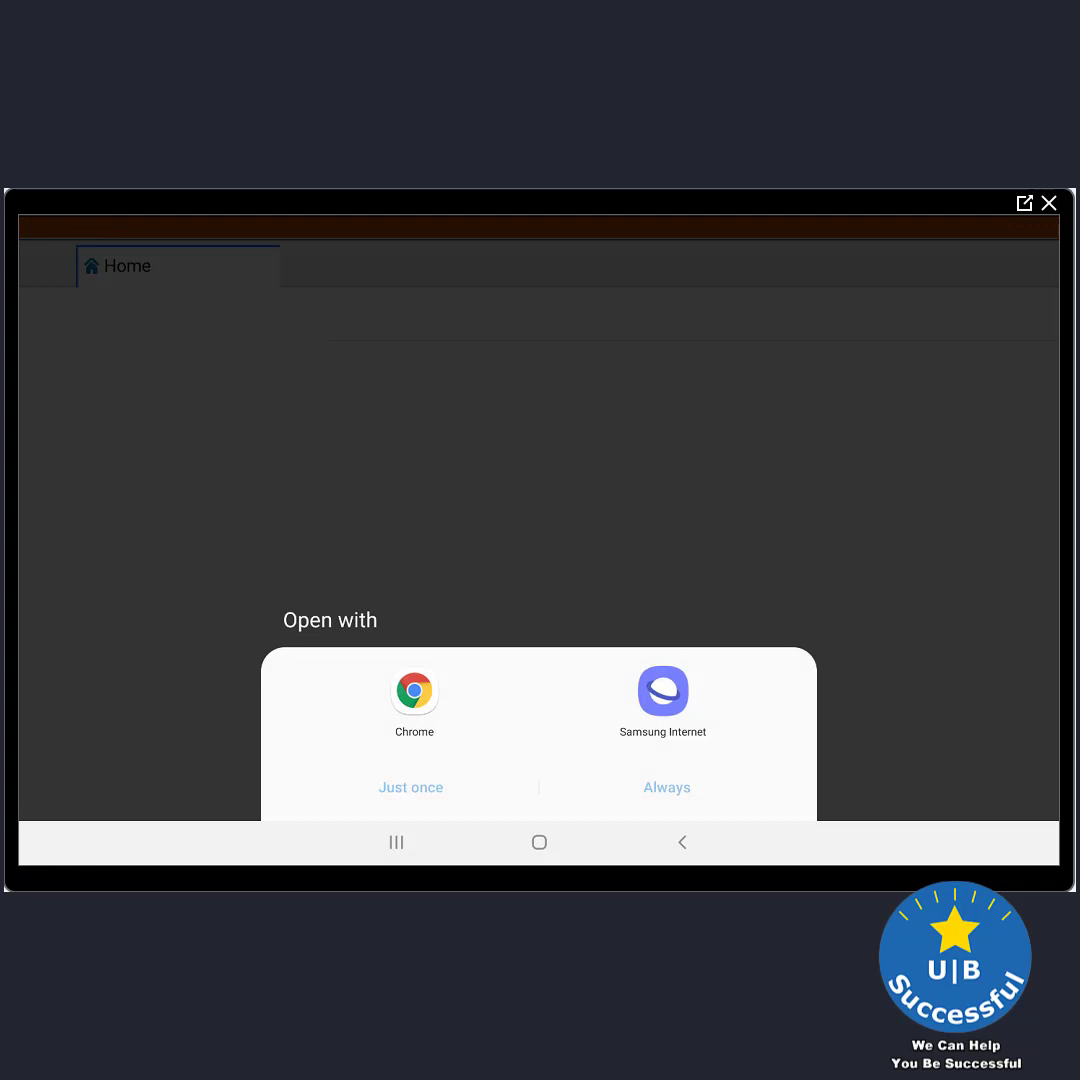
pyautogui.click(414, 704)
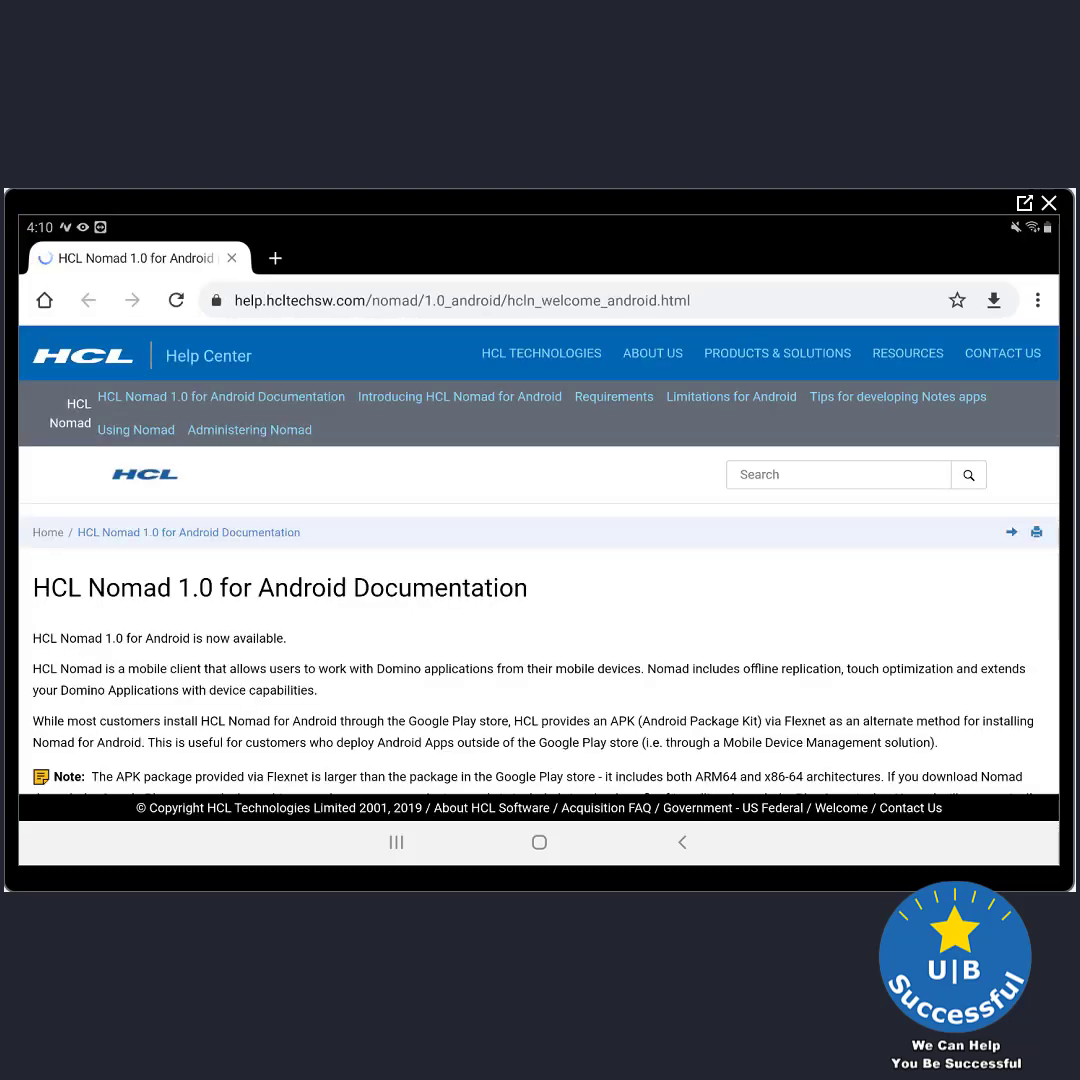
pyautogui.scroll(-3)
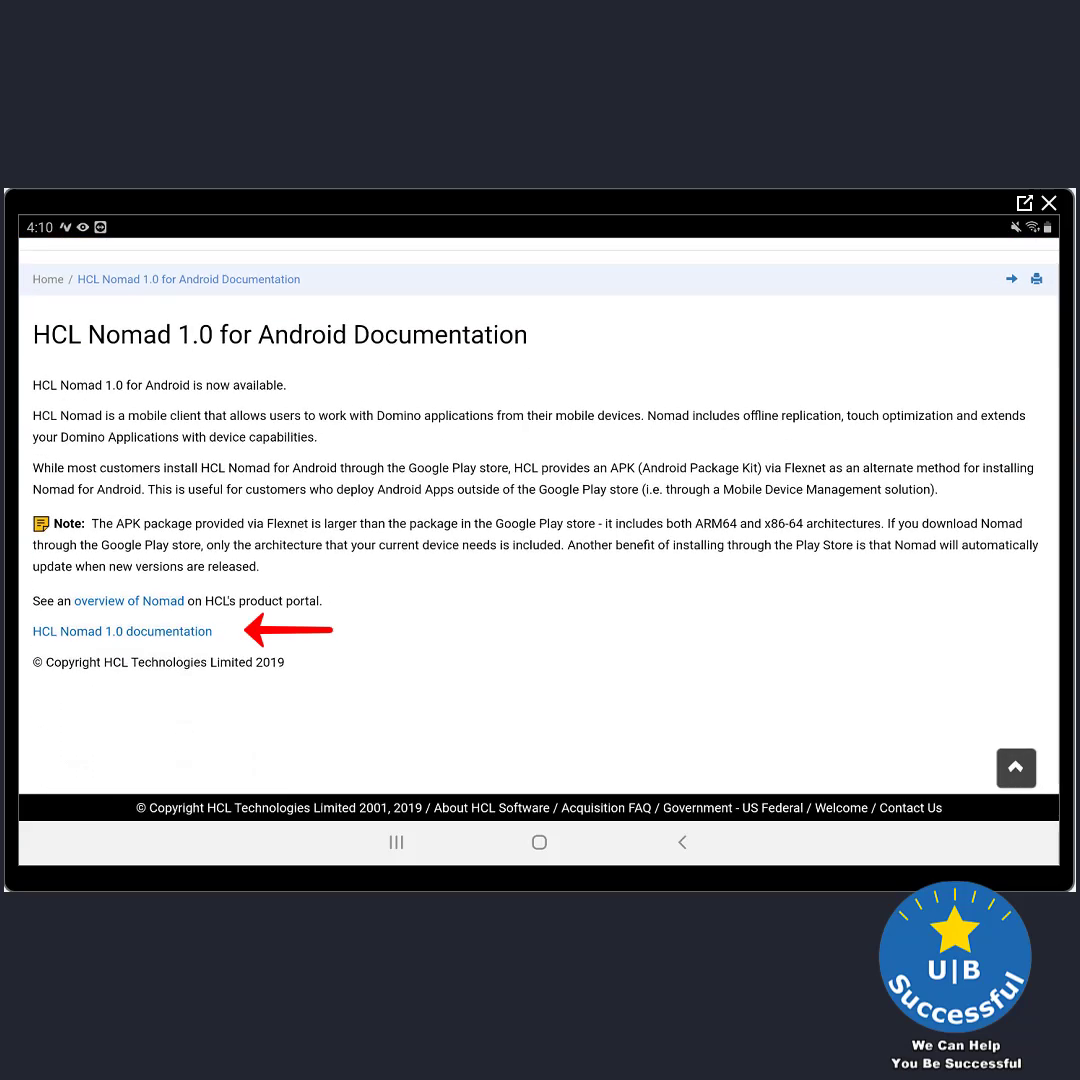
pyautogui.click(122, 632)
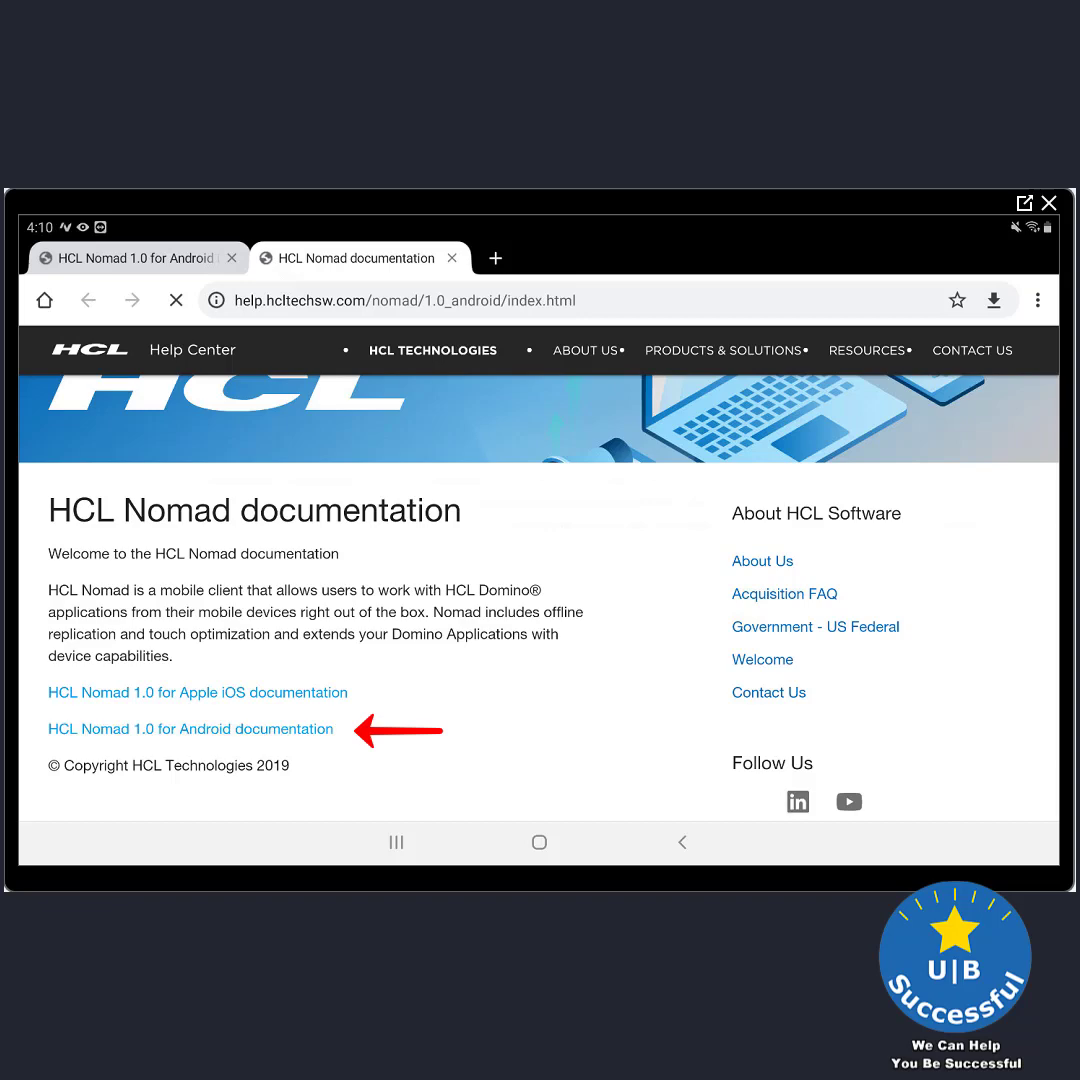
pyautogui.click(190, 728)
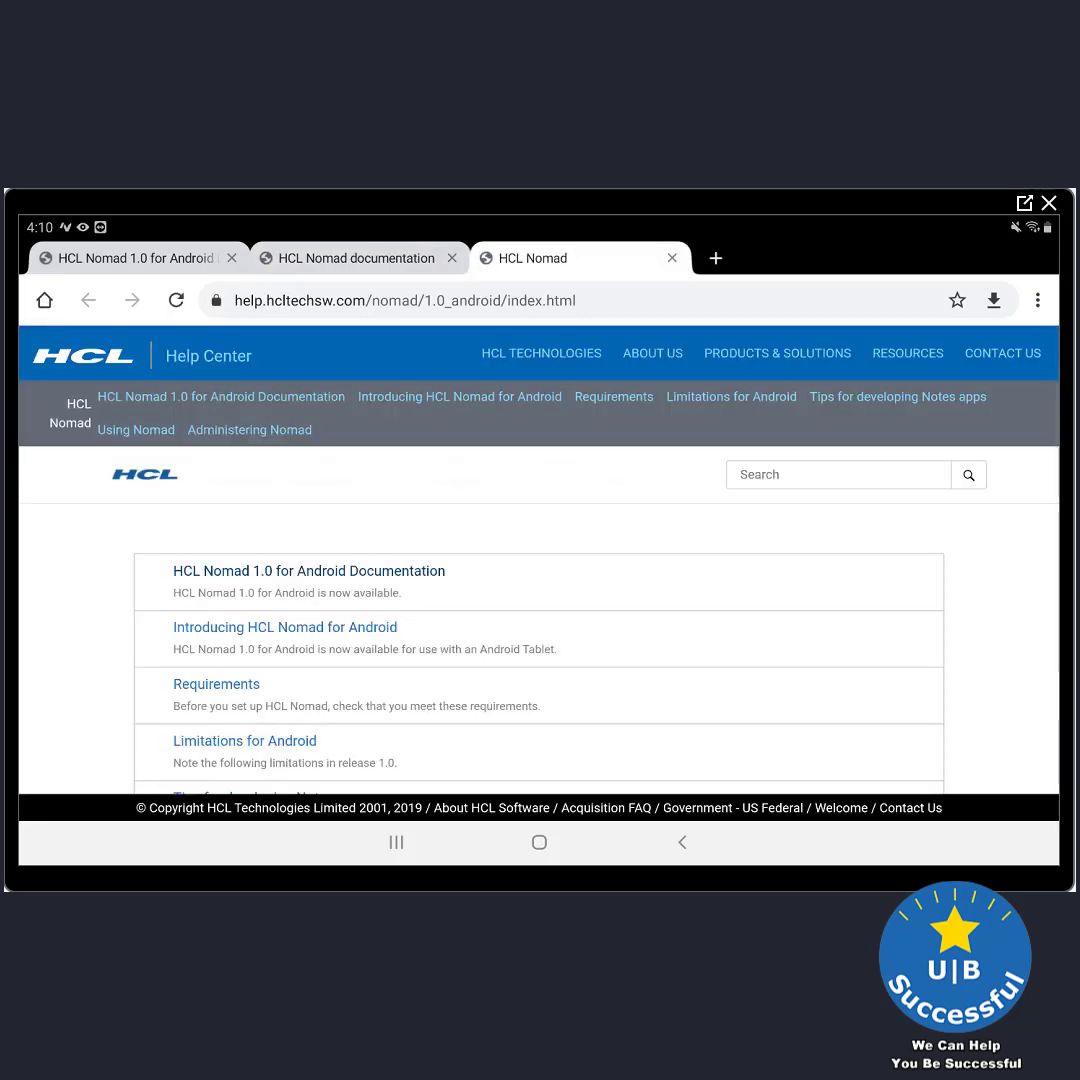
pyautogui.scroll(-3)
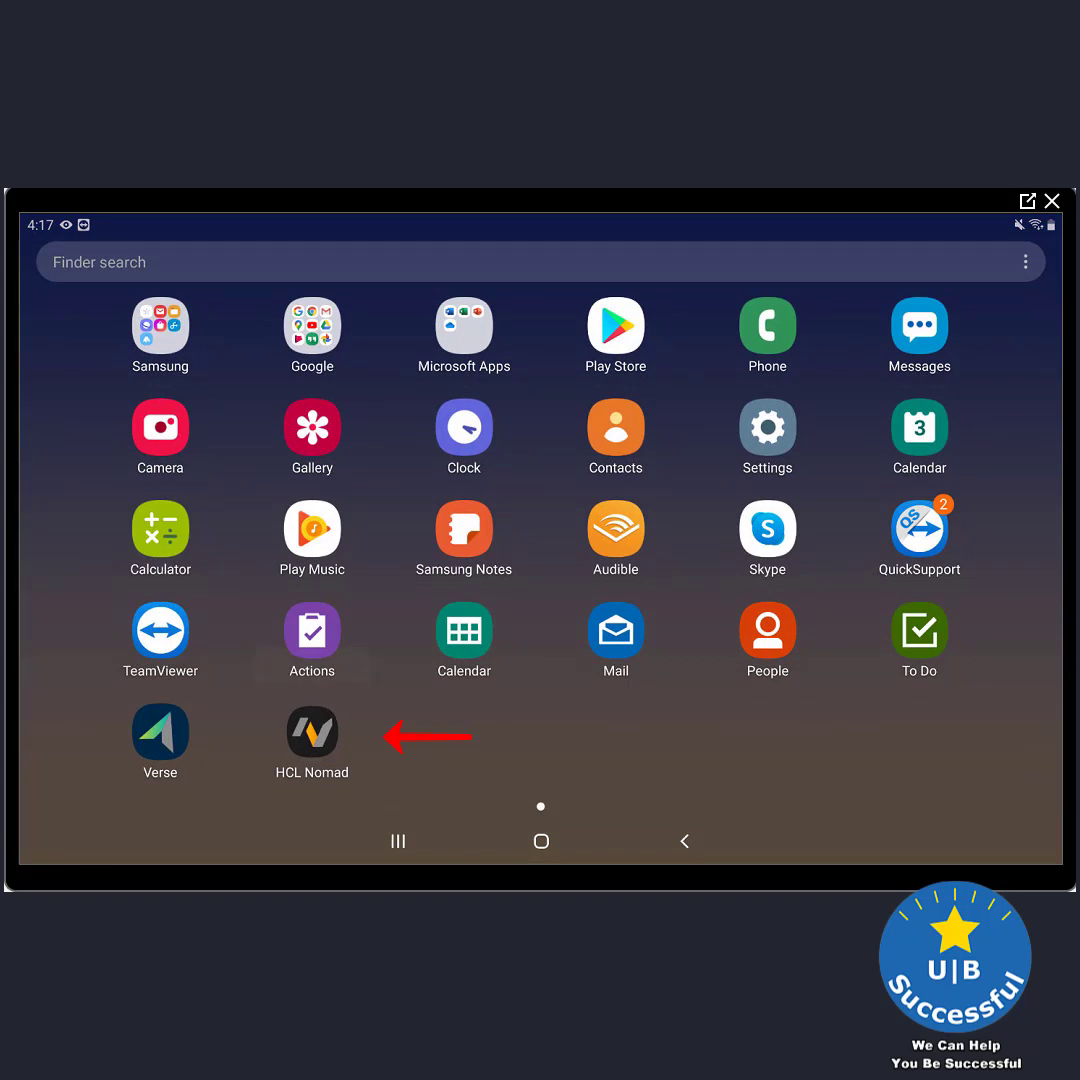
# Place HCL Nomad on the home screen, relaunch it and sign in with the Notes ID password
pyautogui.click(312, 640)
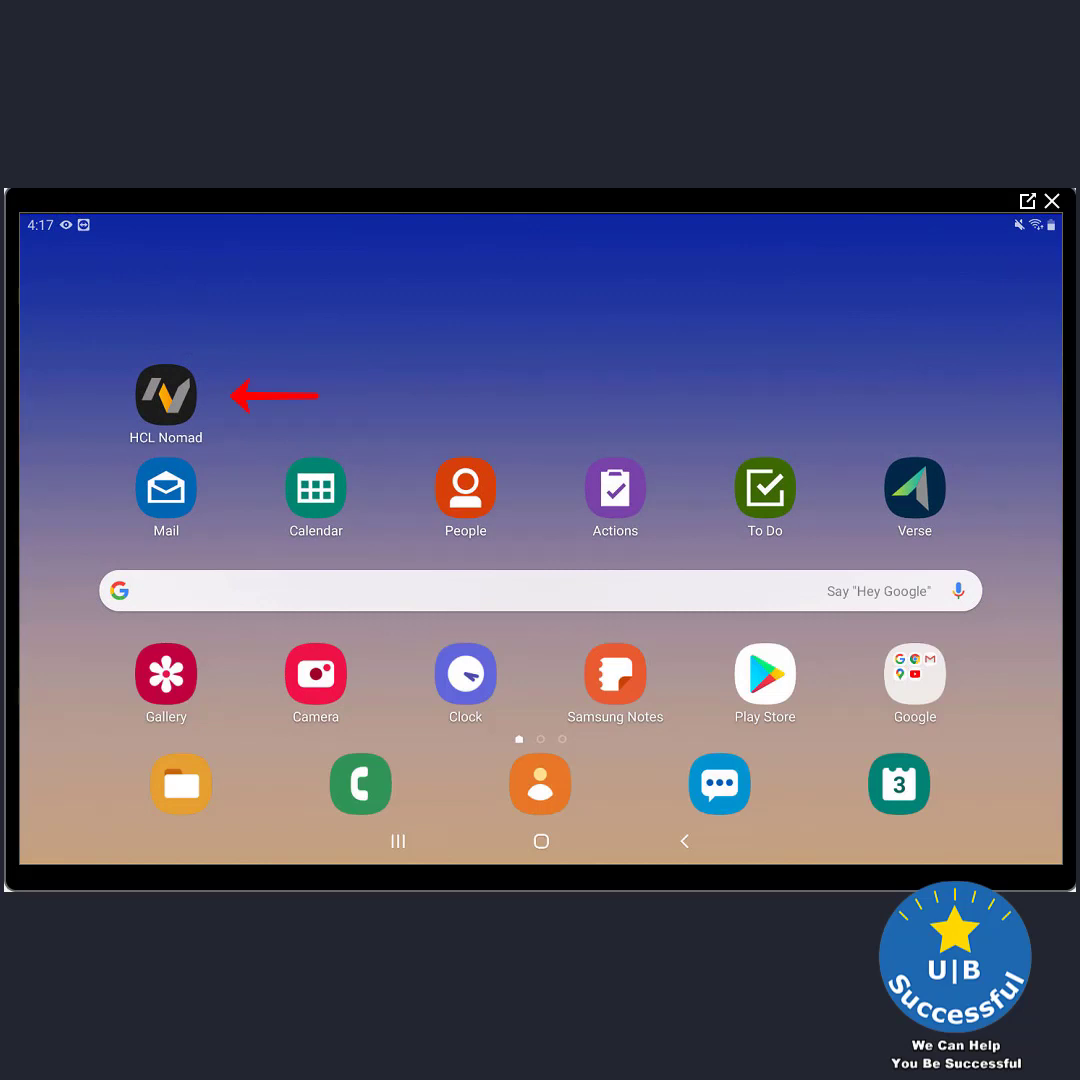
pyautogui.click(166, 390)
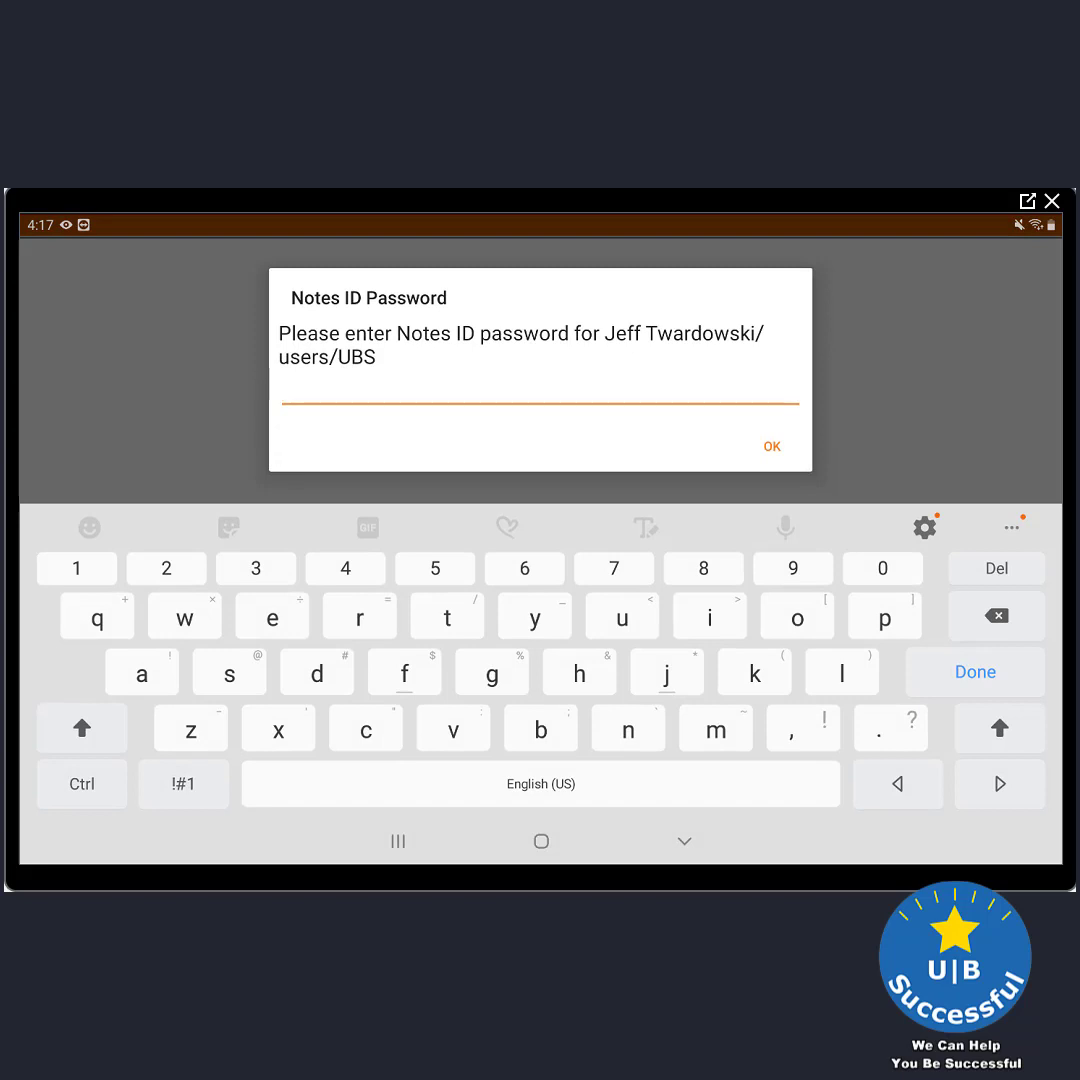
pyautogui.click(538, 404)
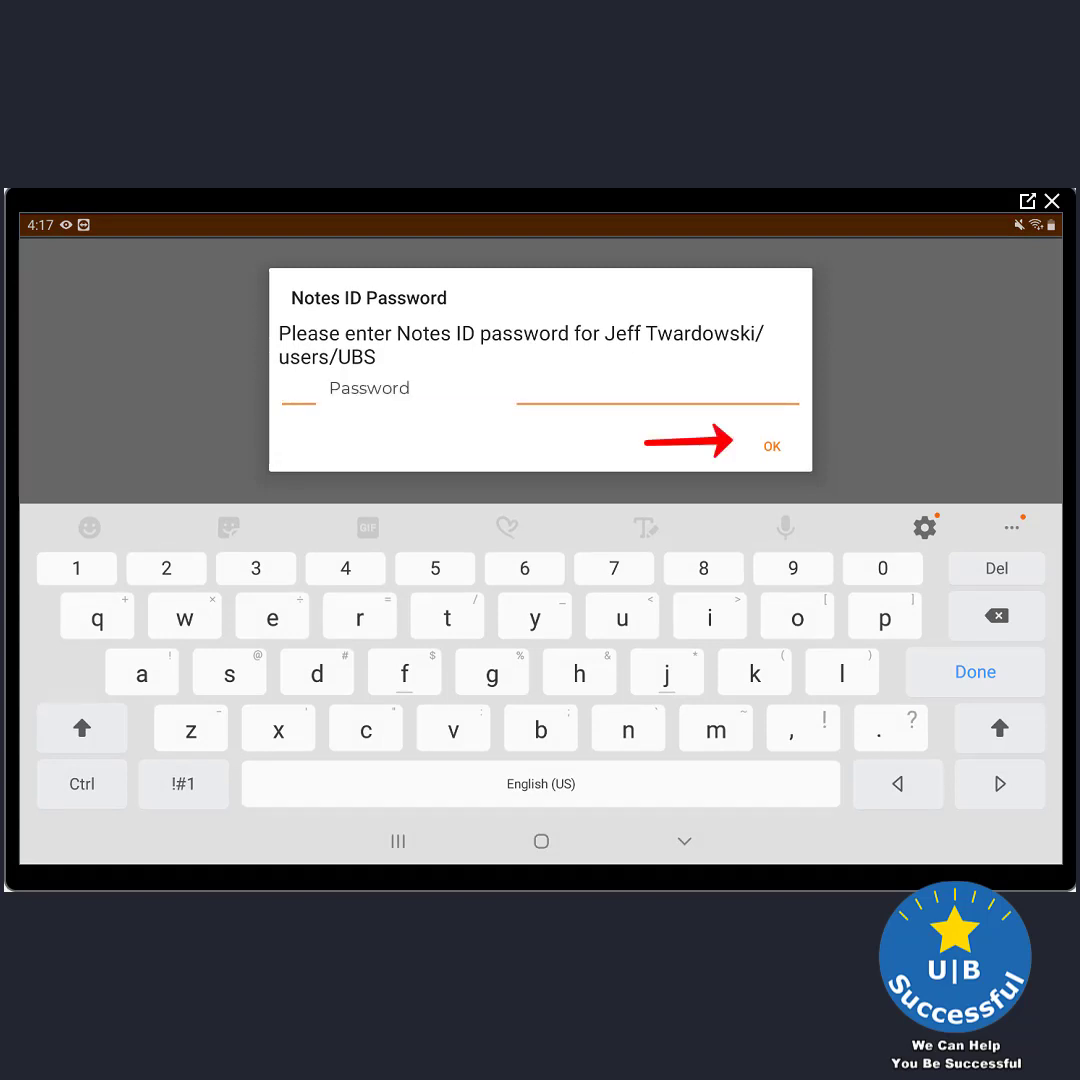
pyautogui.click(770, 444)
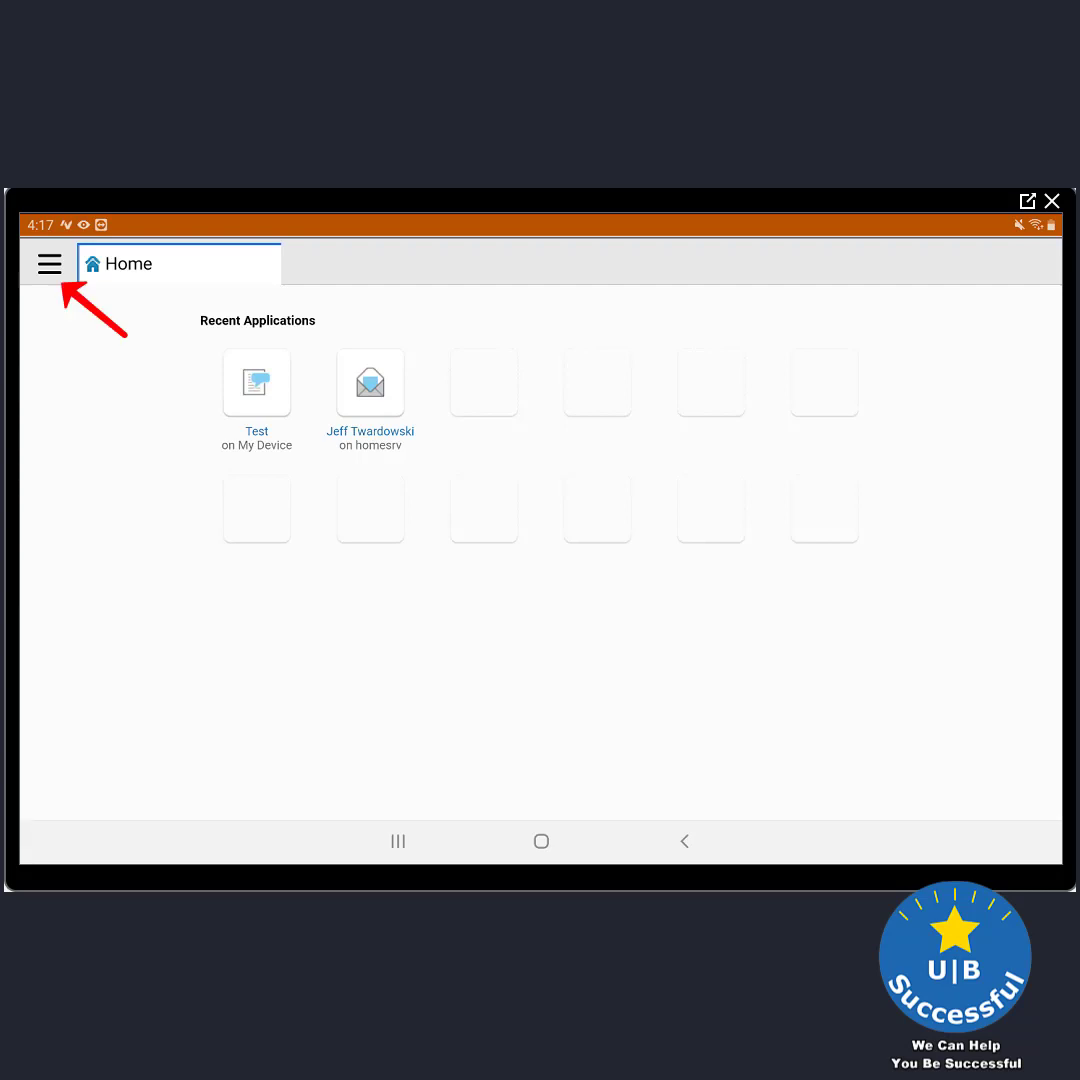
# Exit HCL Nomad from the menu and confirm, returning to the Android home screen
pyautogui.click(48, 264)
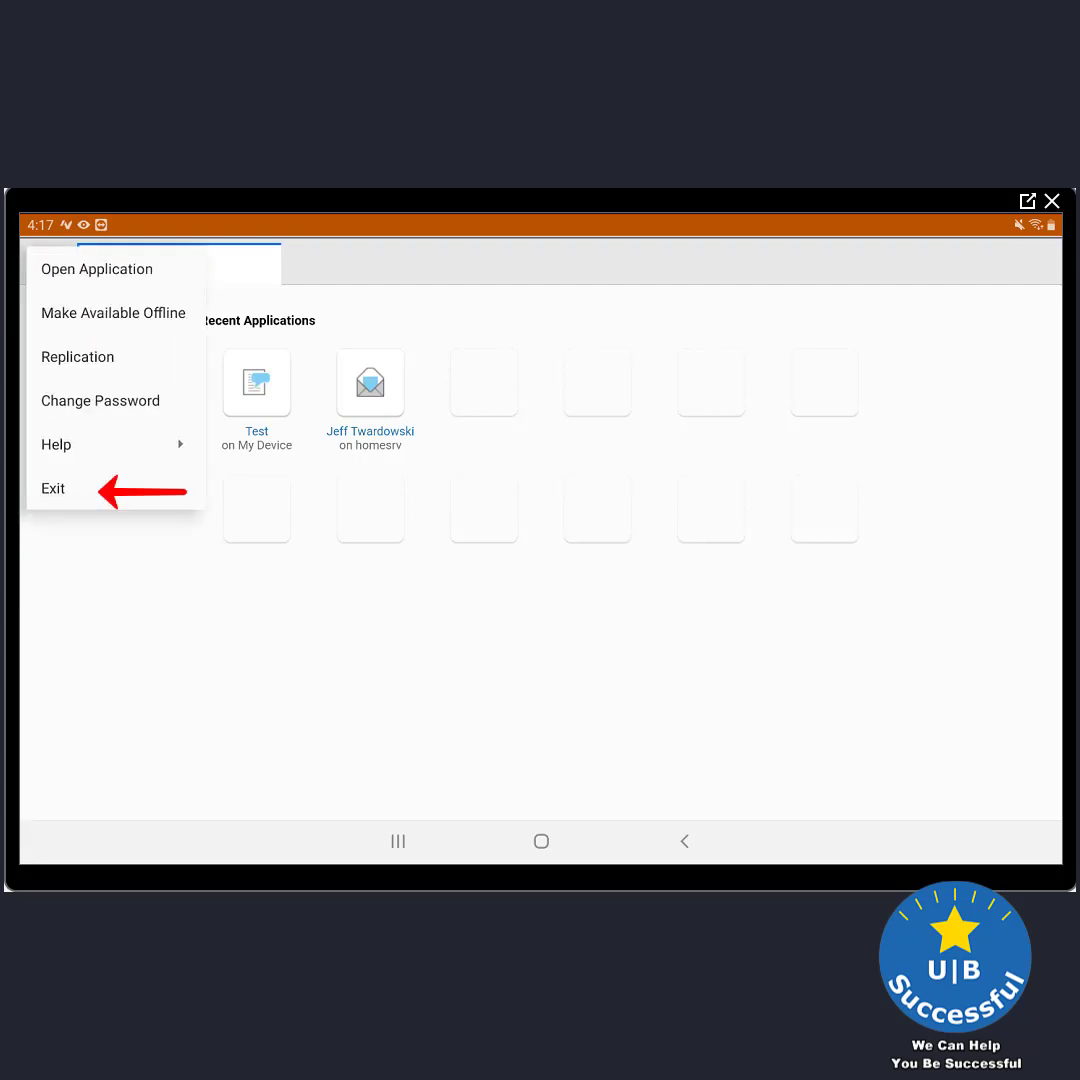
pyautogui.click(52, 488)
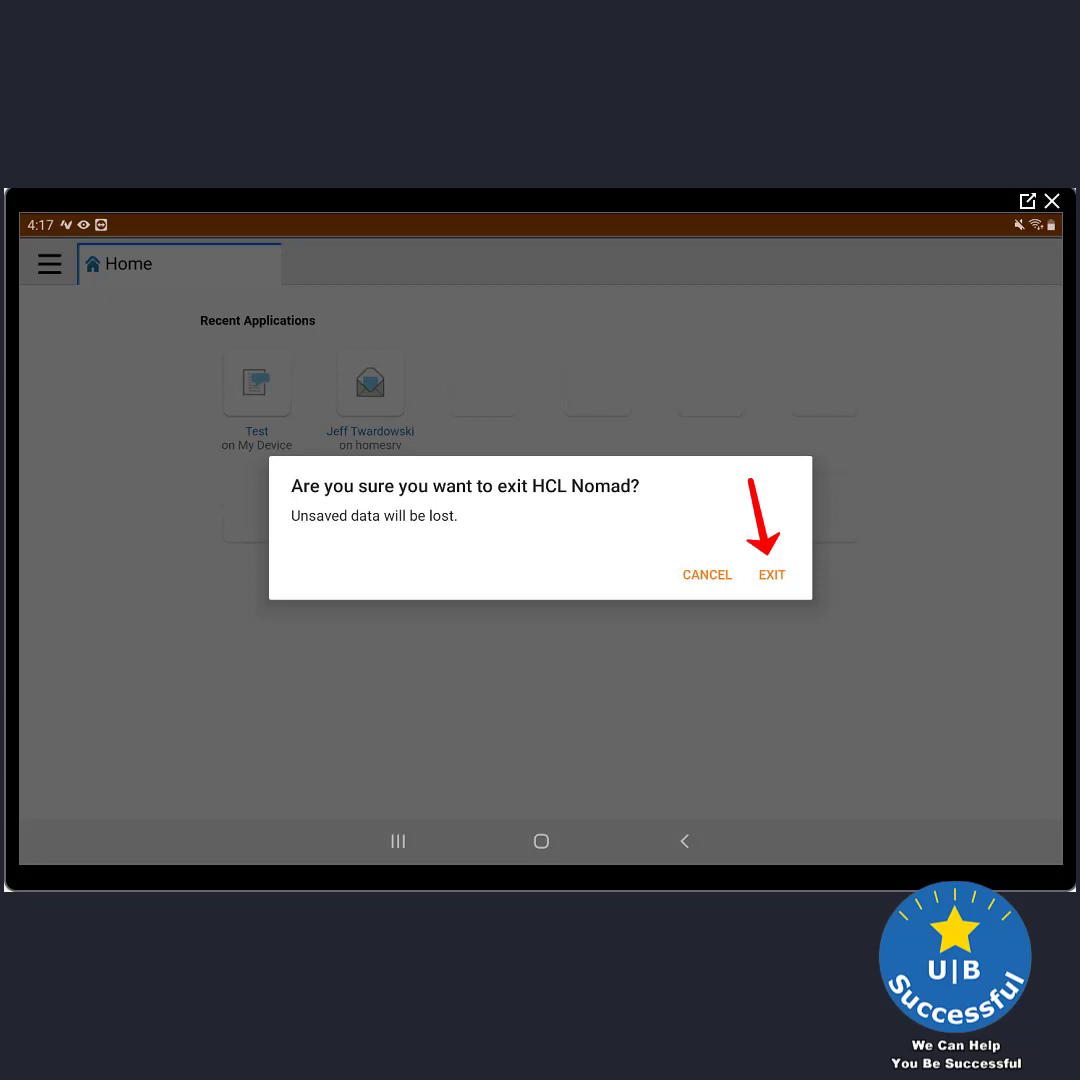
pyautogui.click(772, 574)
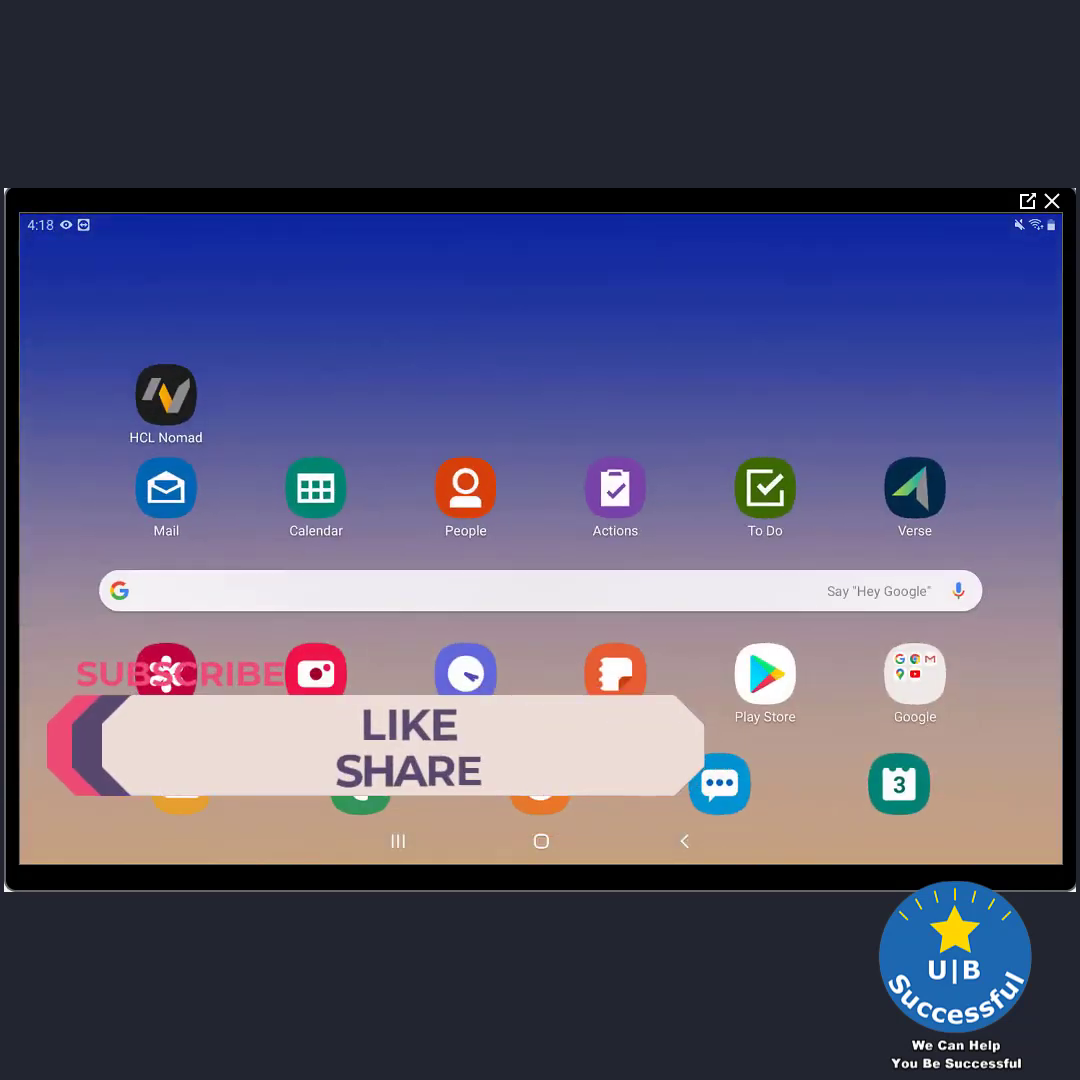